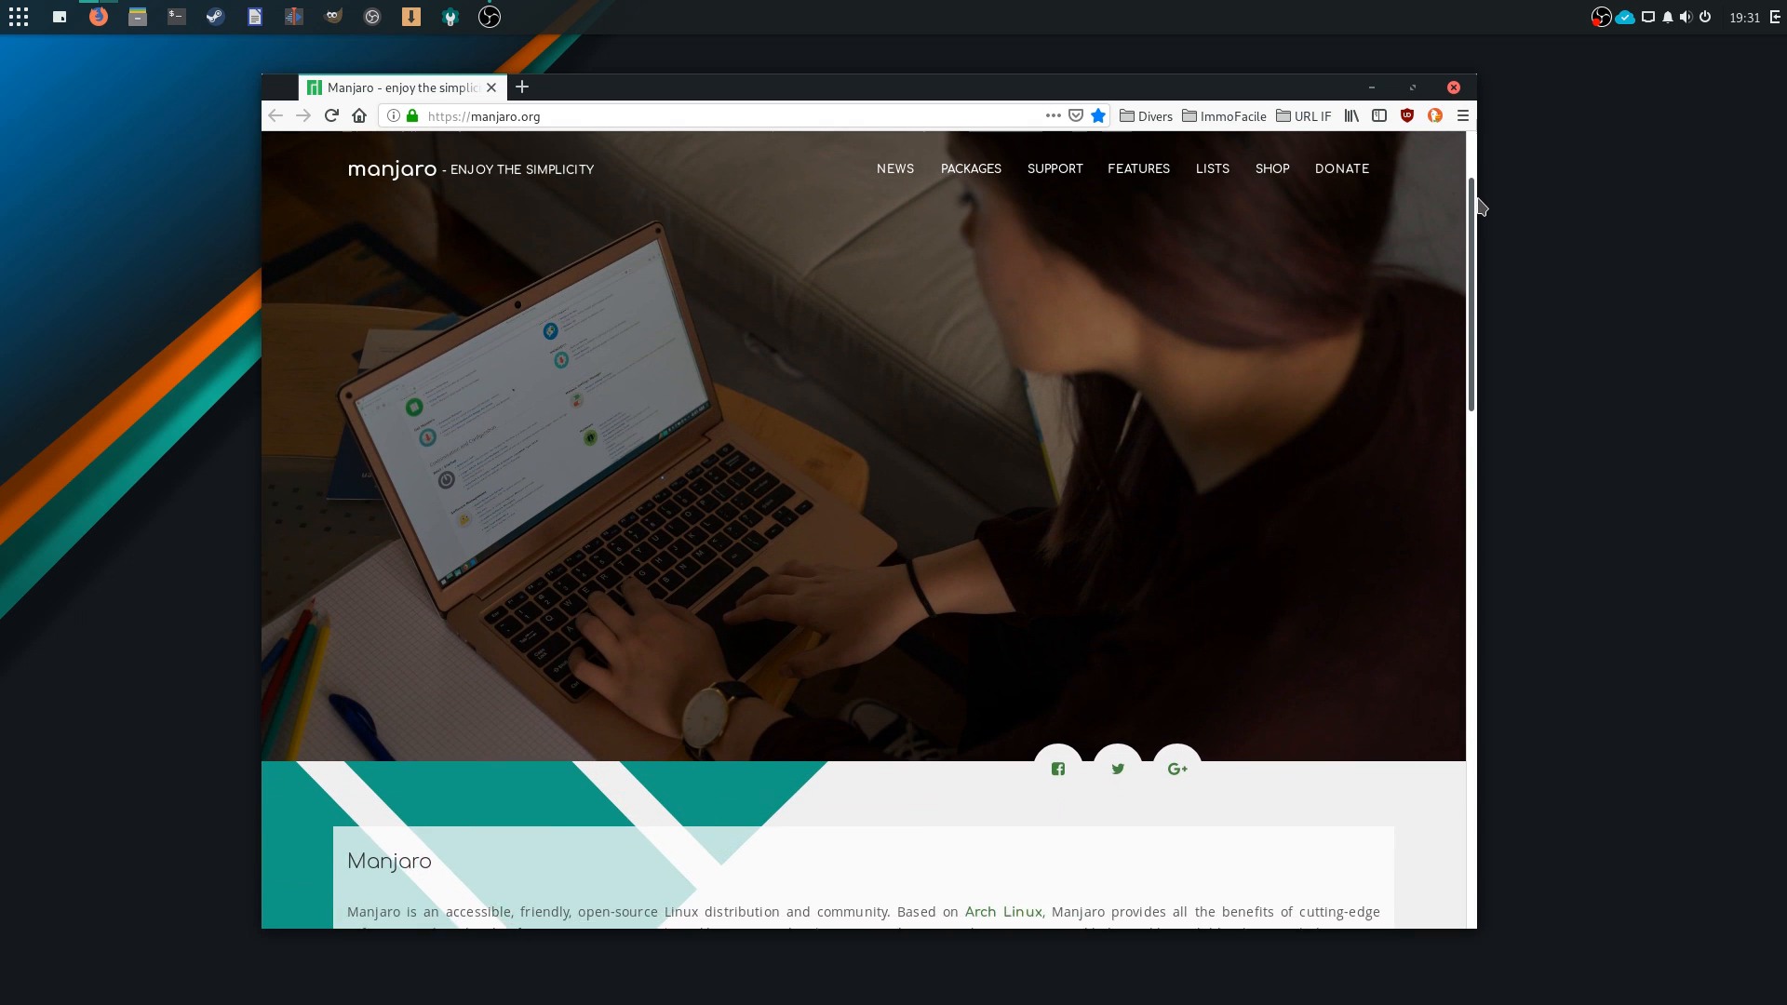
Scroll through manjaro.org's download section and open the Budgie Stable edition download page
{"action": "scroll", "scroll_direction": "down", "scroll_amount": 3}
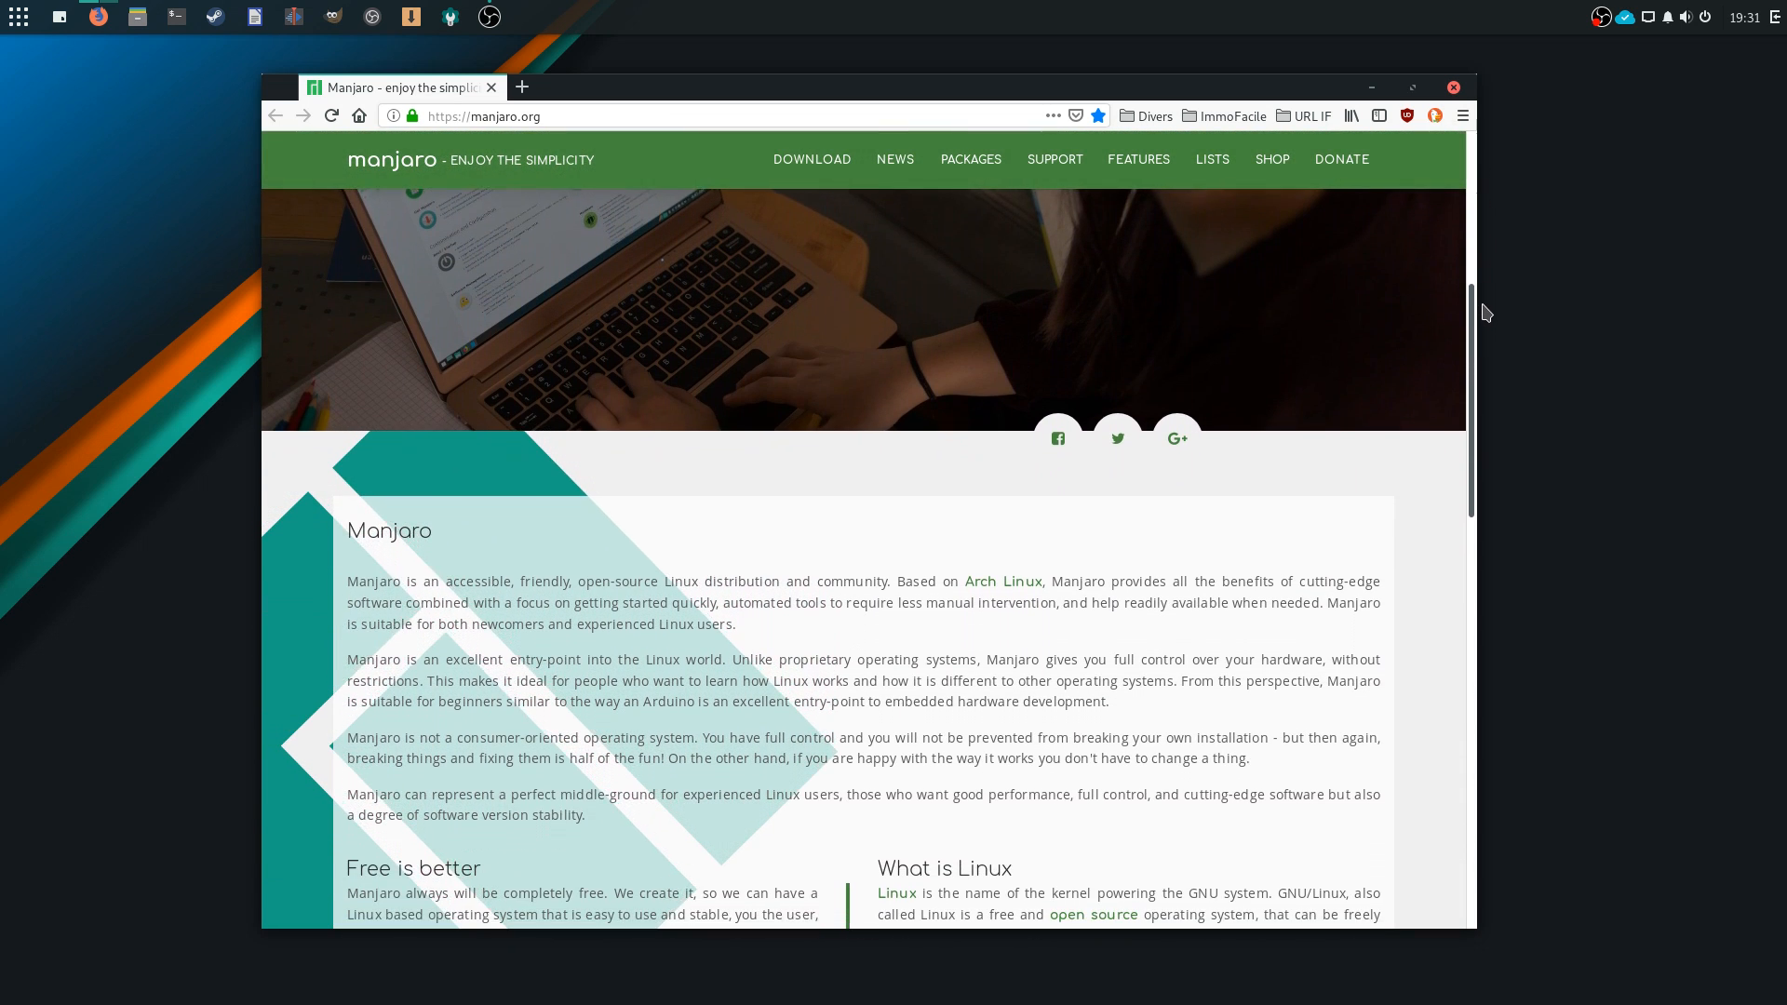
{"action": "scroll", "scroll_direction": "down", "scroll_amount": 3}
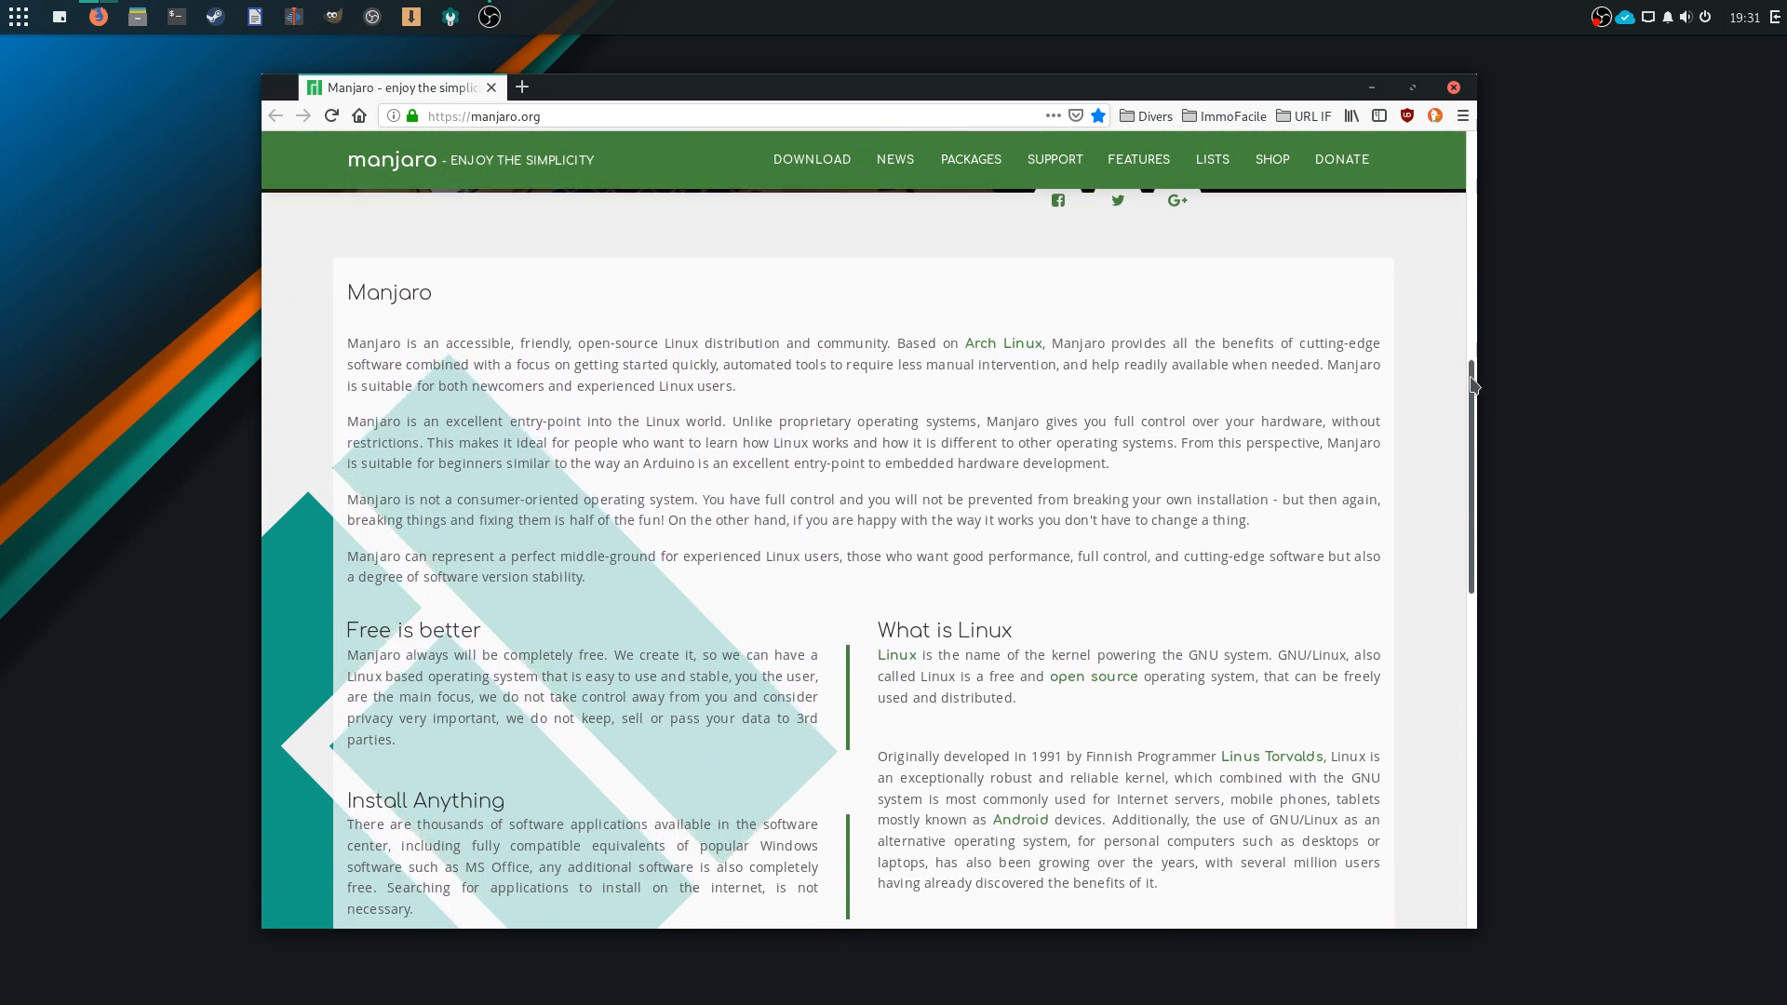
{"action": "scroll", "scroll_direction": "down", "scroll_amount": 3}
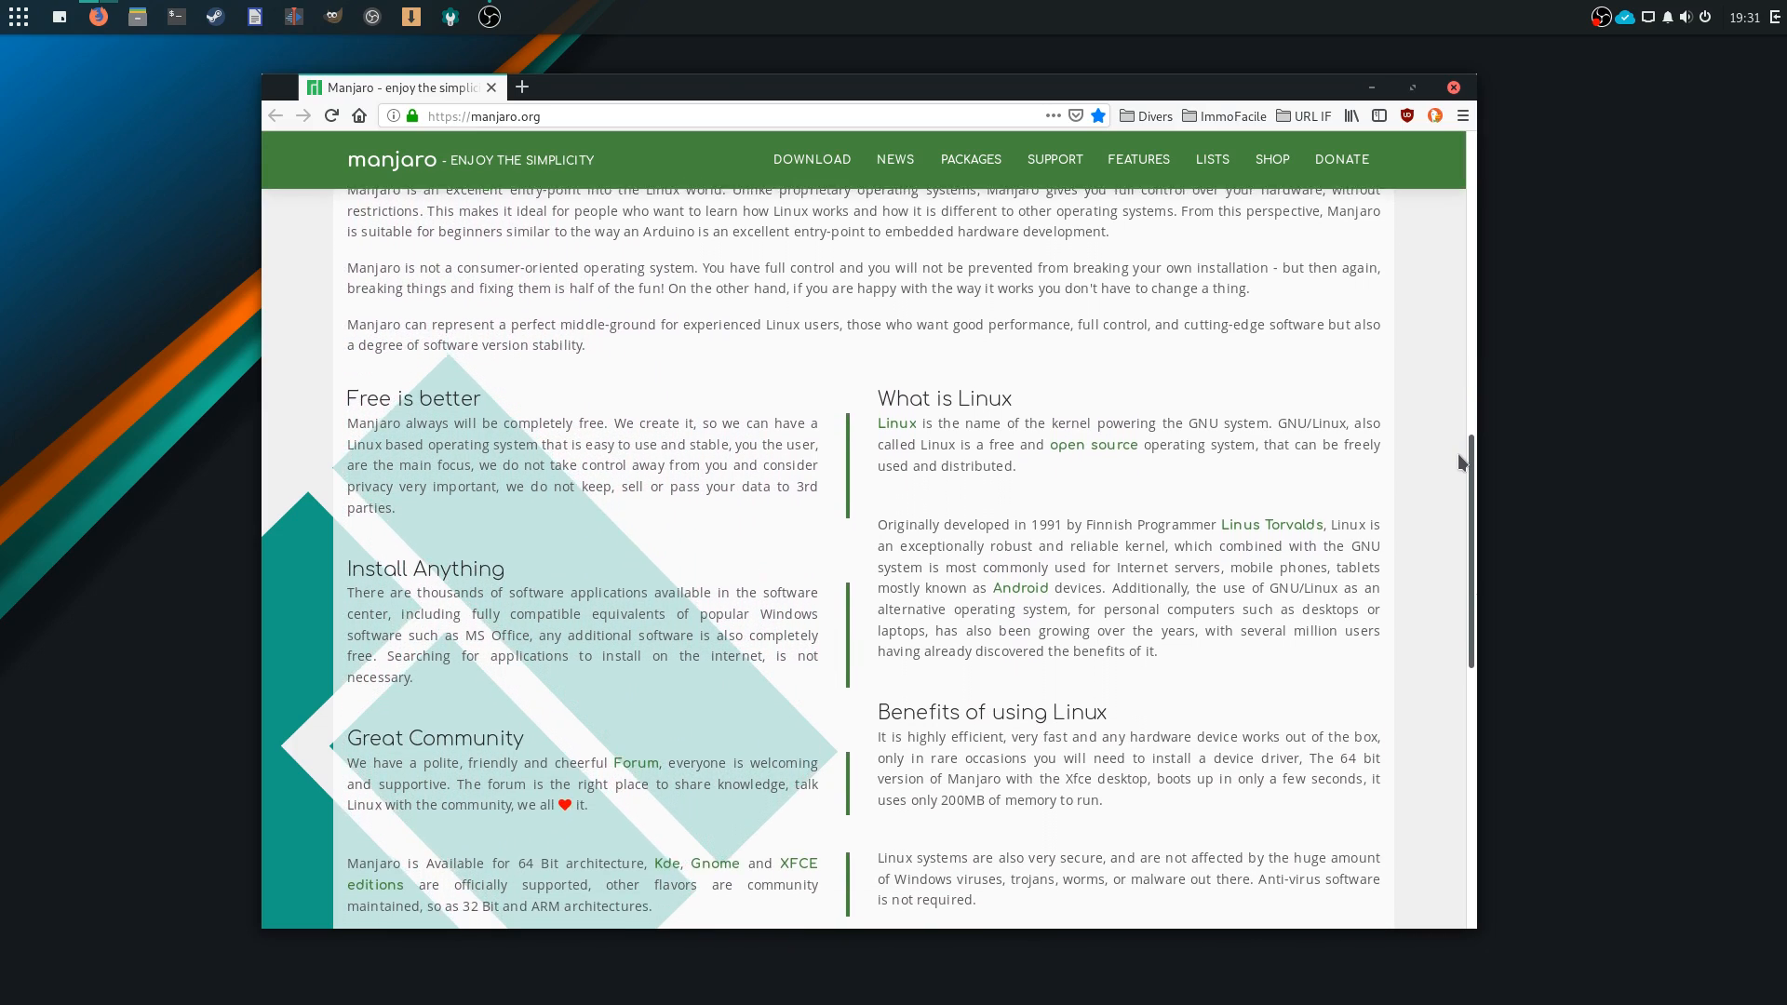
{"action": "scroll", "scroll_direction": "down", "scroll_amount": 3}
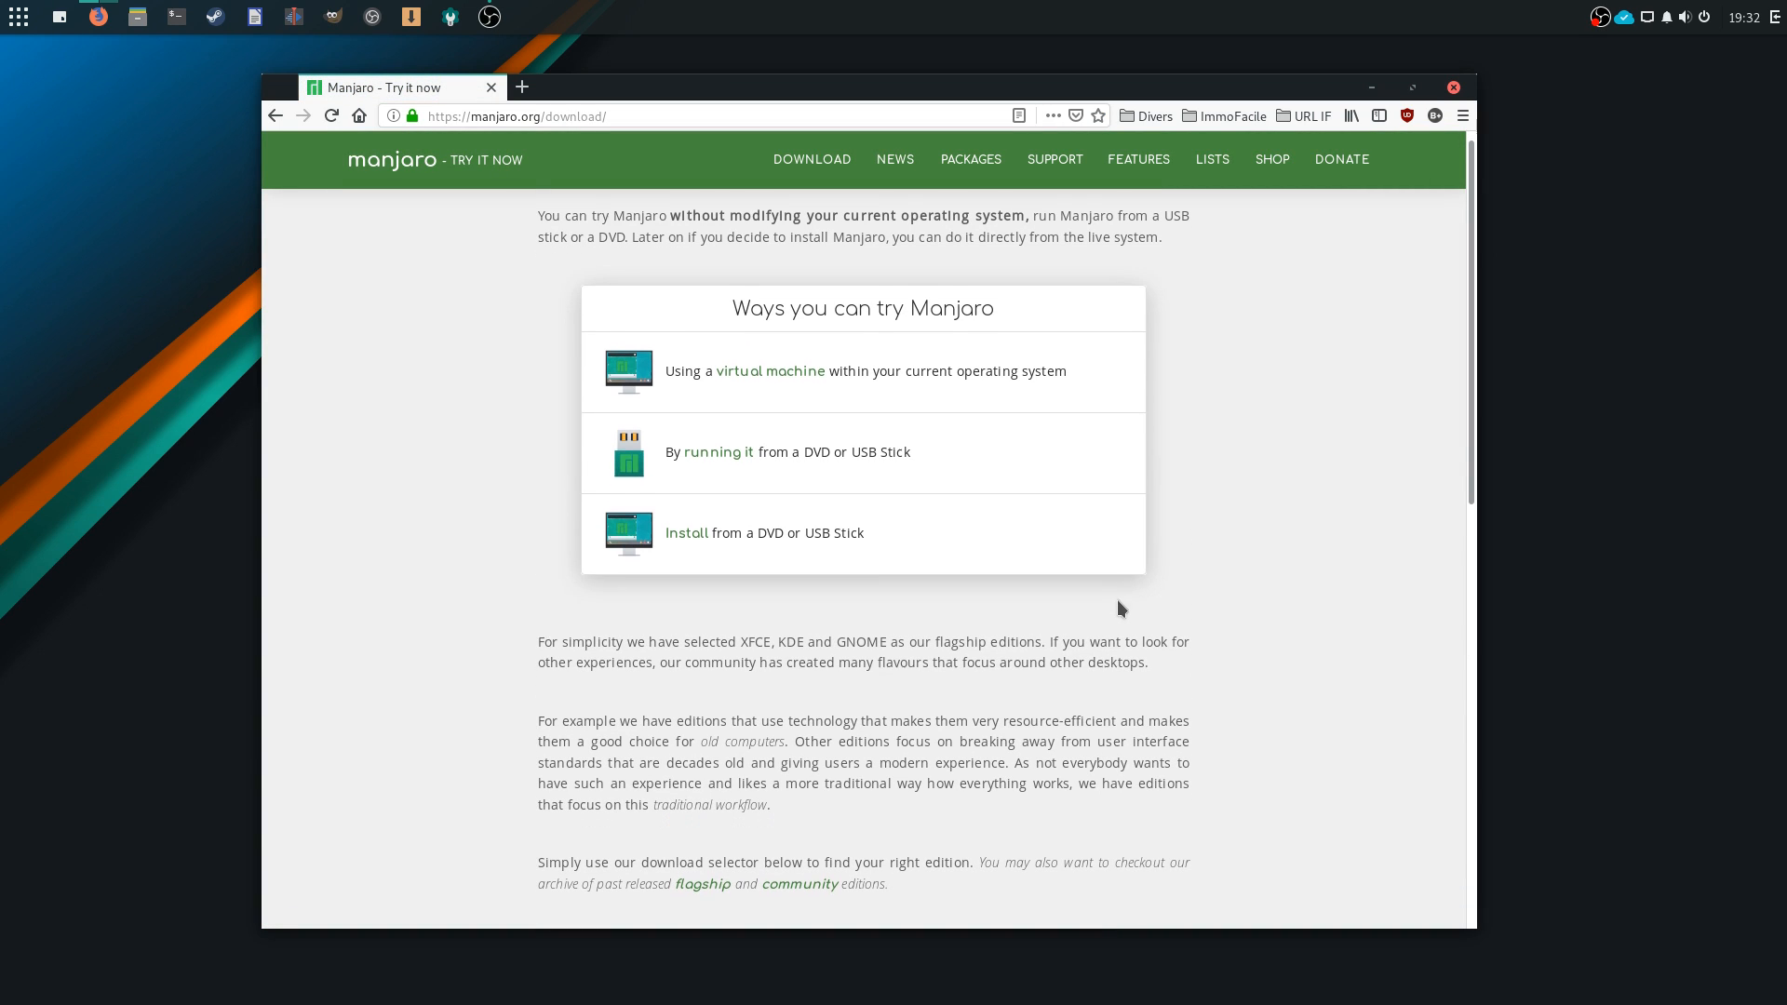
{"action": "scroll", "scroll_direction": "down", "scroll_amount": 3}
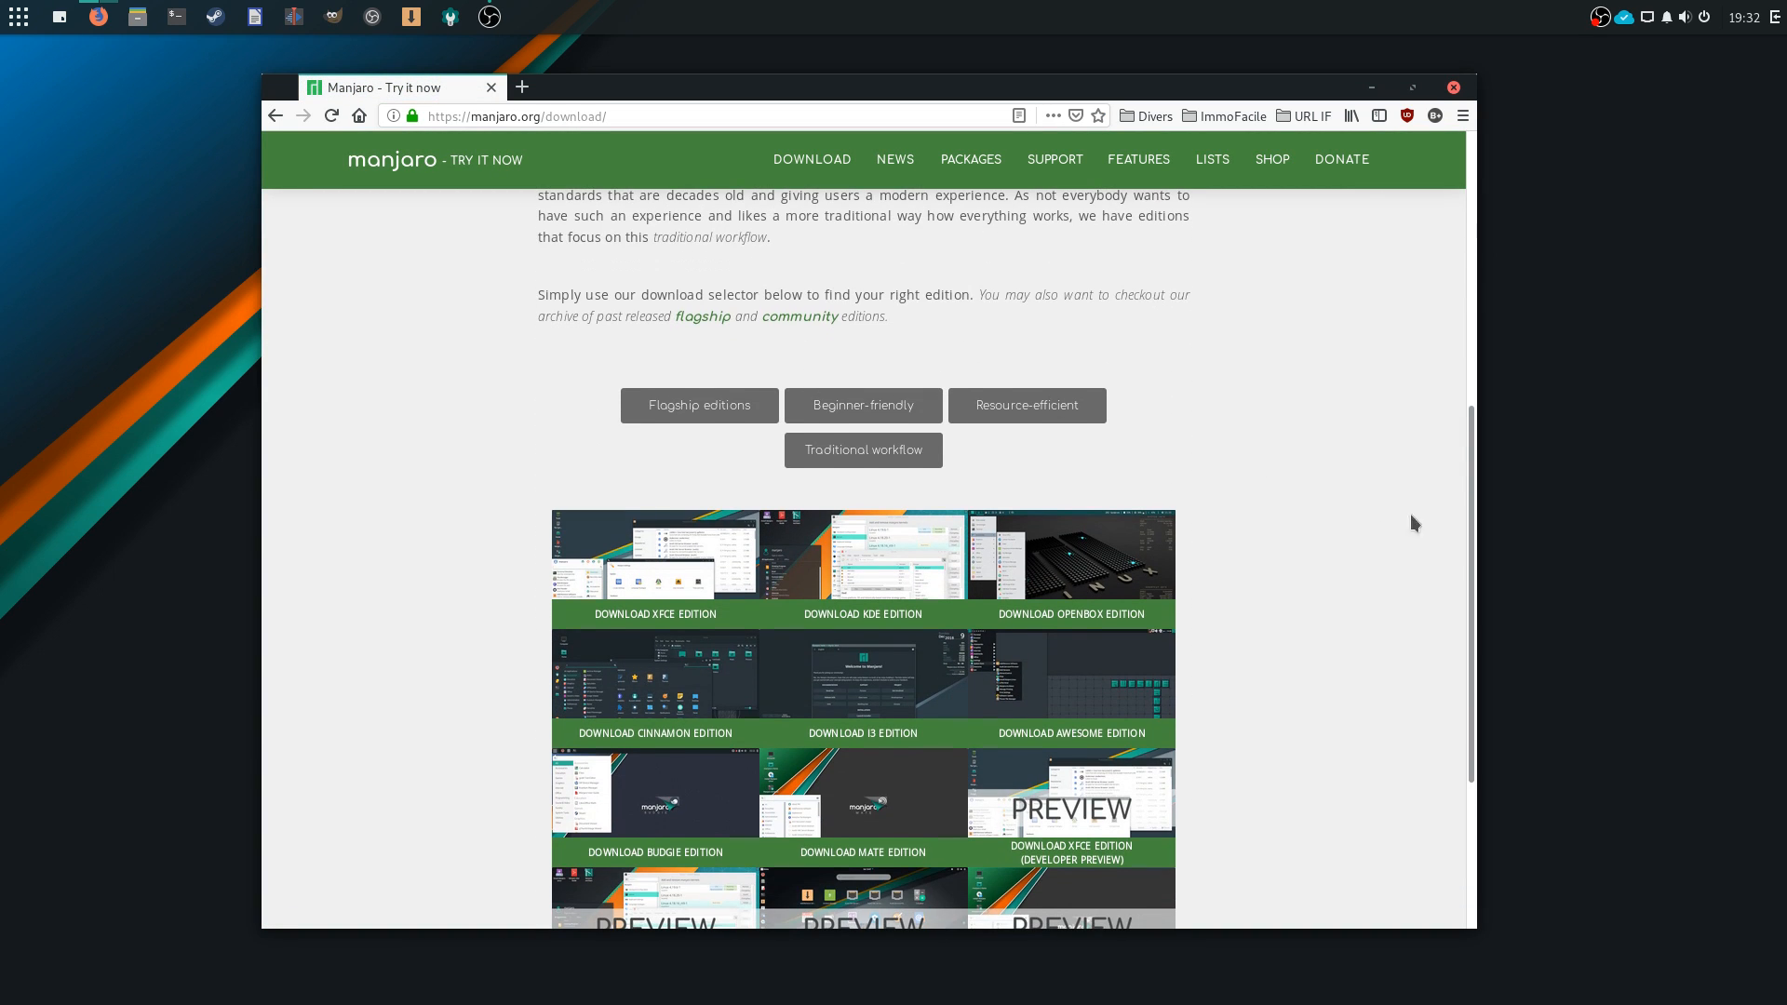
{"action": "scroll", "scroll_direction": "down", "scroll_amount": 3}
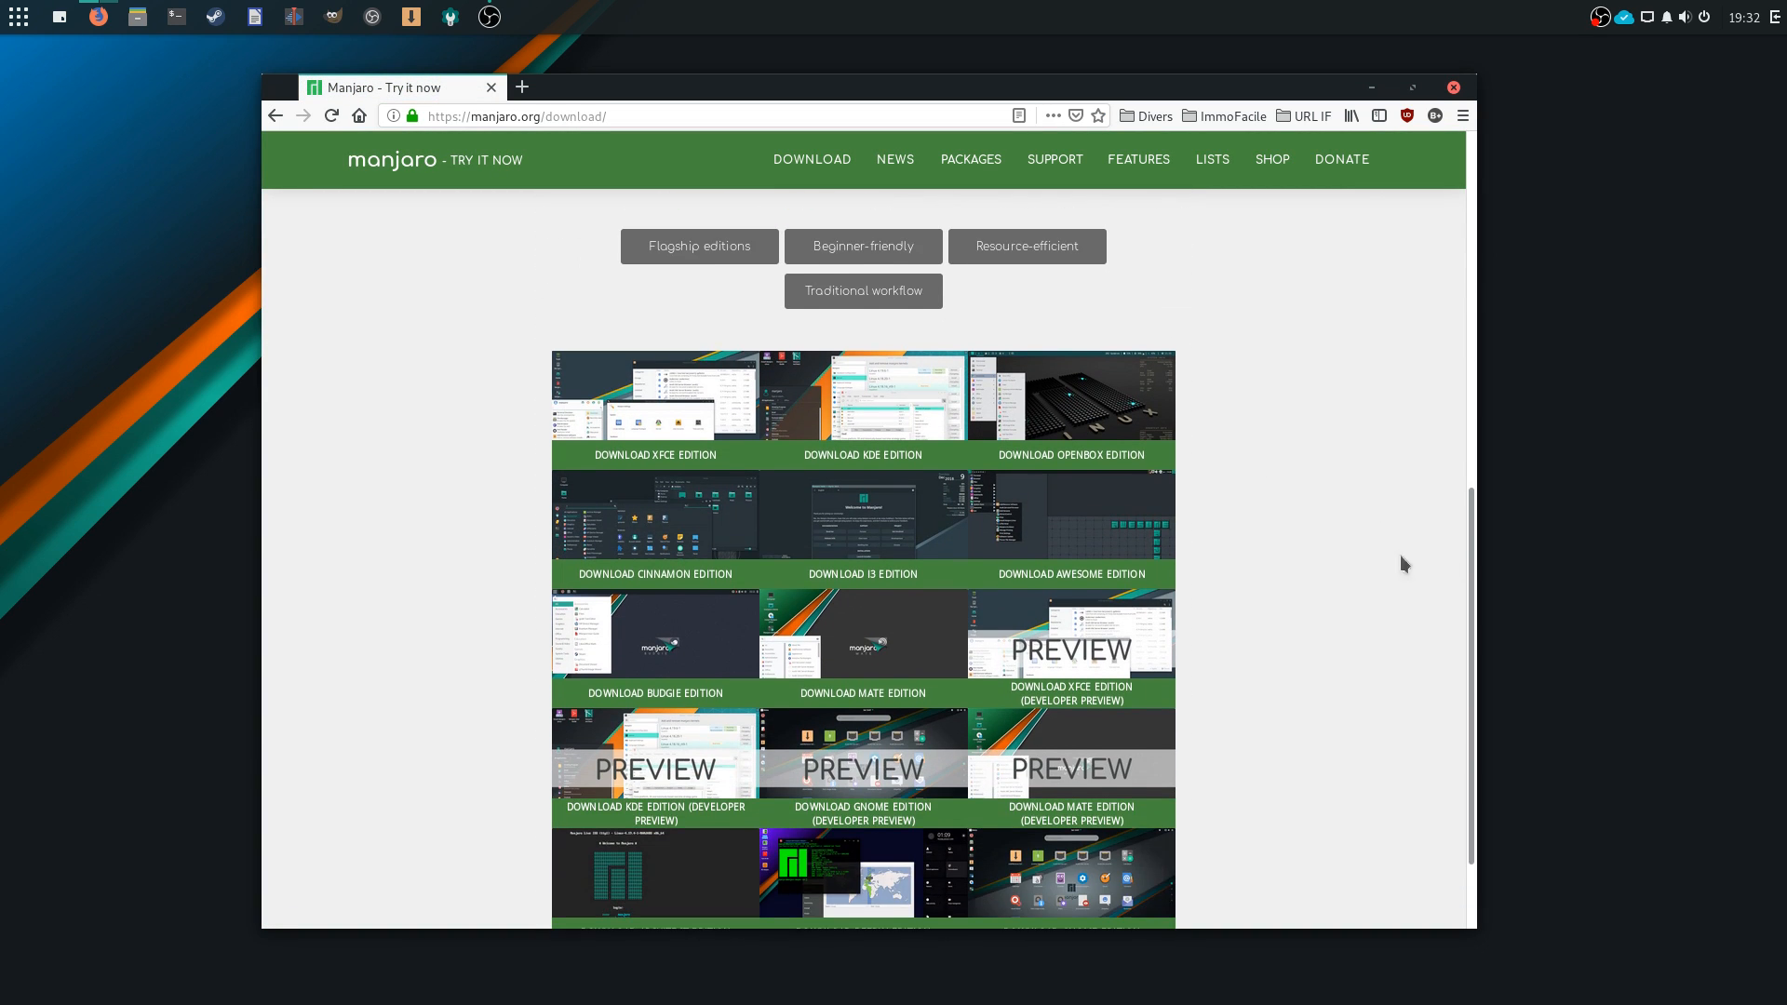
{"action": "left_click", "coordinate": [655, 634]}
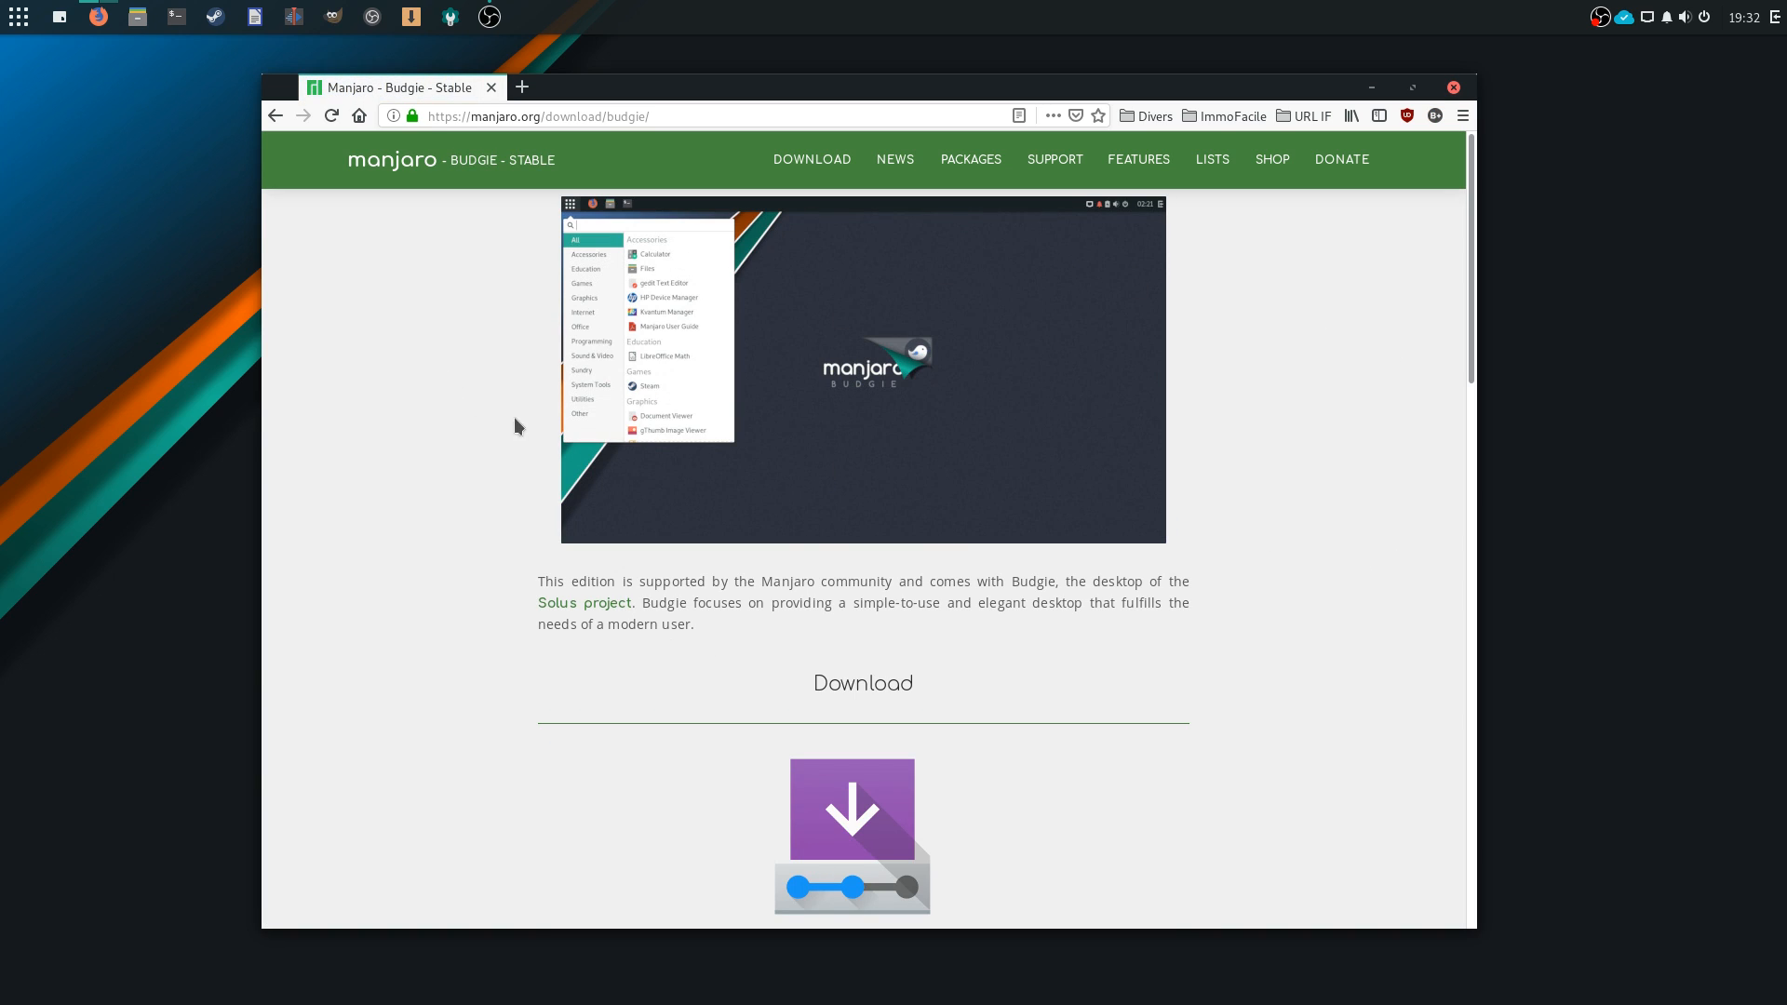
Launch Add/Remove Software (Pamac) from the Budgie menu's application list
{"action": "left_click", "coordinate": [19, 16]}
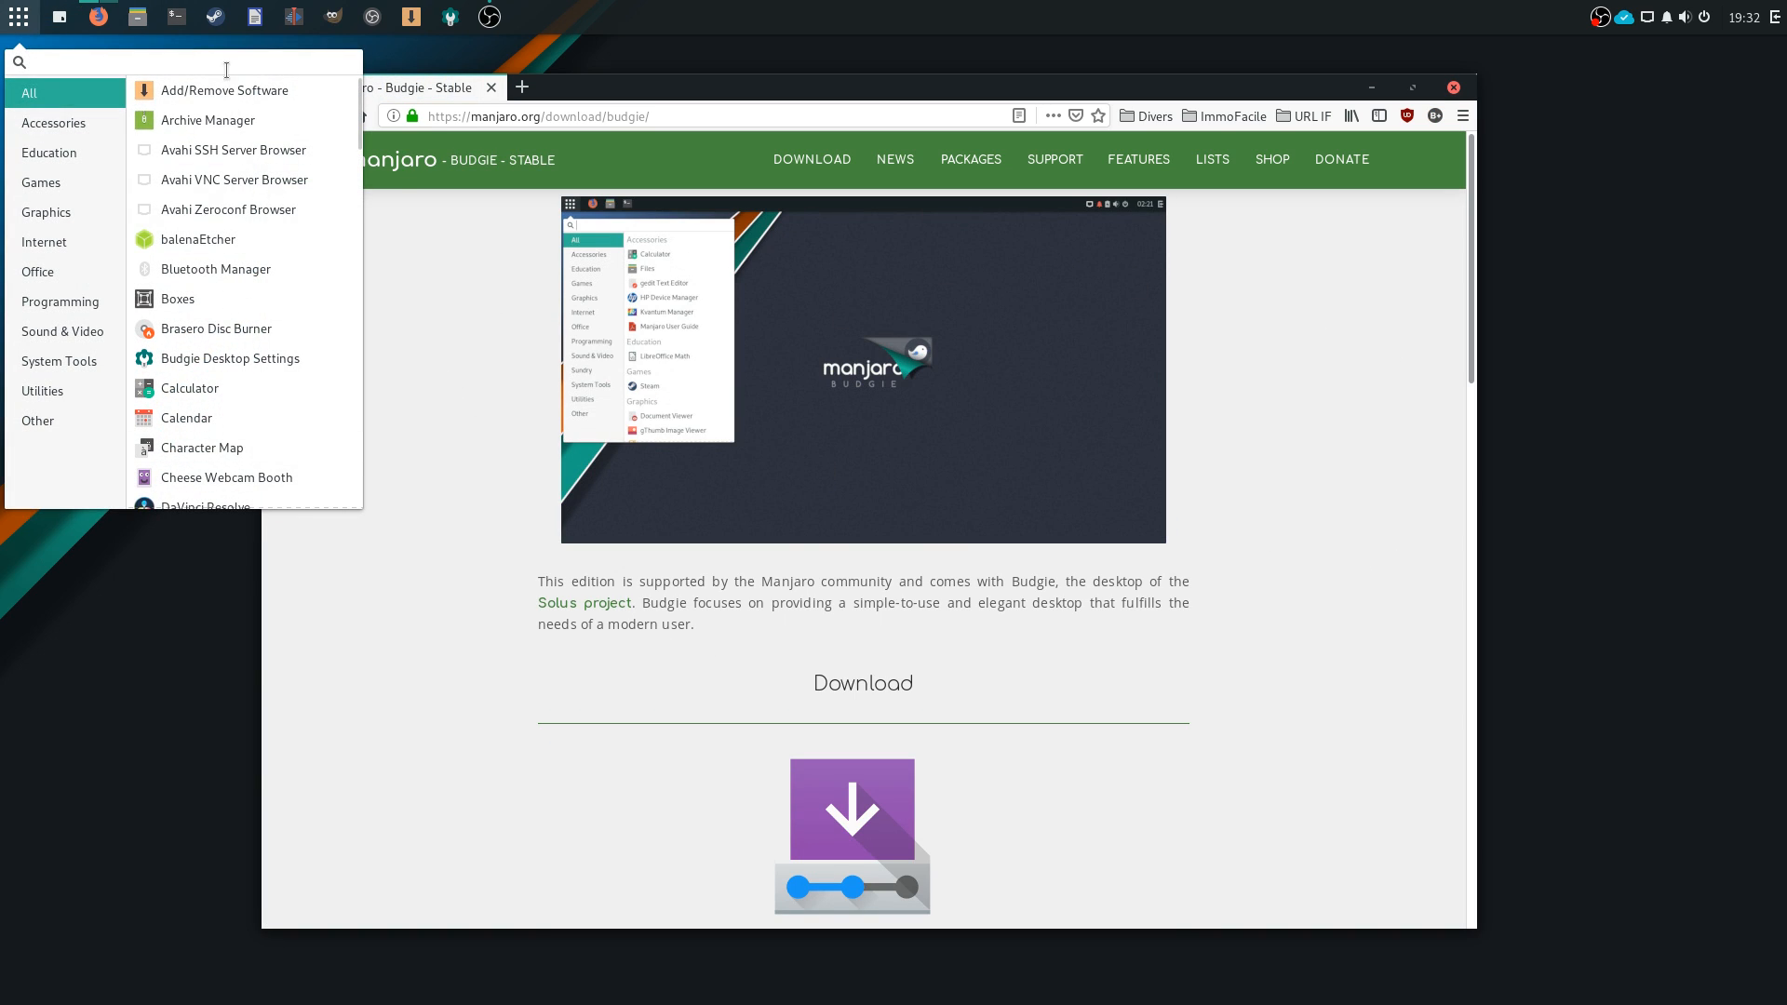
{"action": "left_click", "coordinate": [58, 361]}
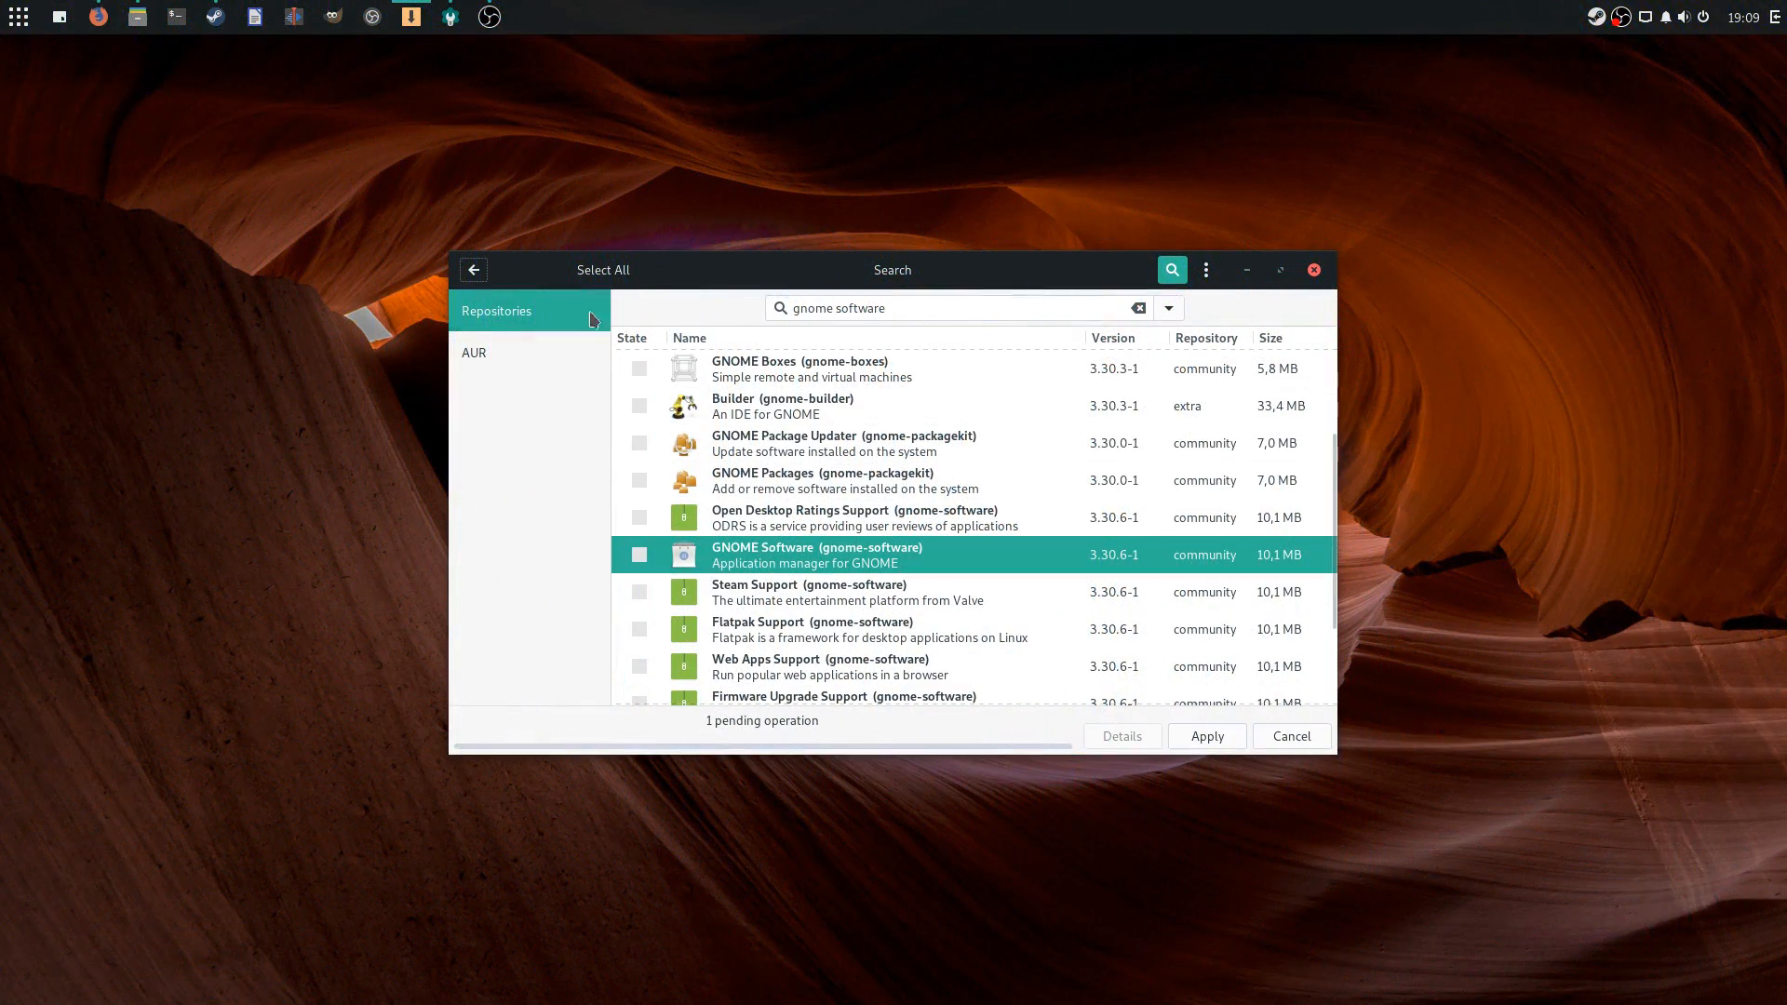
Show the AUR results for gnome software and pick an option from the three-dot menu
{"action": "left_click", "coordinate": [472, 352]}
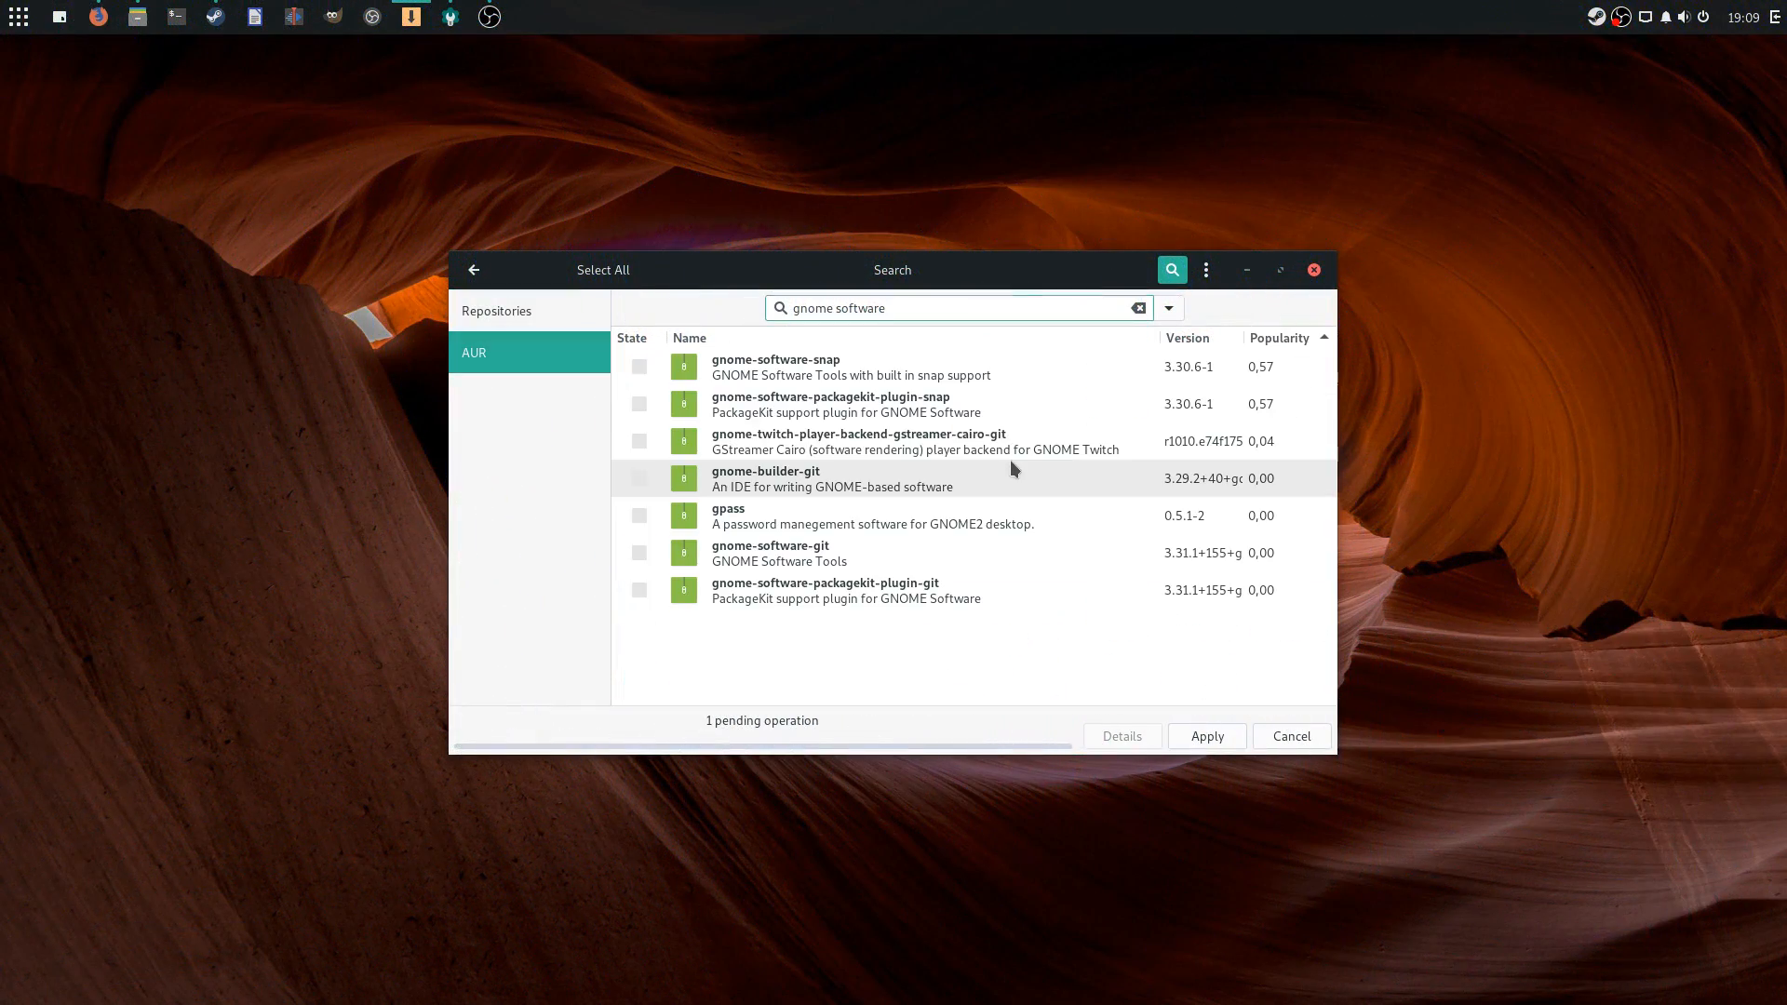
{"action": "mouse_move", "coordinate": [848, 366]}
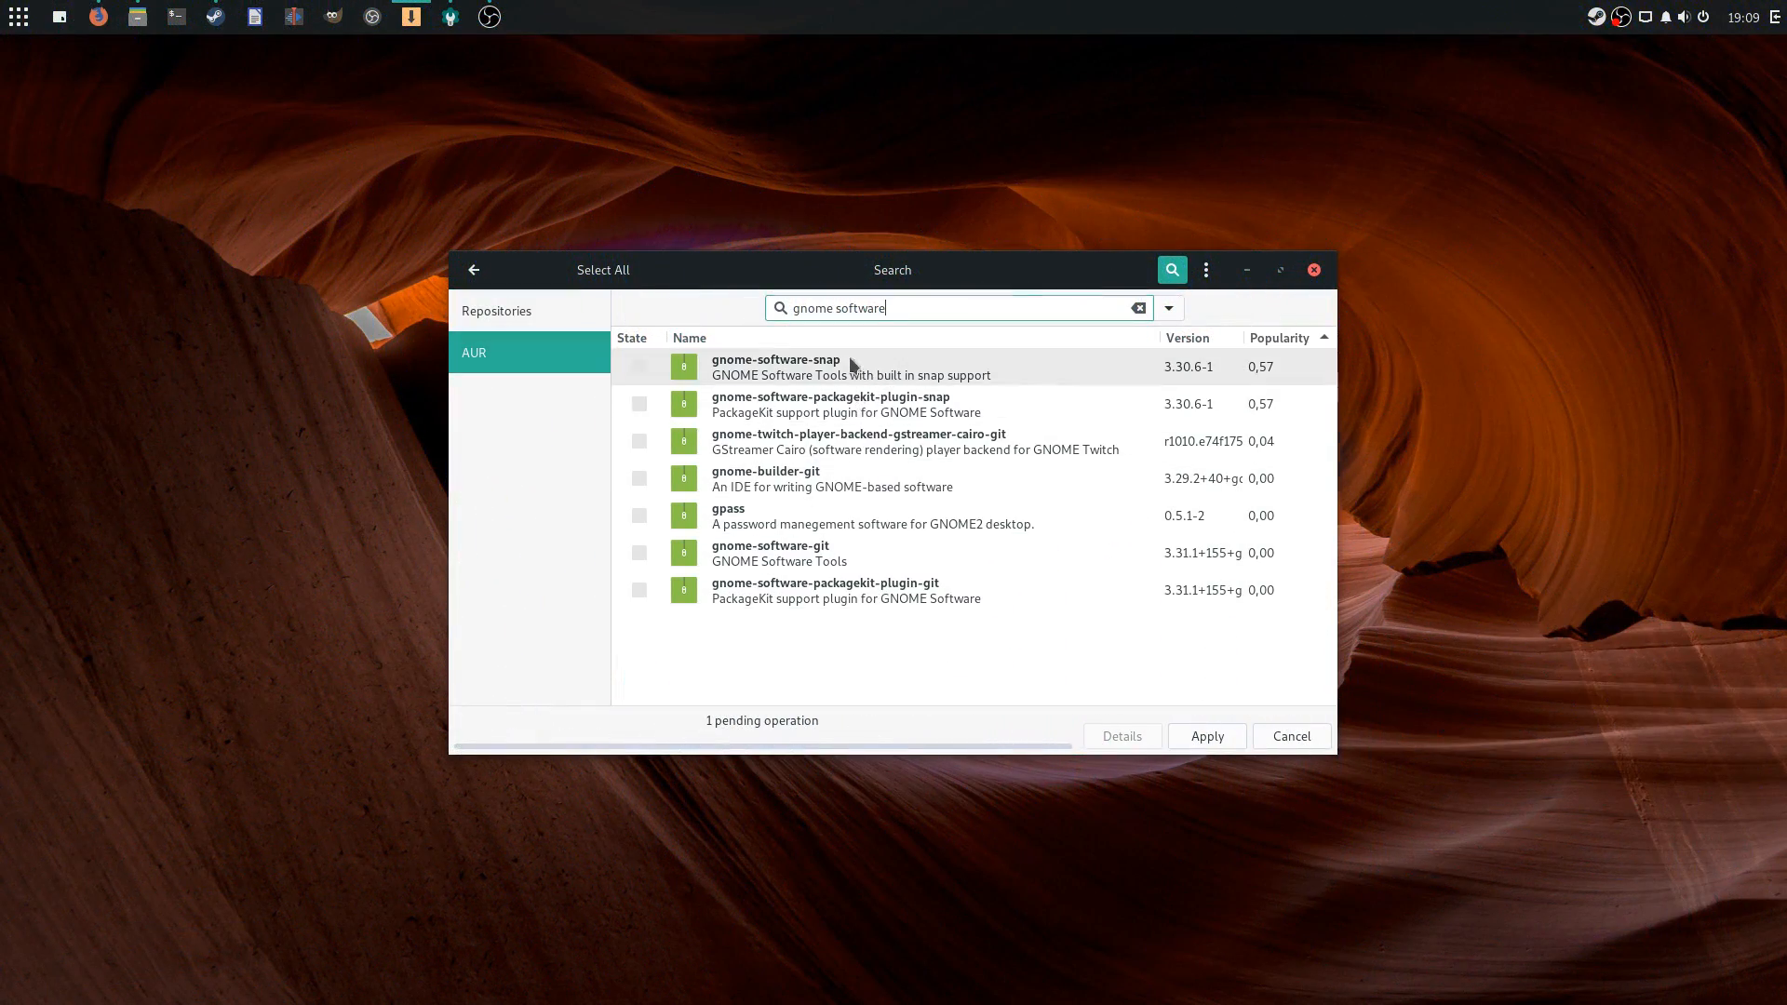
{"action": "left_click", "coordinate": [1204, 270]}
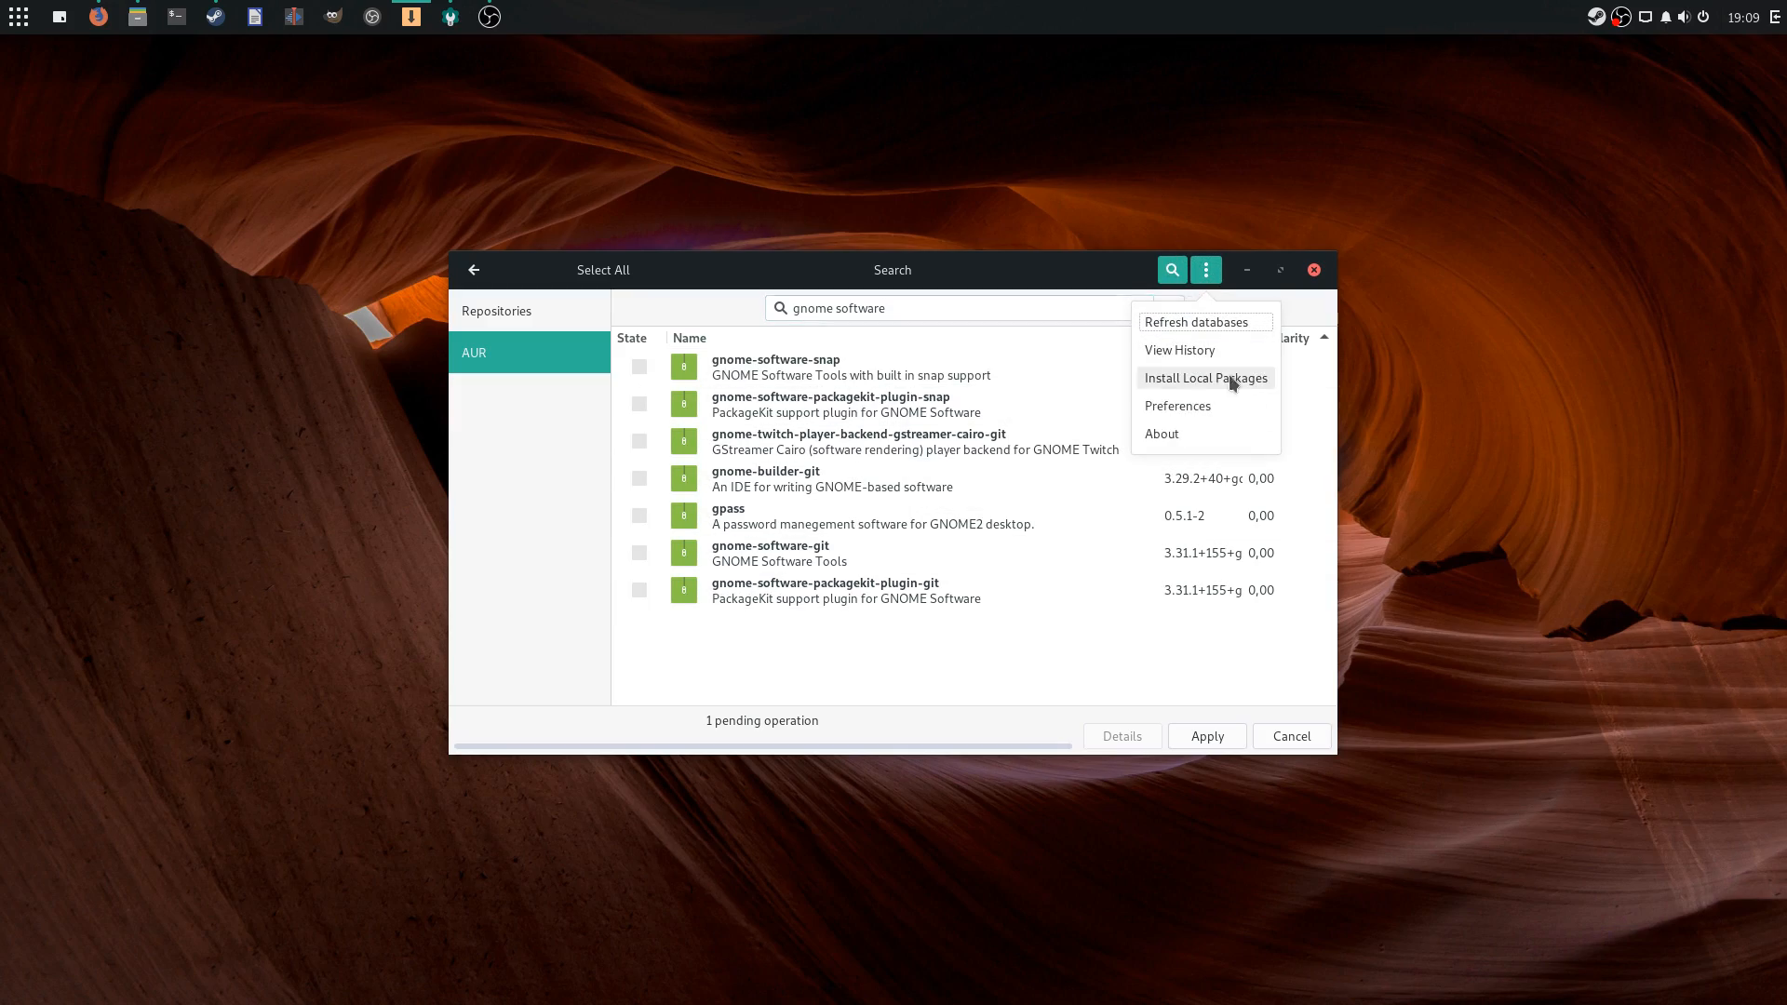
{"action": "left_click", "coordinate": [1204, 376]}
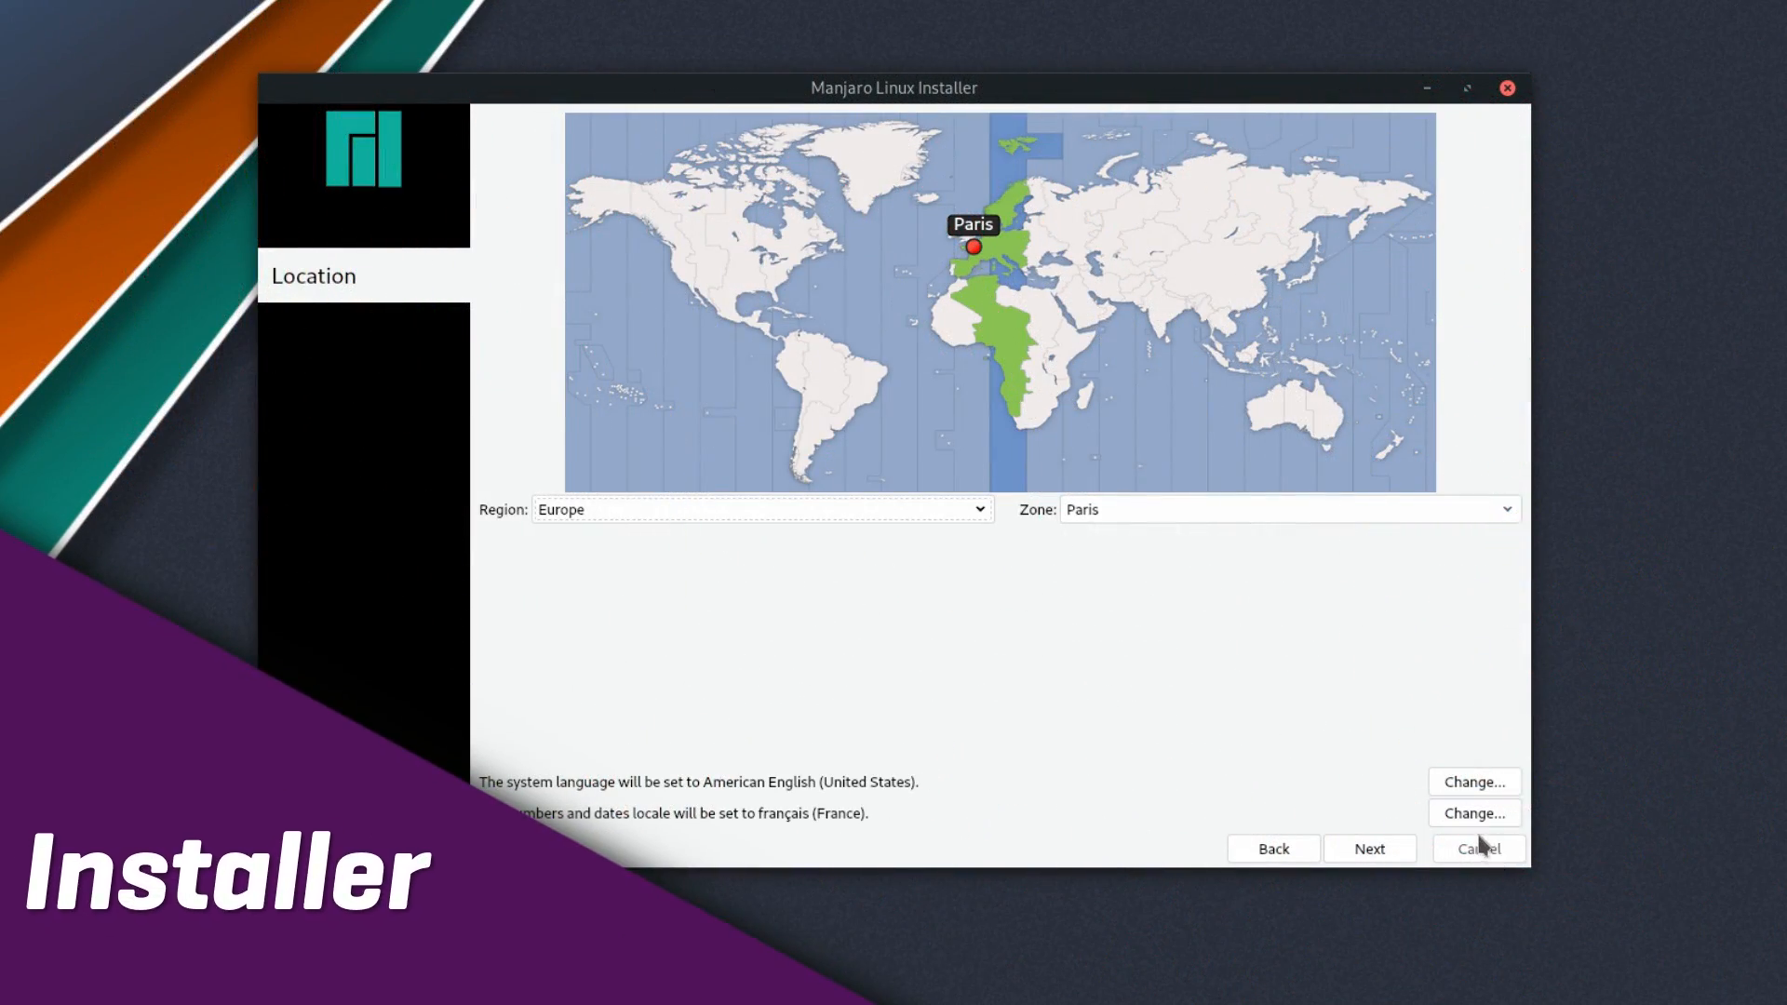
Select the French keyboard layout and choose Erase disk for partitioning
{"action": "left_click", "coordinate": [1368, 847]}
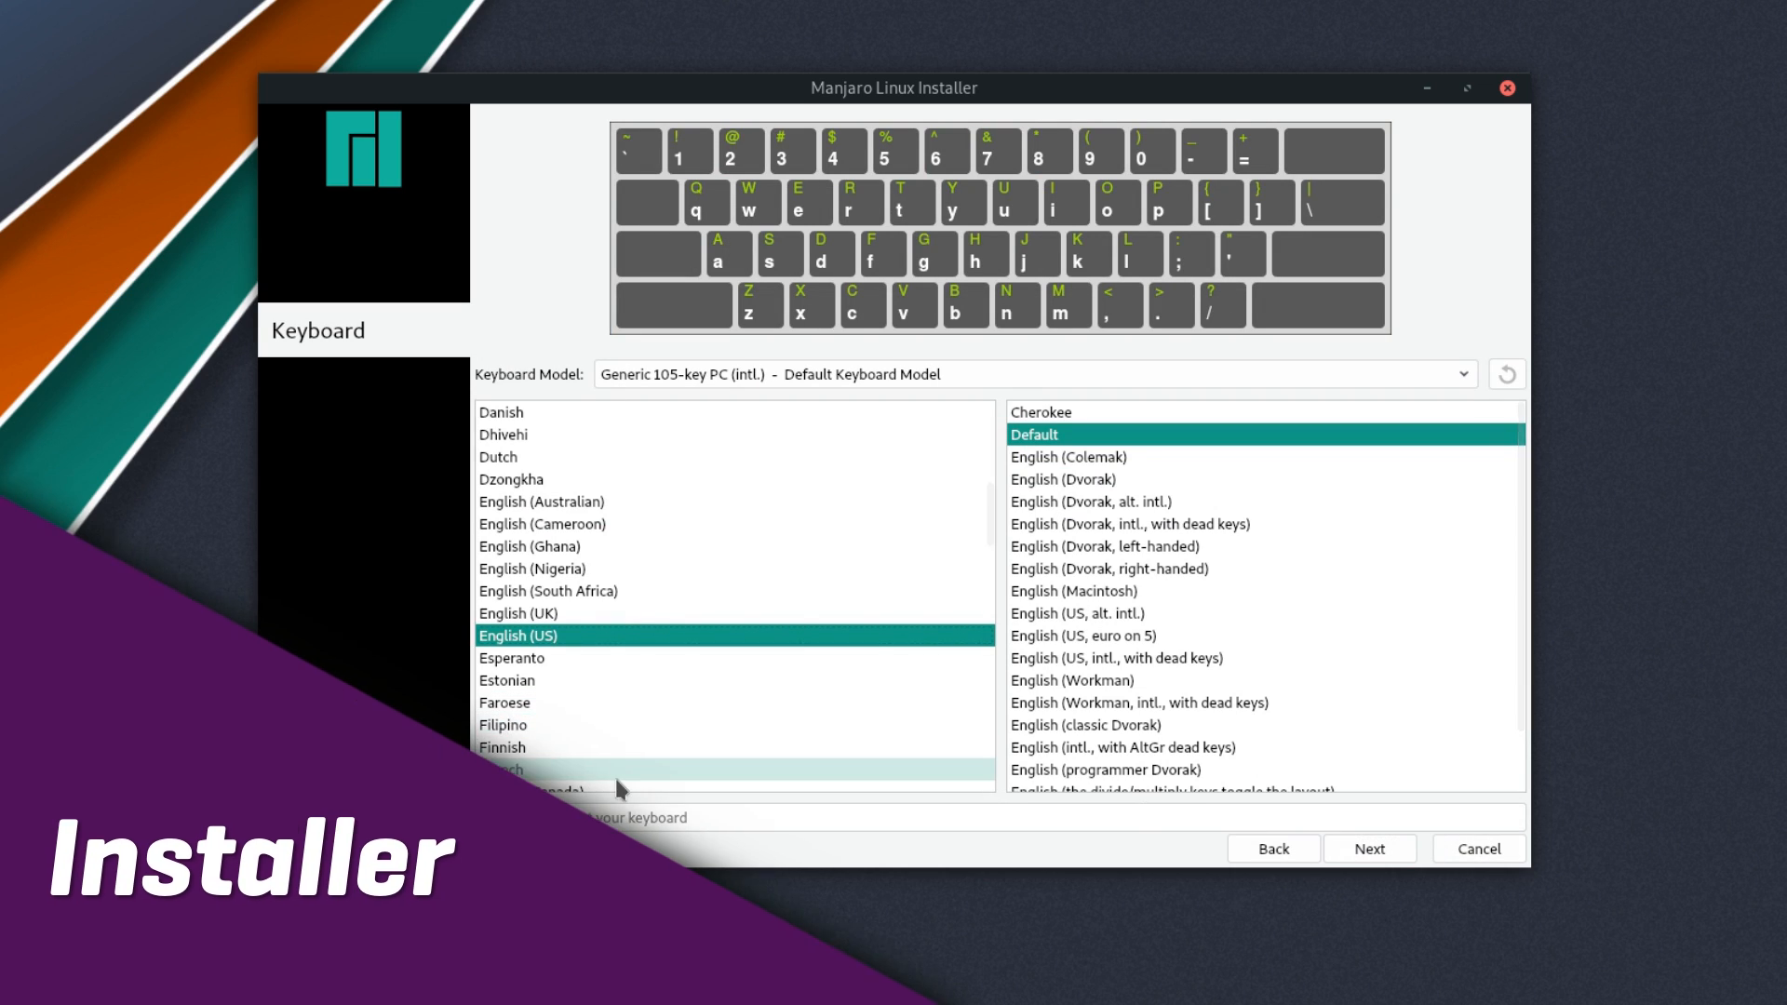
{"action": "left_click", "coordinate": [500, 634]}
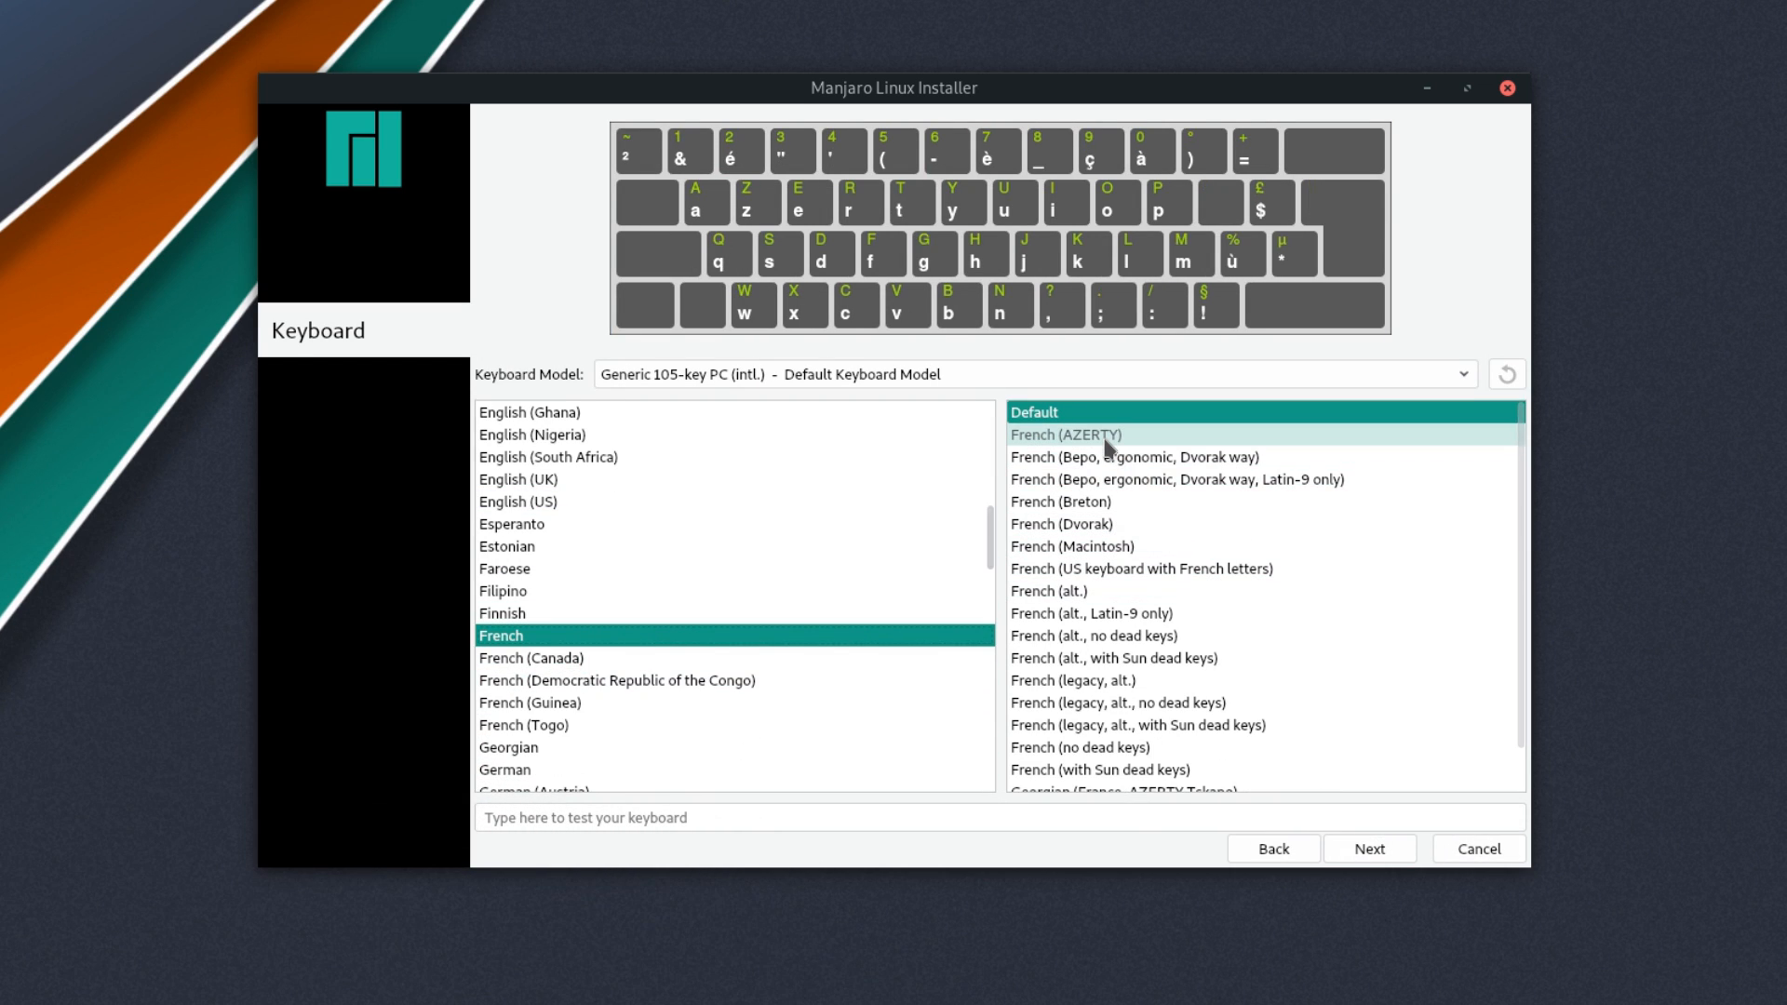
{"action": "left_click", "coordinate": [1368, 848]}
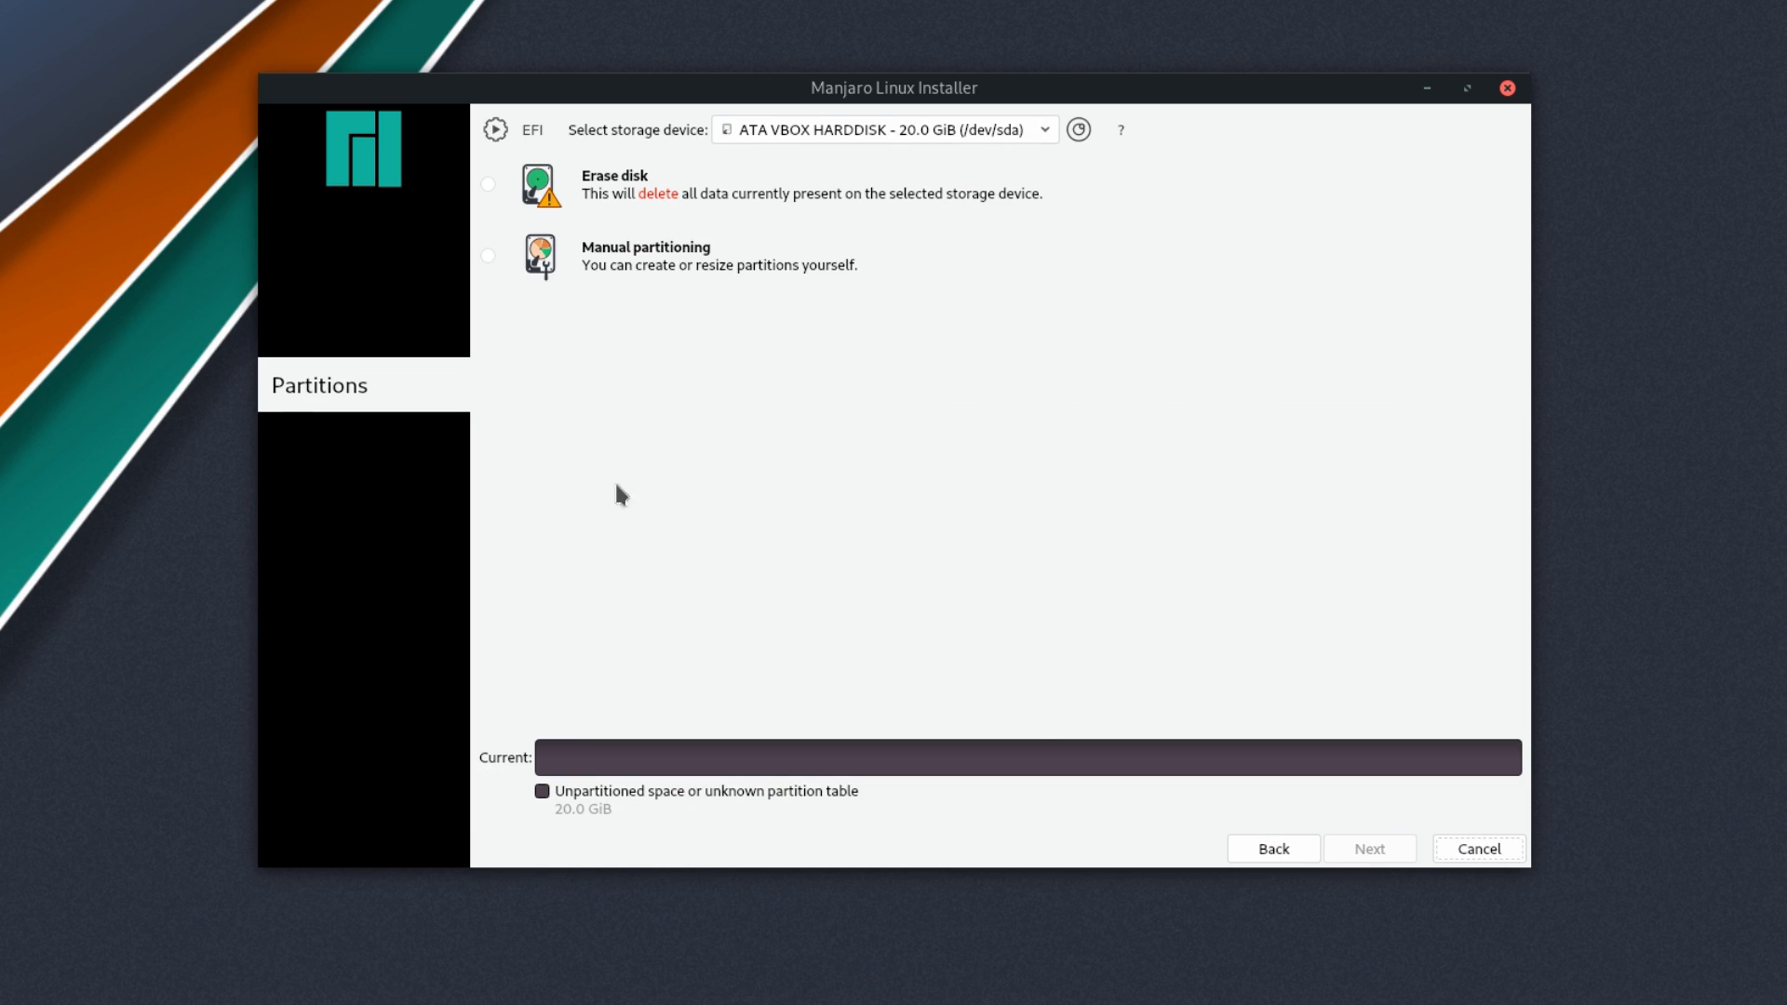
{"action": "left_click", "coordinate": [487, 184]}
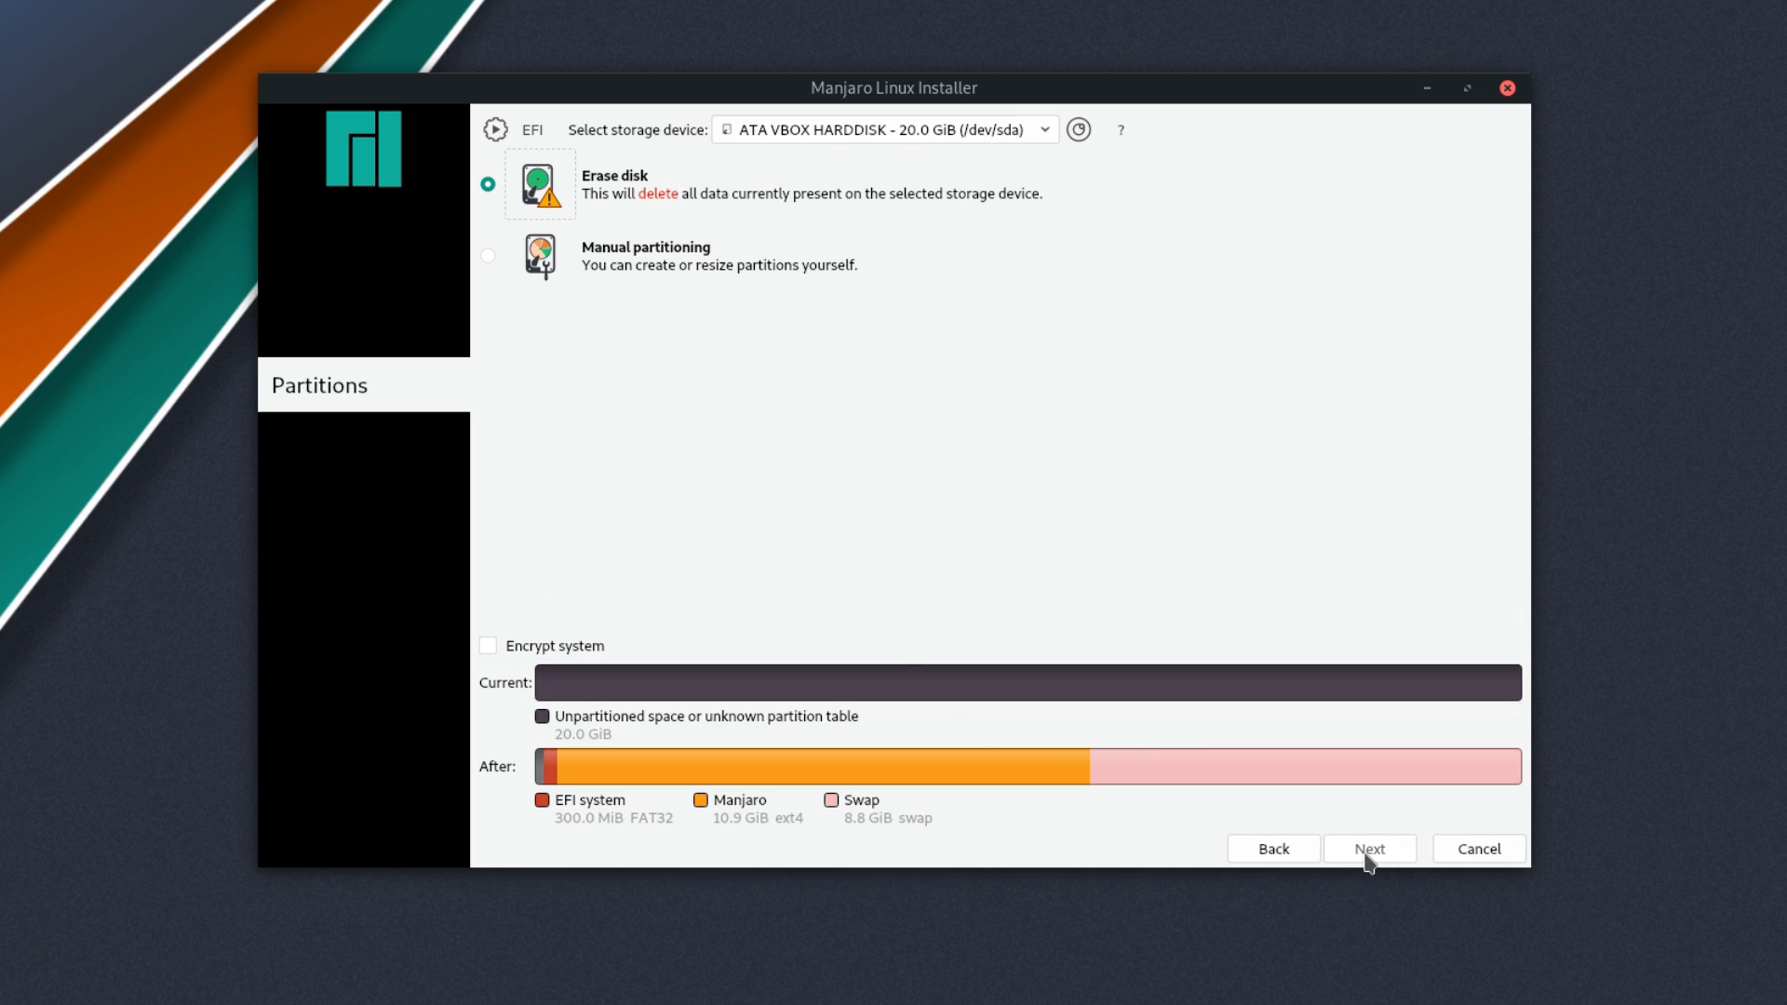
{"action": "left_click", "coordinate": [1369, 849]}
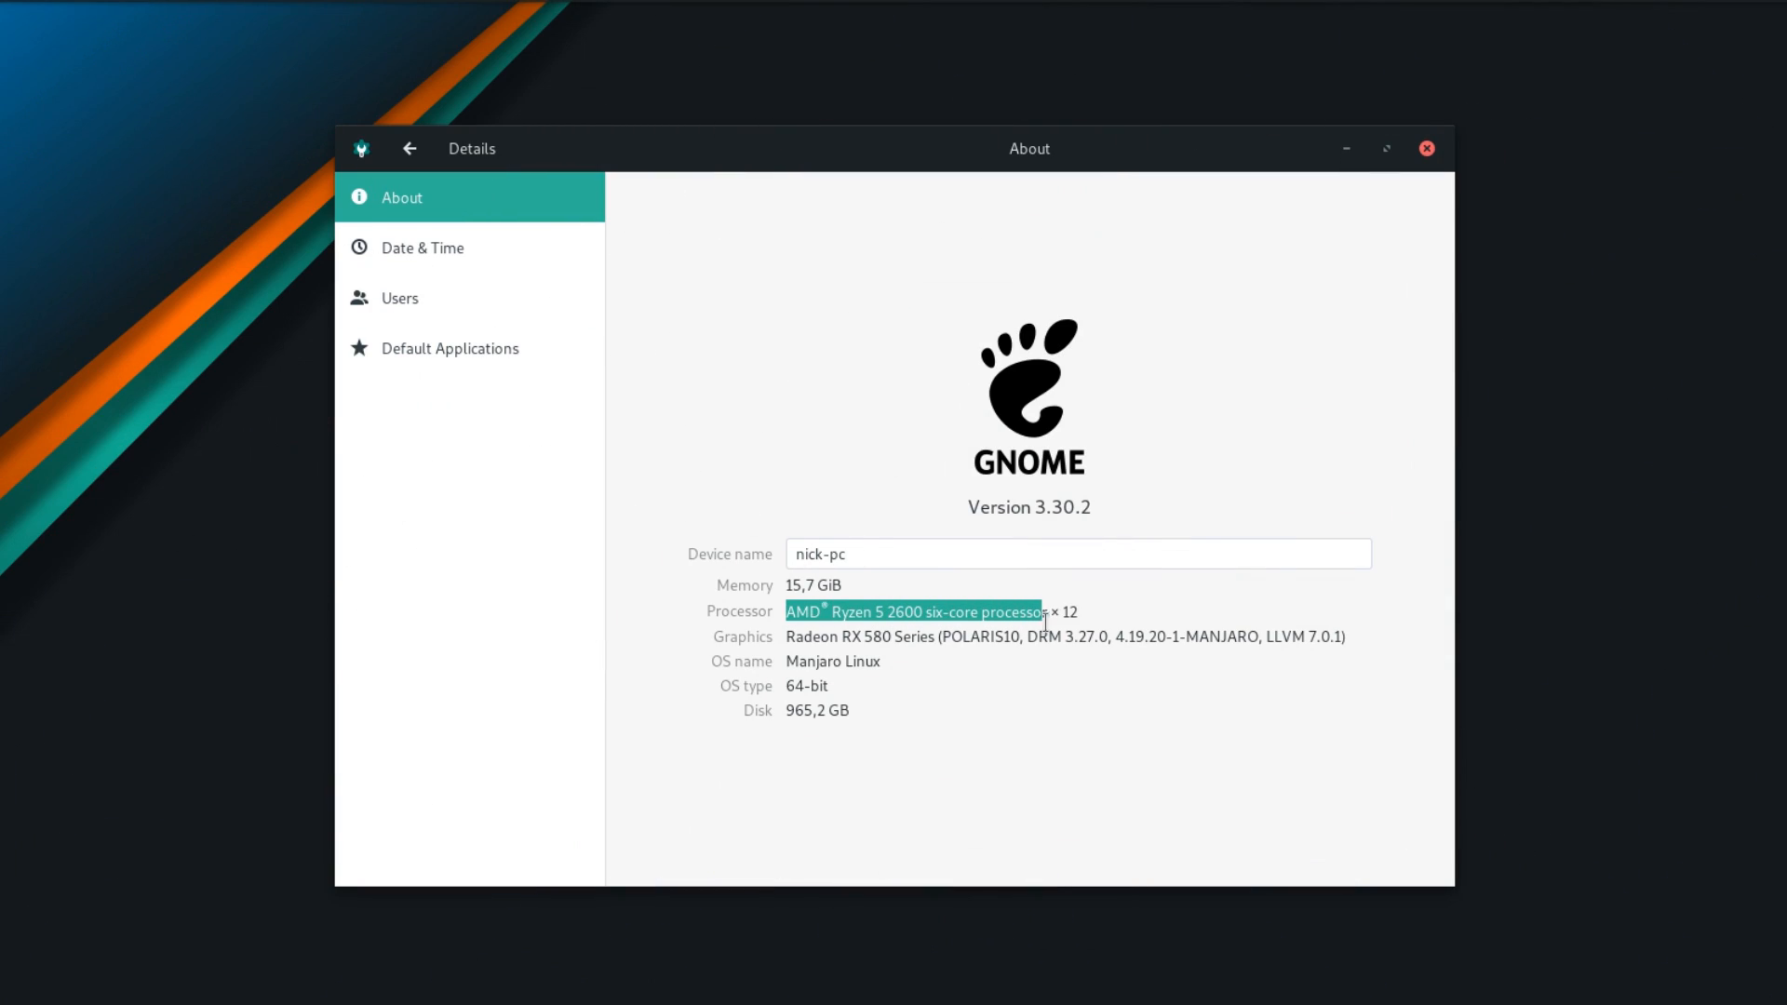
{"action": "left_click_drag", "start_coordinate": [786, 636], "coordinate": [894, 635]}
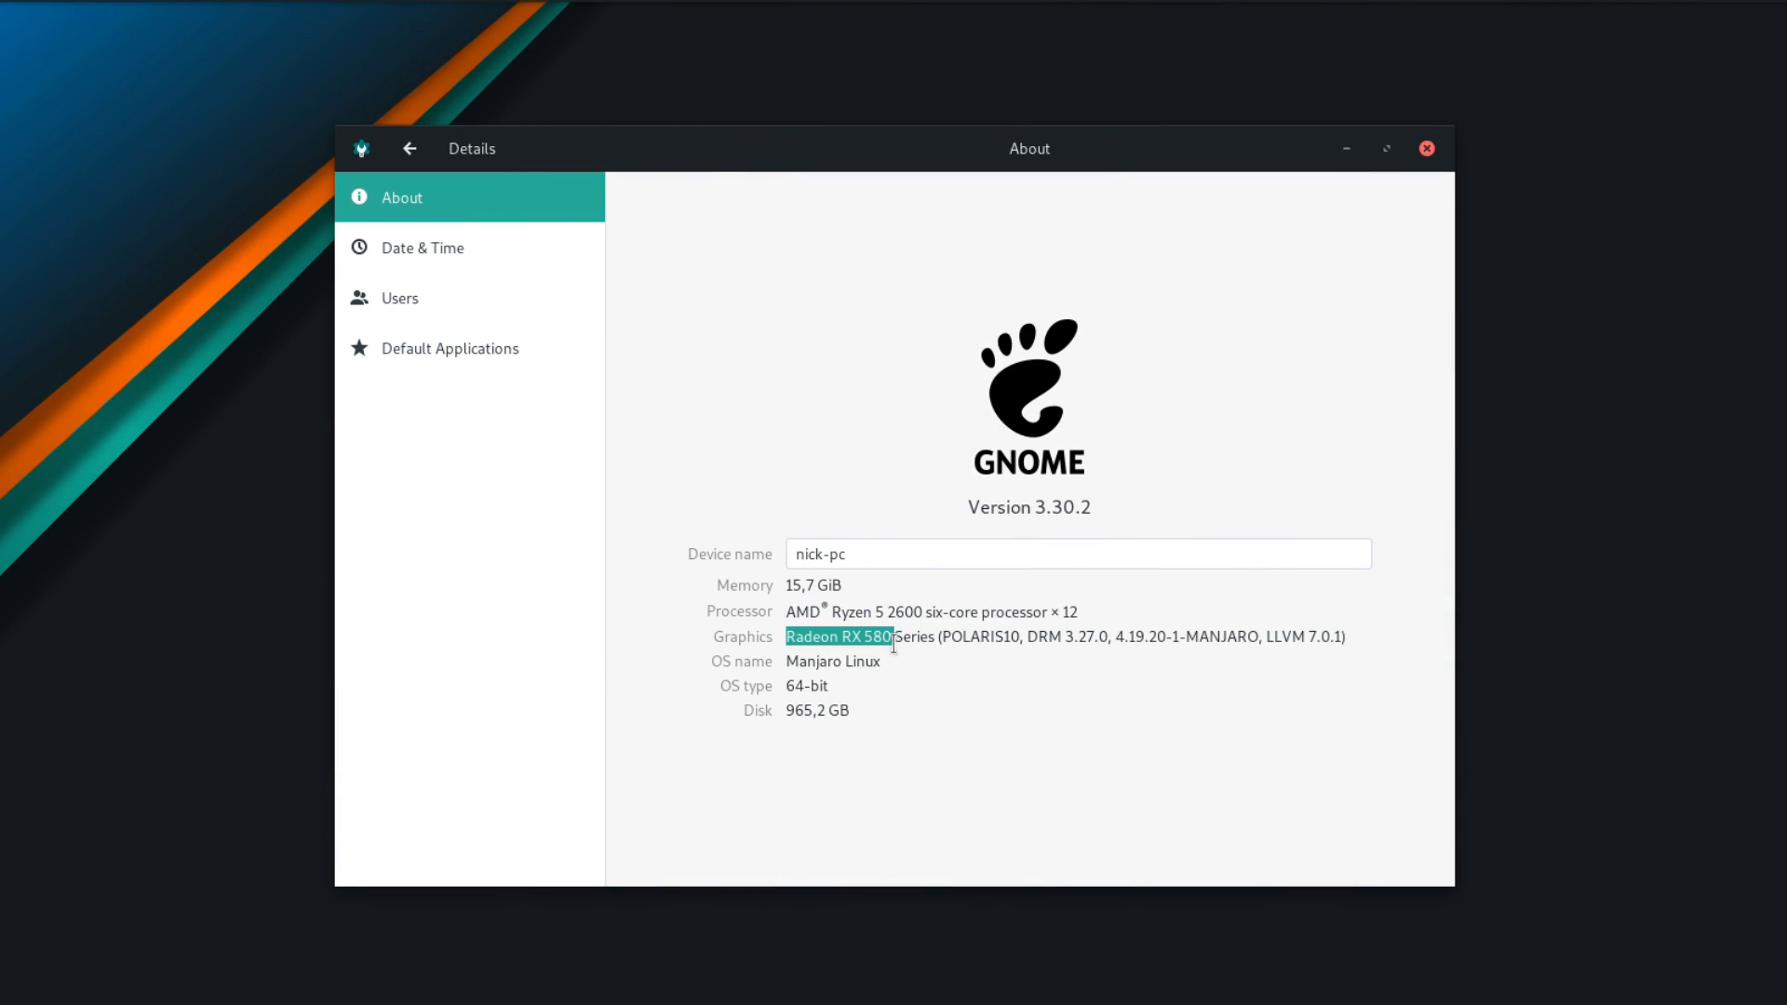
{"action": "left_click_drag", "start_coordinate": [894, 637], "coordinate": [1345, 637]}
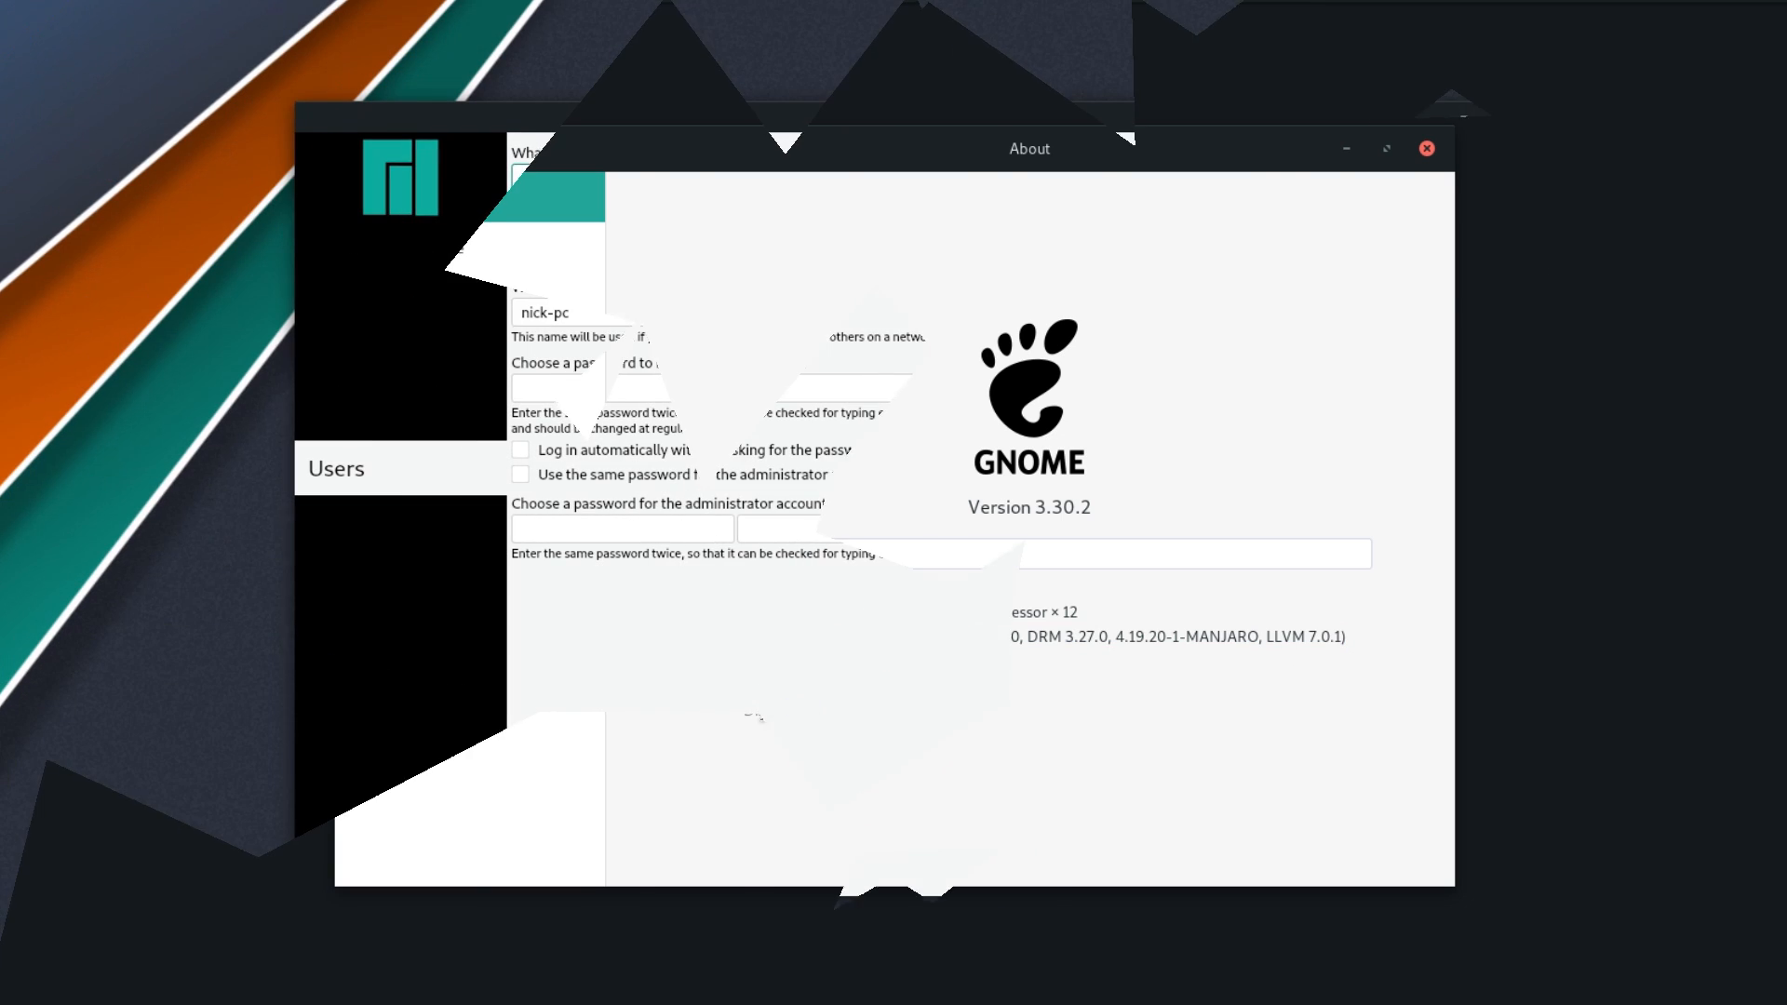
Fill in the Users page with name Nick, login nick and computer name nick-pc
{"action": "left_click", "coordinate": [1426, 148]}
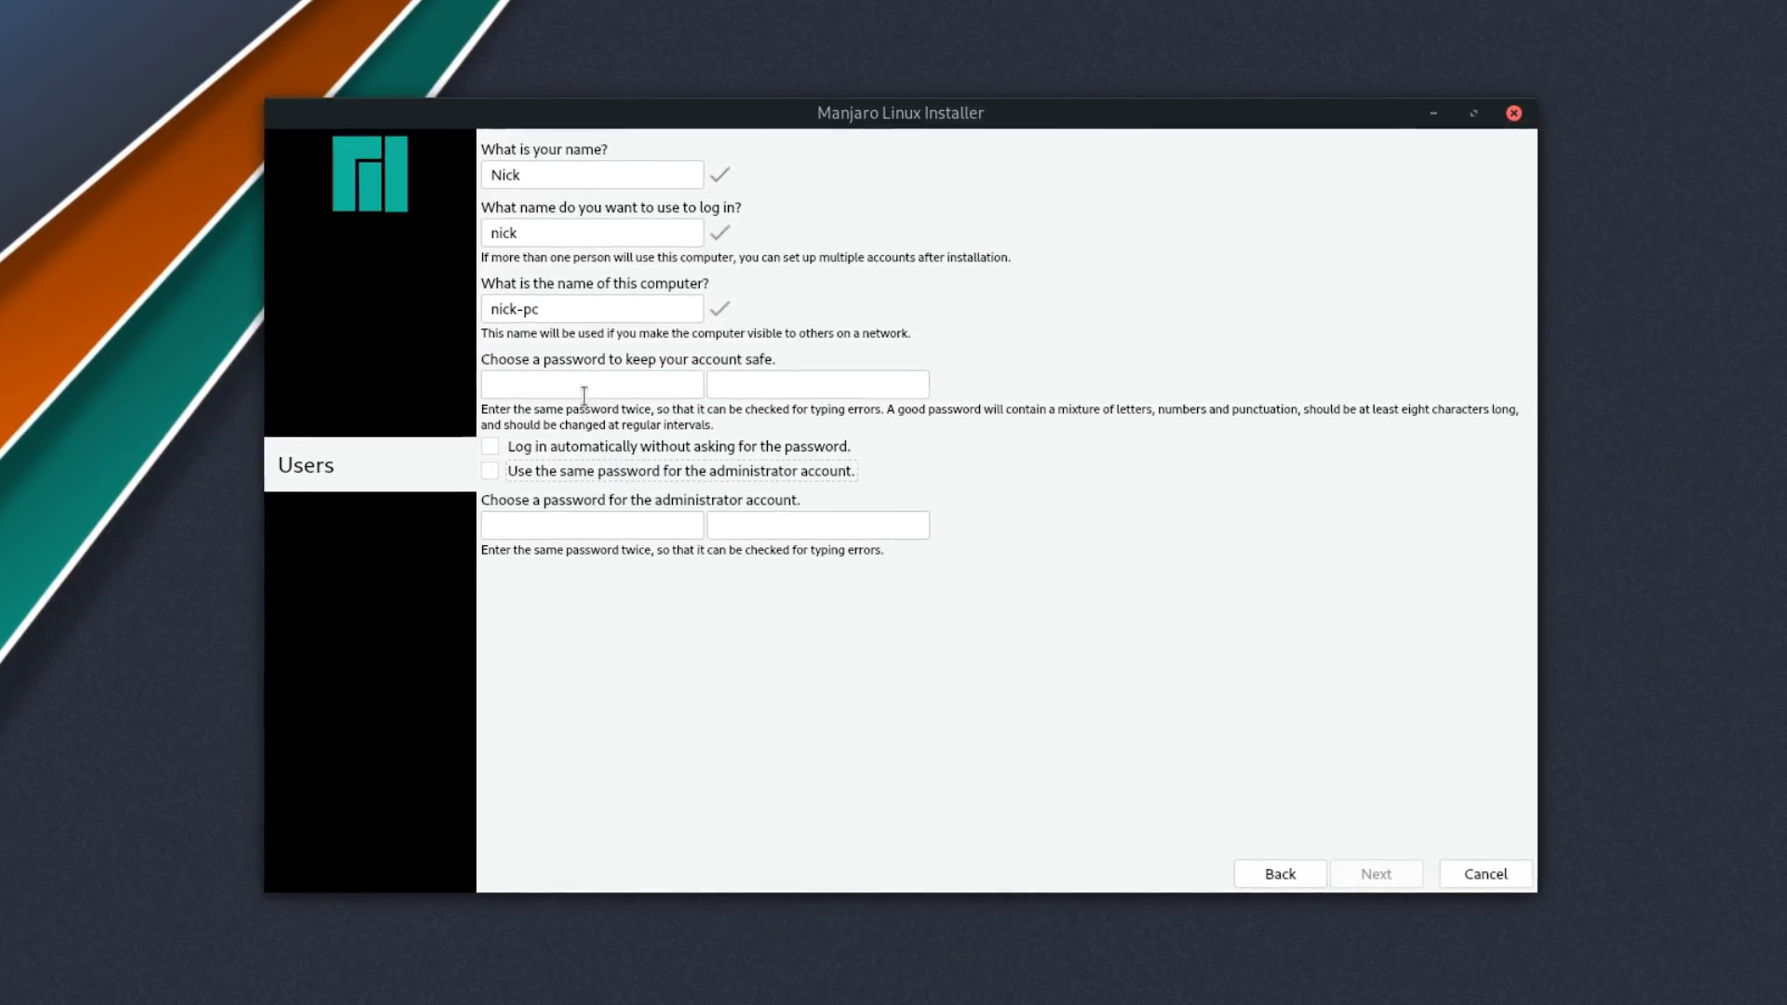
{"action": "left_click", "coordinate": [580, 524]}
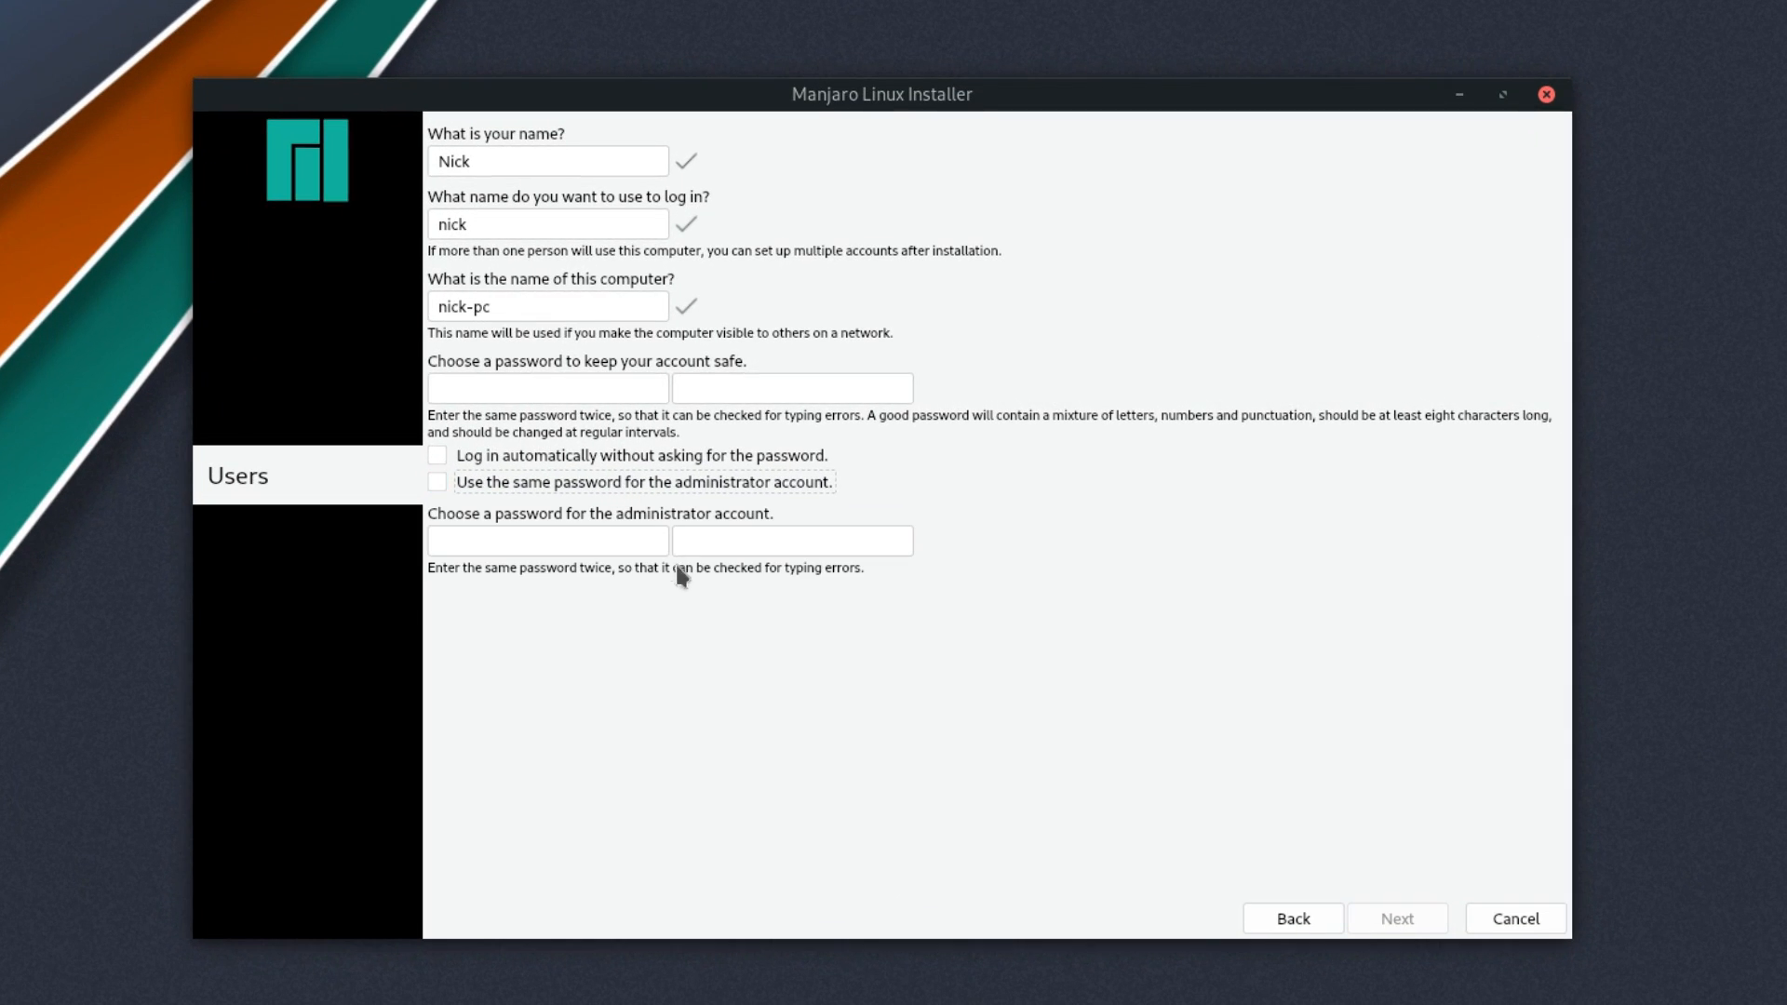
{"action": "mouse_move", "coordinate": [925, 435]}
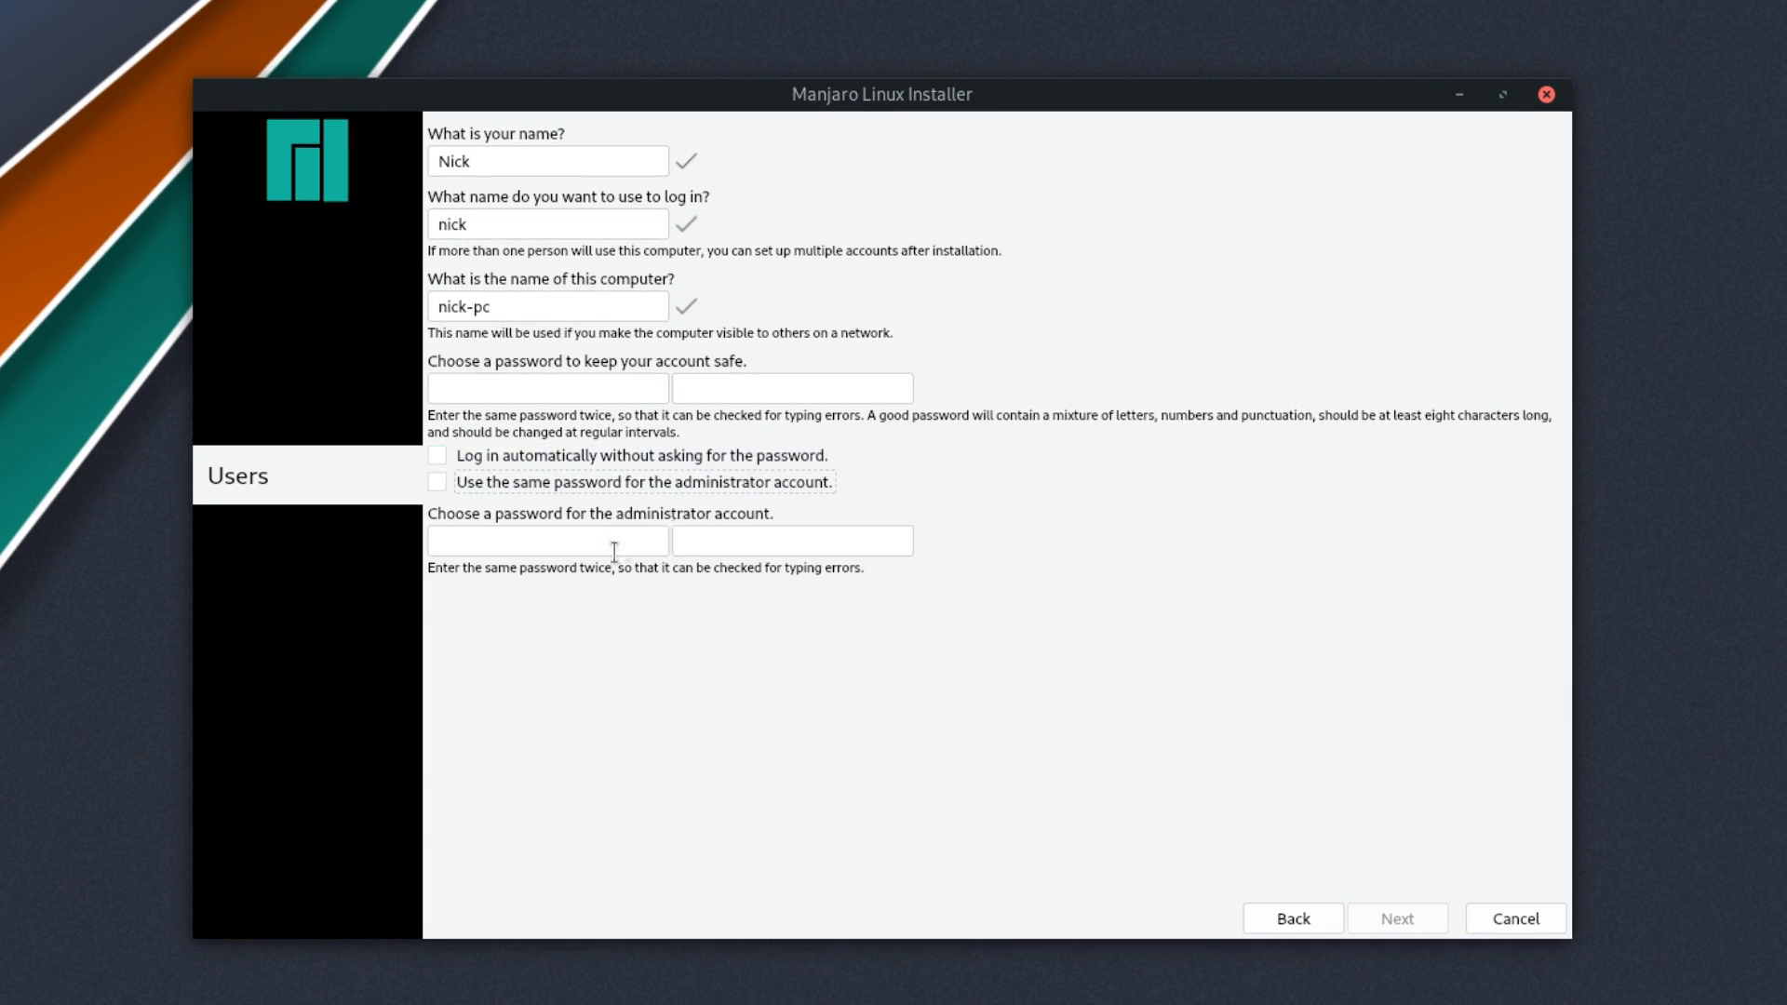
{"action": "left_click", "coordinate": [547, 387]}
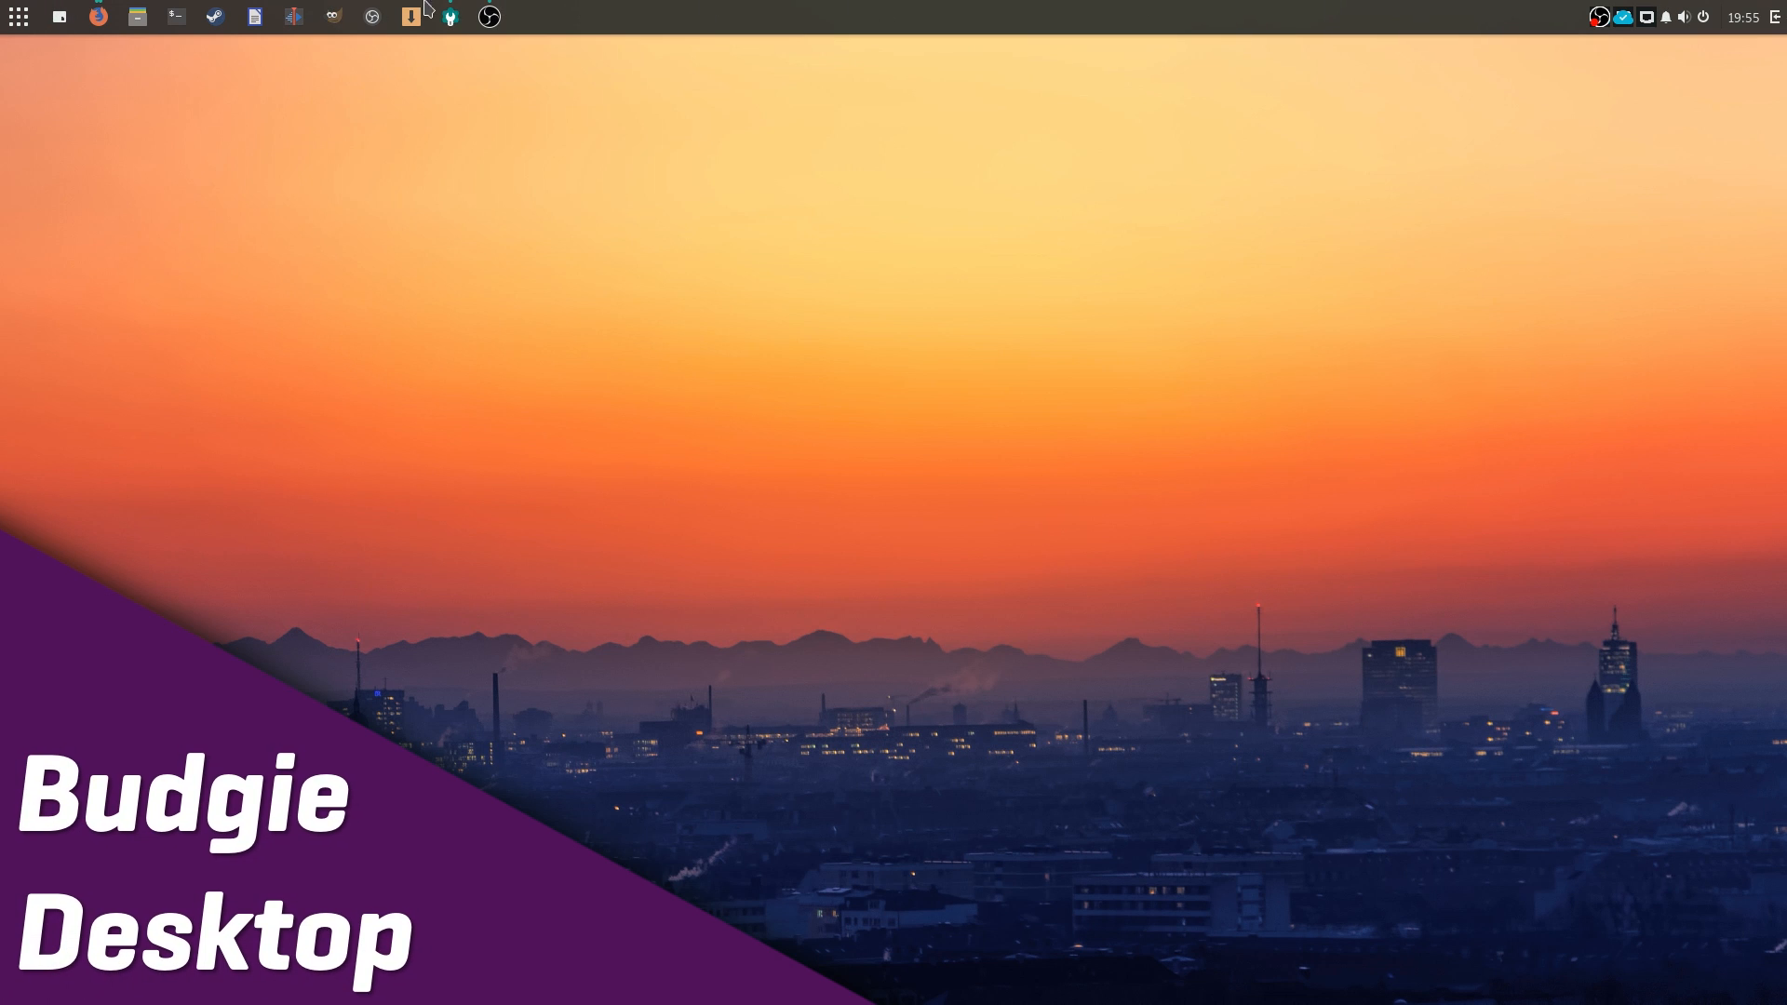
Open Settings > Background and scroll through the wallpaper gallery
{"action": "left_click", "coordinate": [18, 17]}
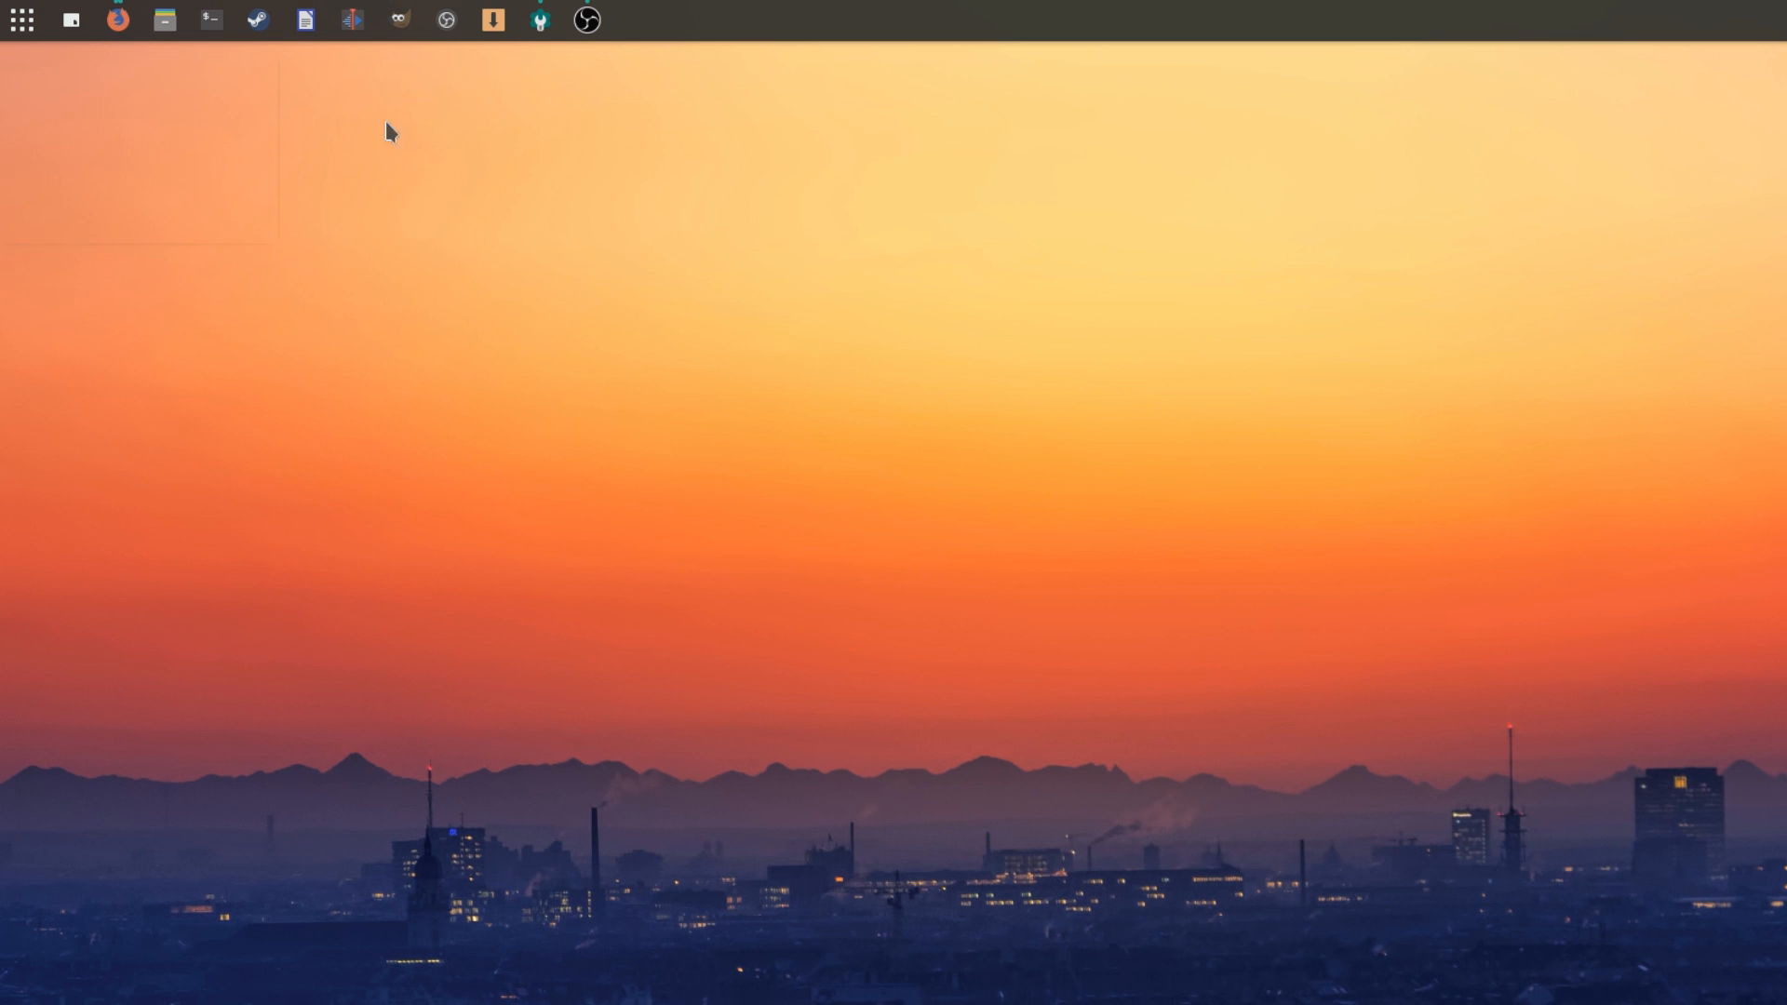
{"action": "left_click", "coordinate": [152, 19]}
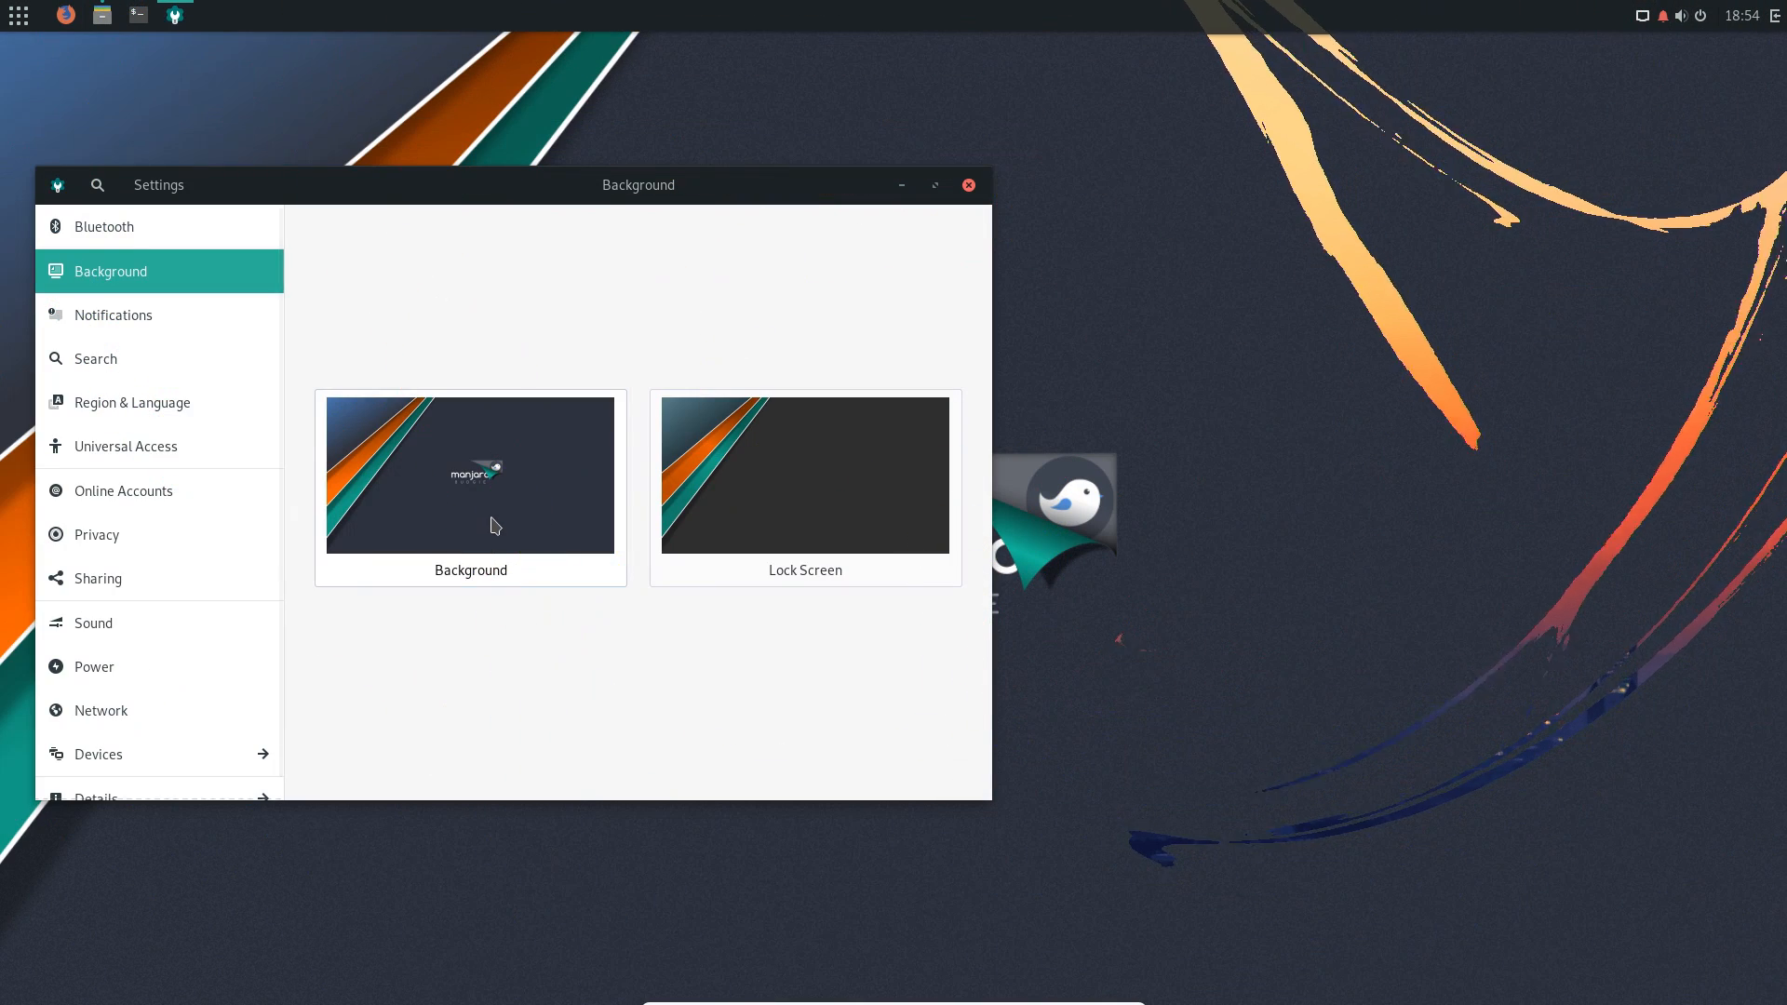
{"action": "left_click", "coordinate": [468, 475]}
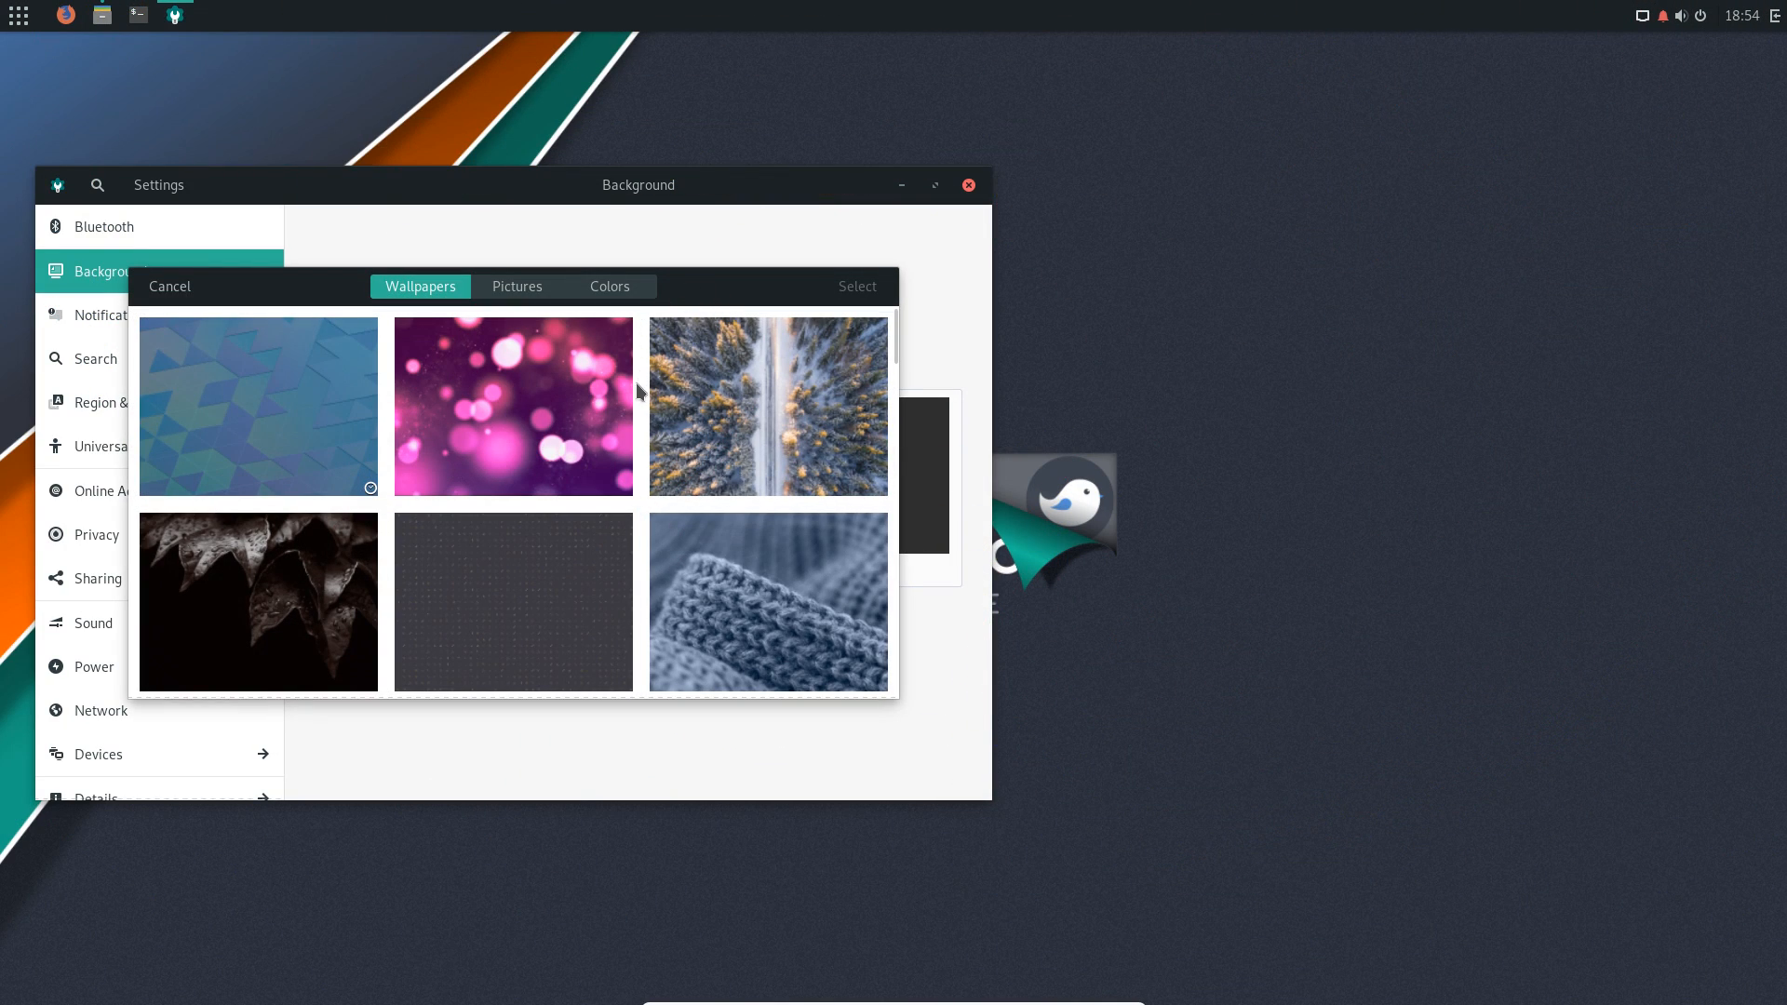
{"action": "mouse_move", "coordinate": [898, 329]}
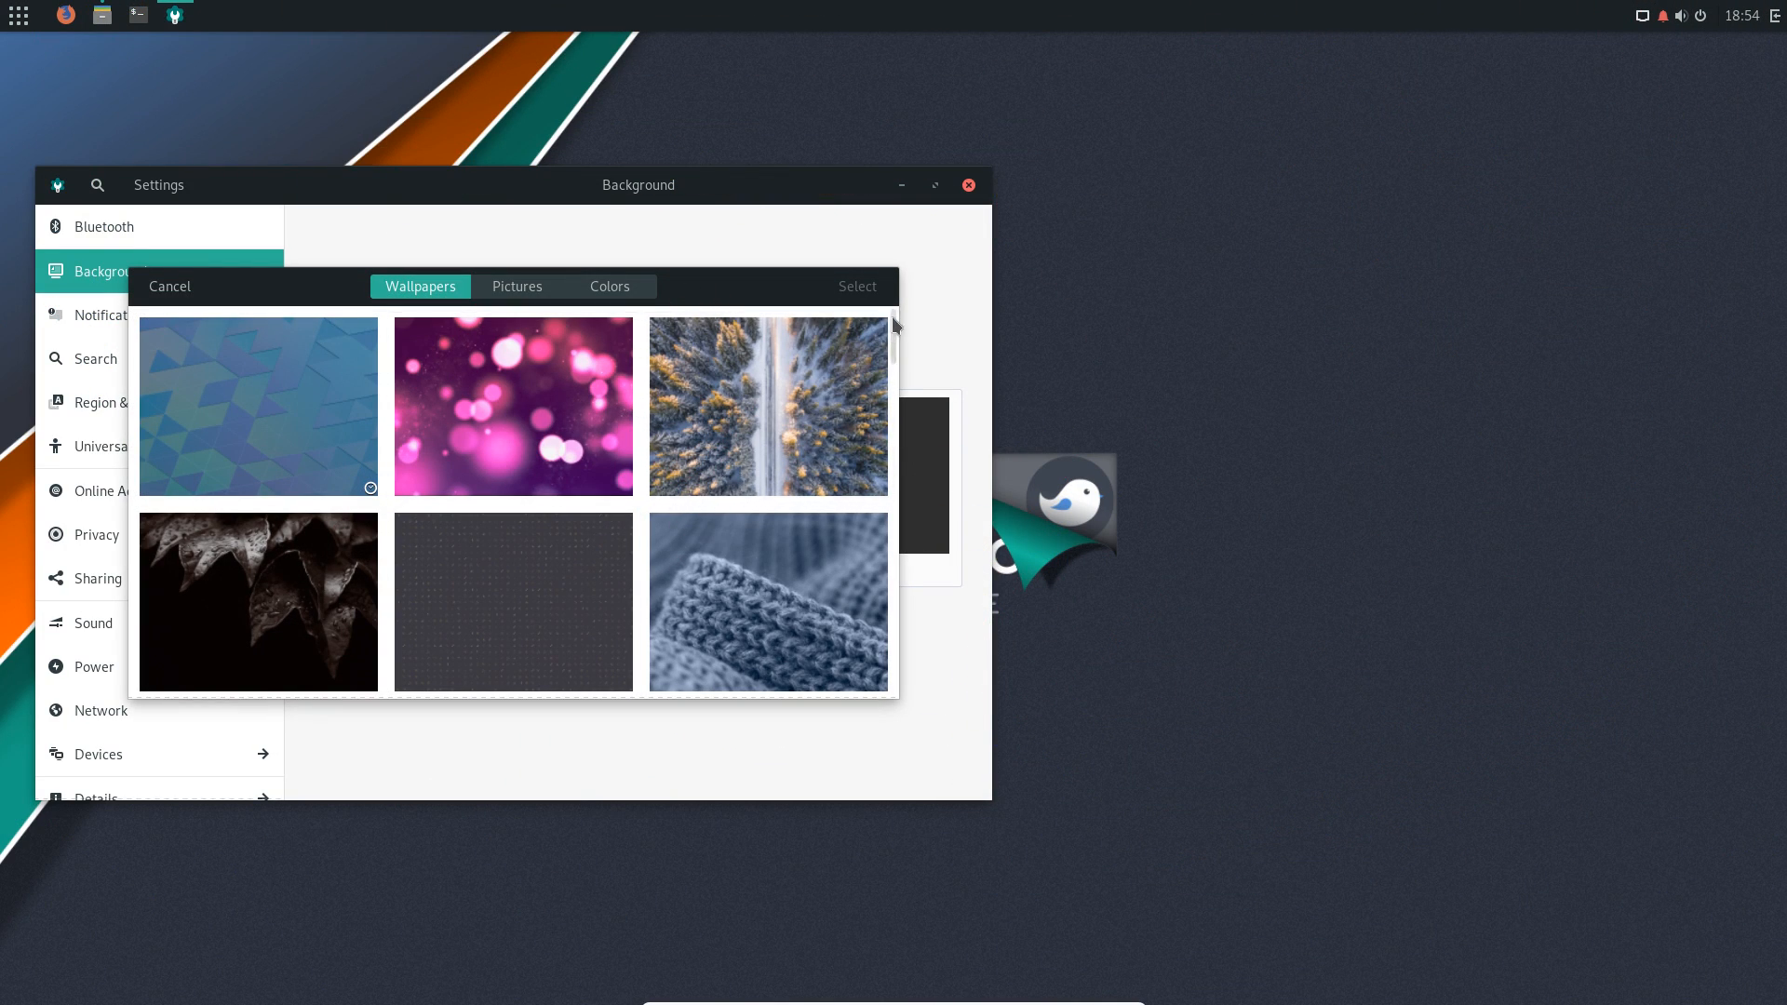
{"action": "scroll", "scroll_direction": "down", "scroll_amount": 3}
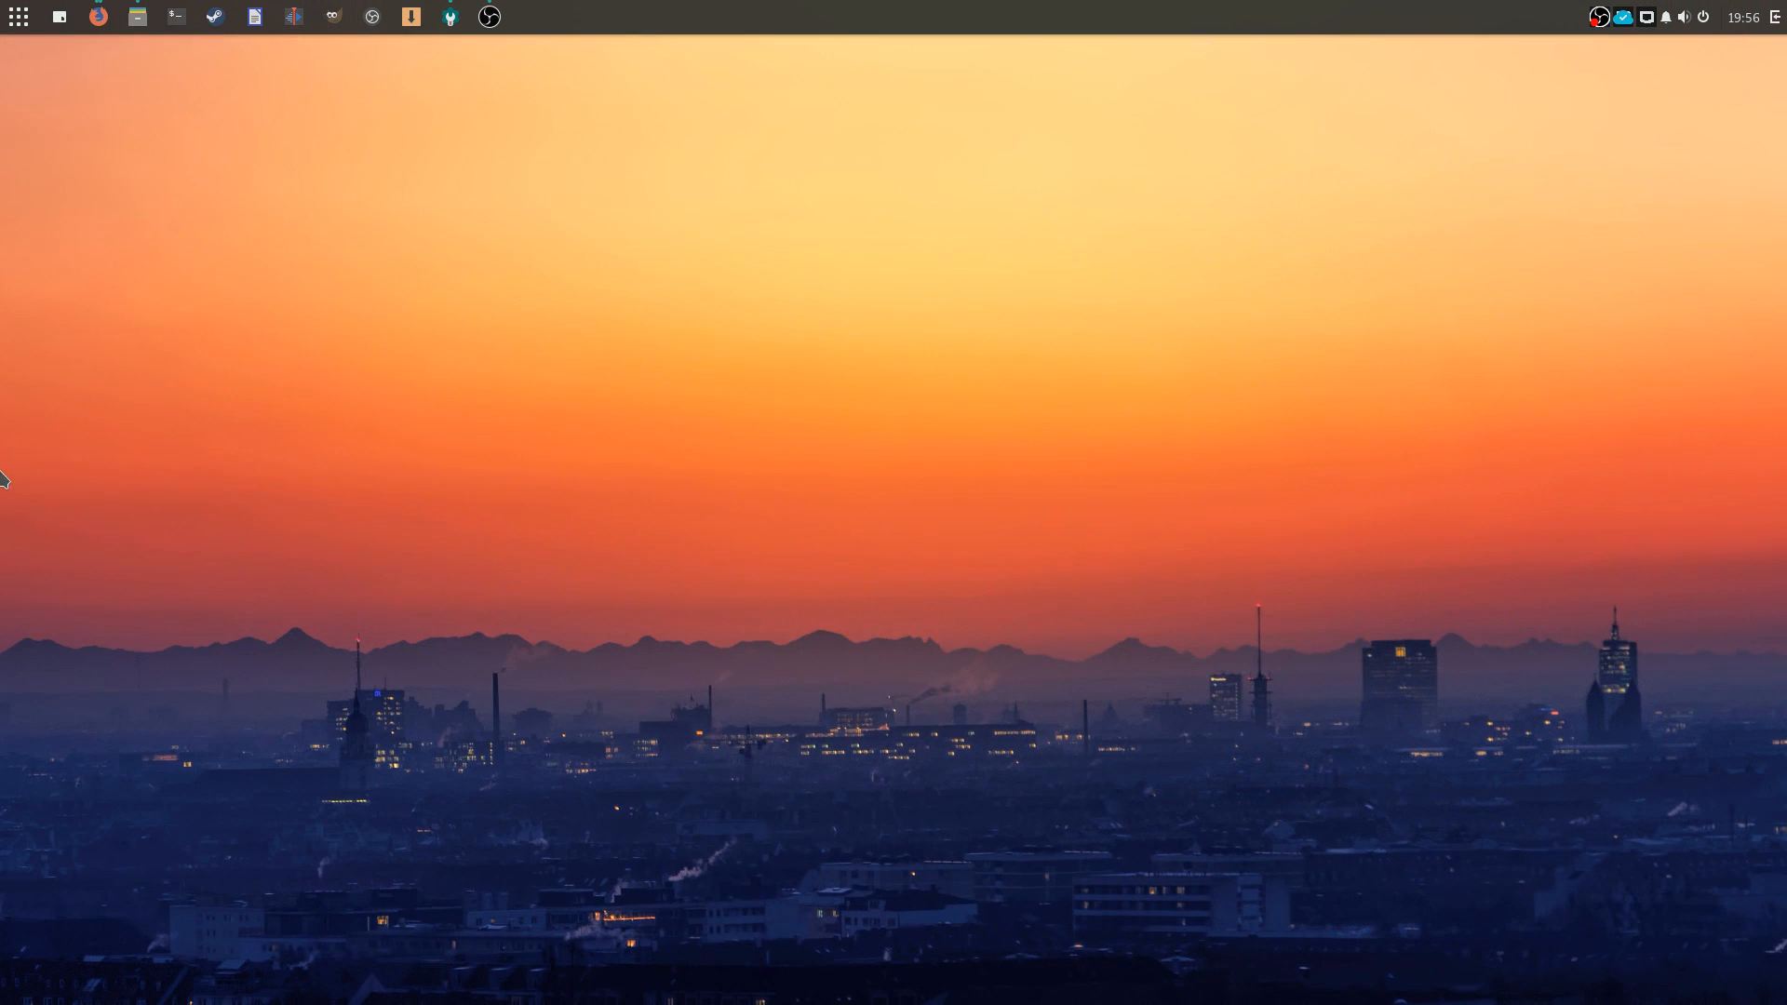
{"action": "mouse_move", "coordinate": [1309, 326]}
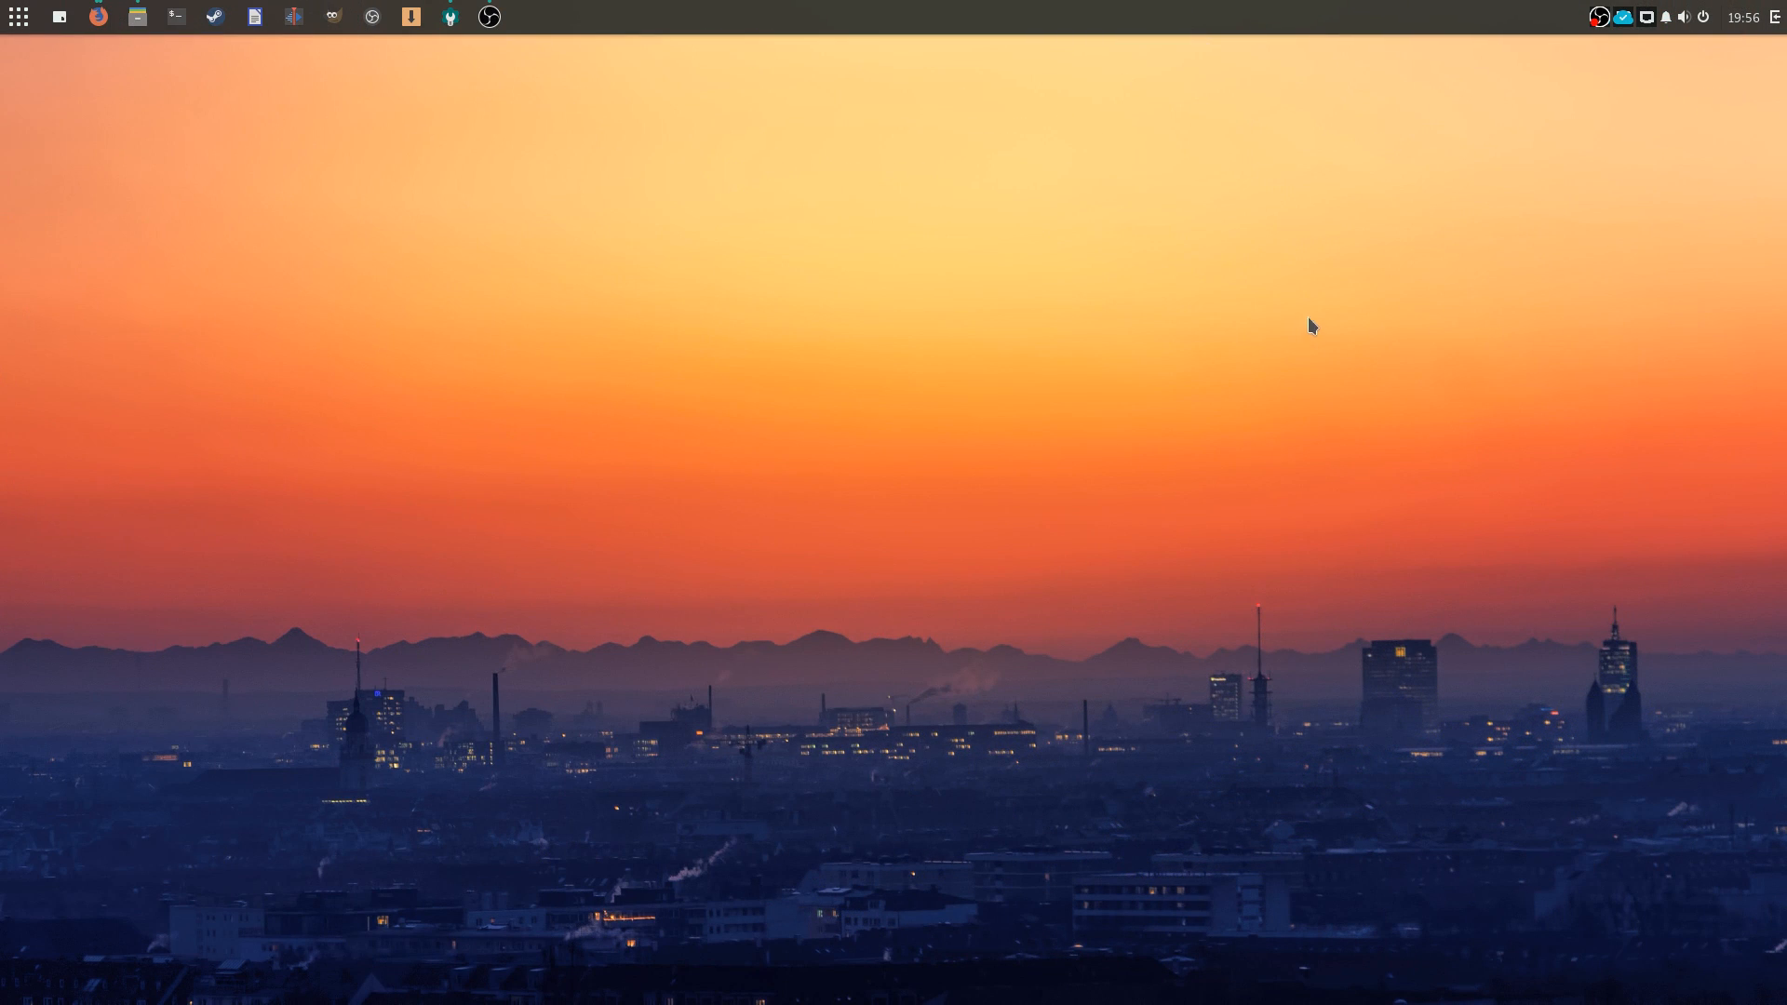
{"action": "mouse_move", "coordinate": [235, 10]}
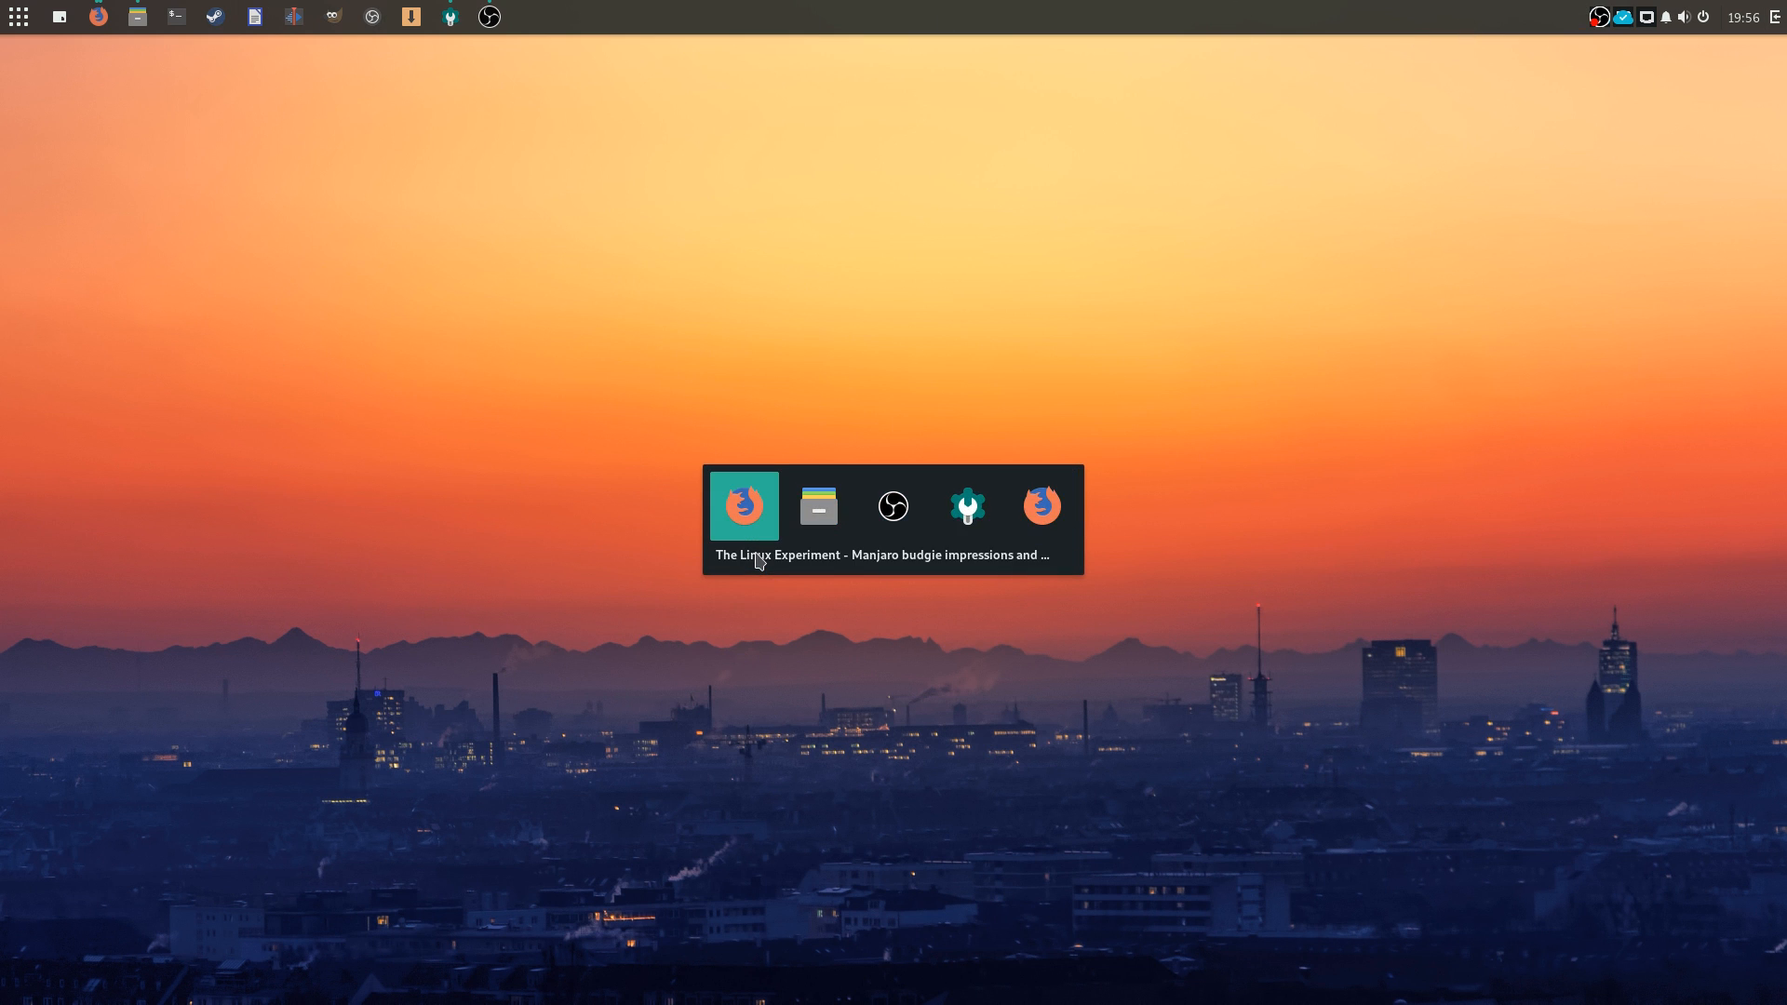
Pick the Firefox window from the Alt+Tab window switcher
{"action": "left_click", "coordinate": [745, 504]}
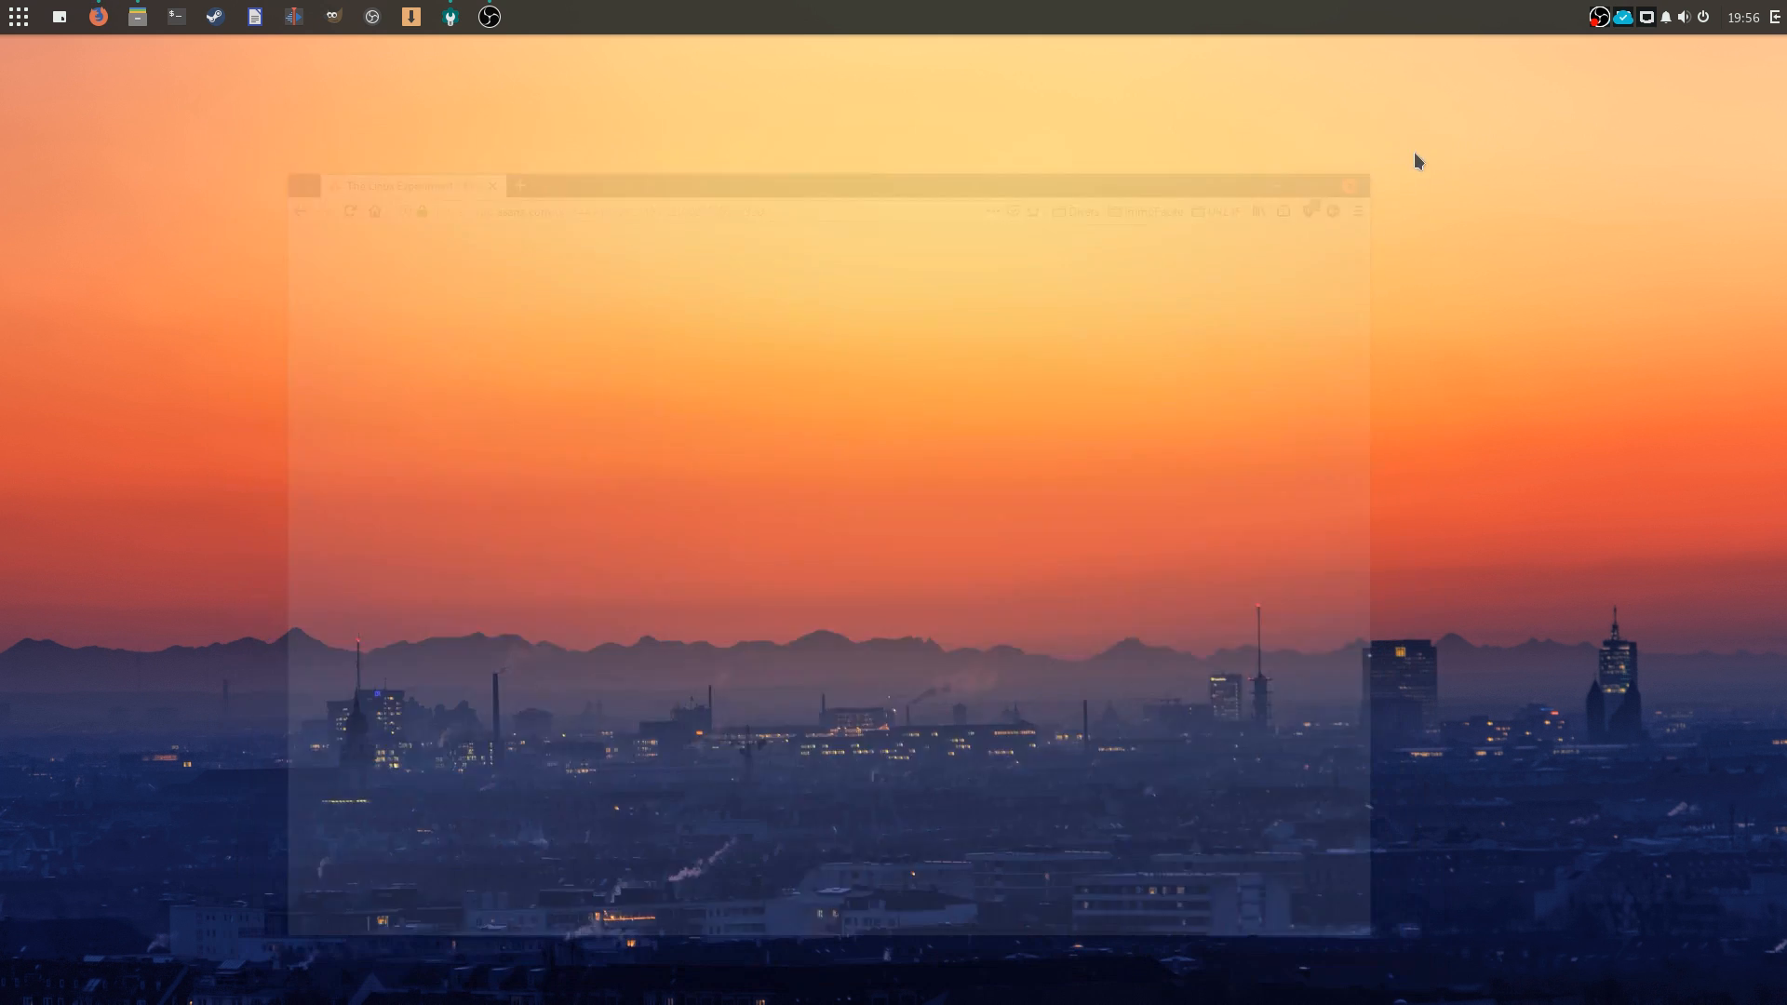
Open Raven to view notifications and expand the list of sound output devices
{"action": "left_click", "coordinate": [1665, 16]}
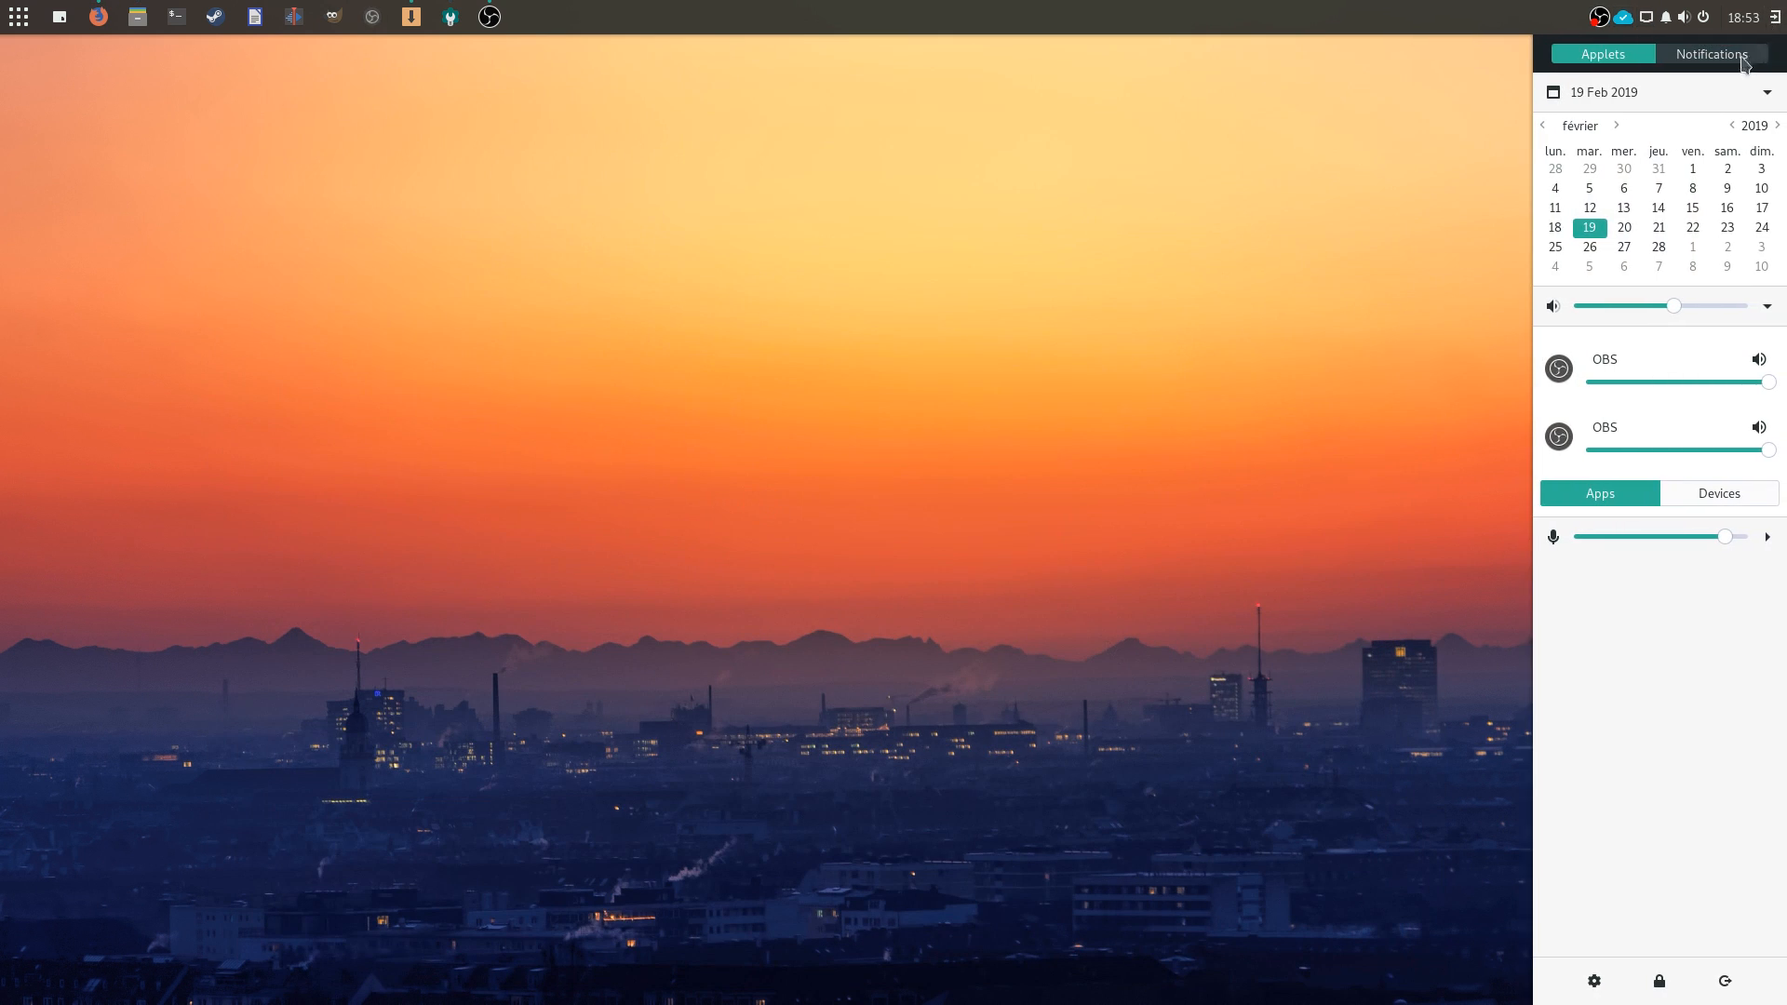
{"action": "left_click", "coordinate": [1710, 54]}
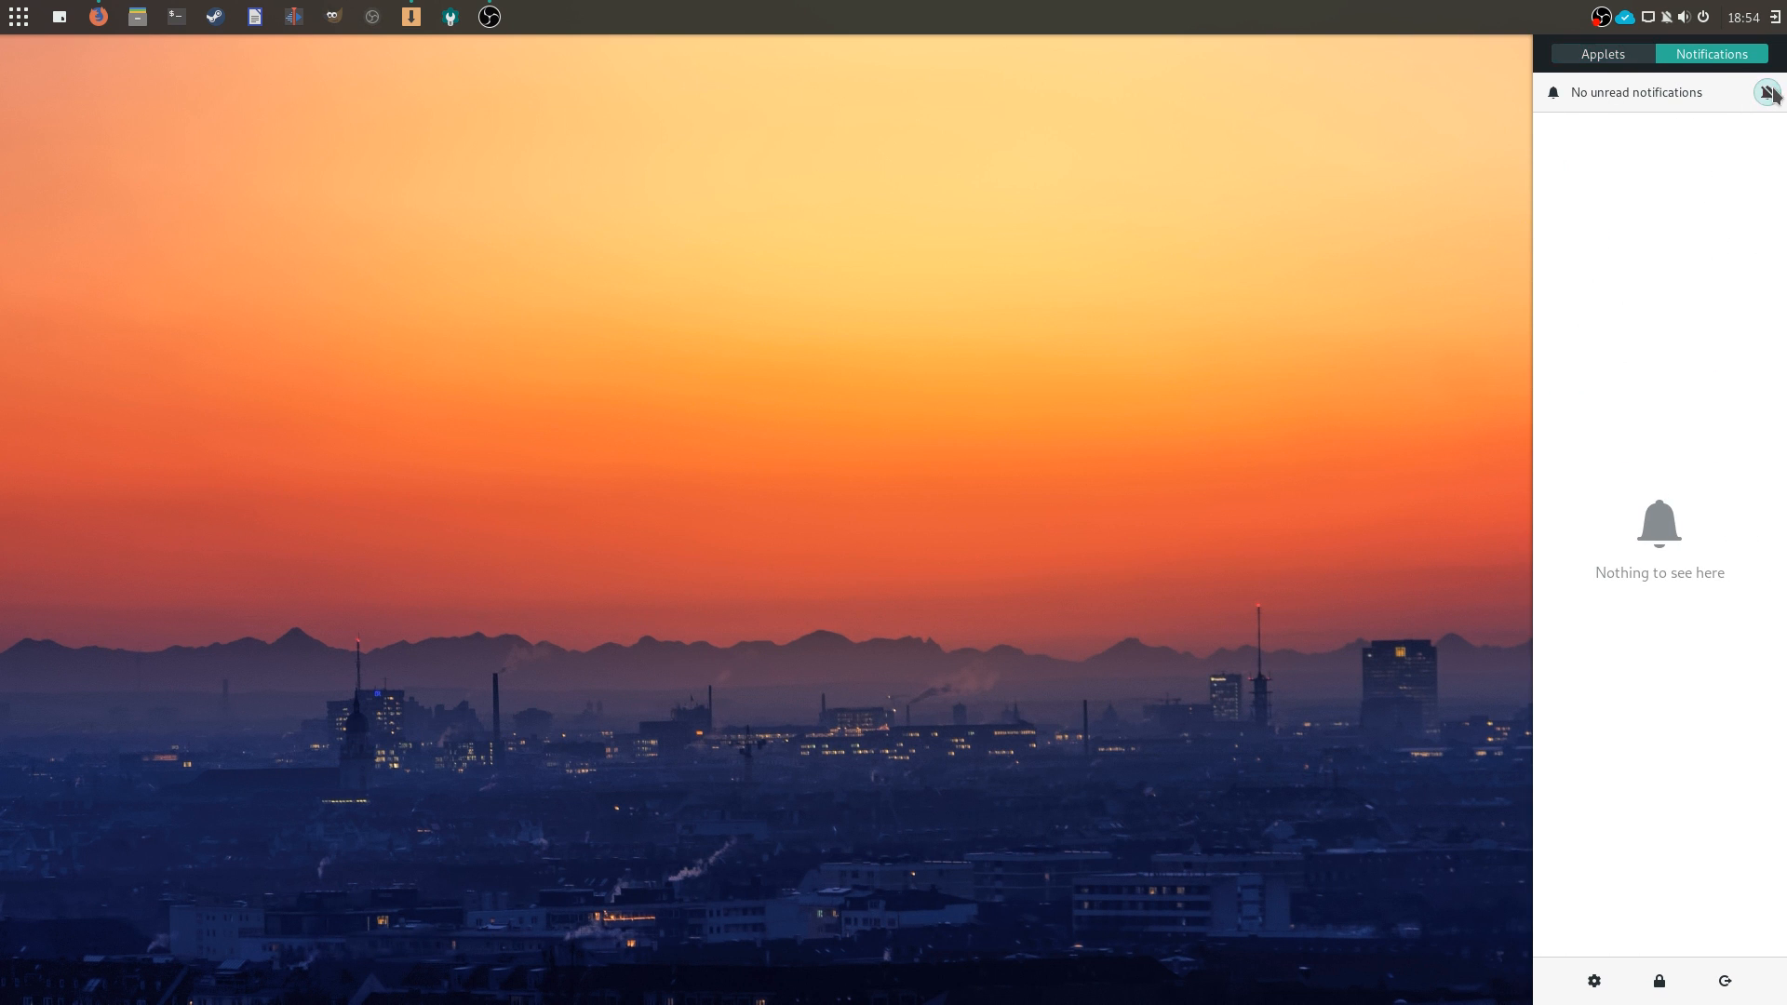
{"action": "left_click", "coordinate": [1599, 54]}
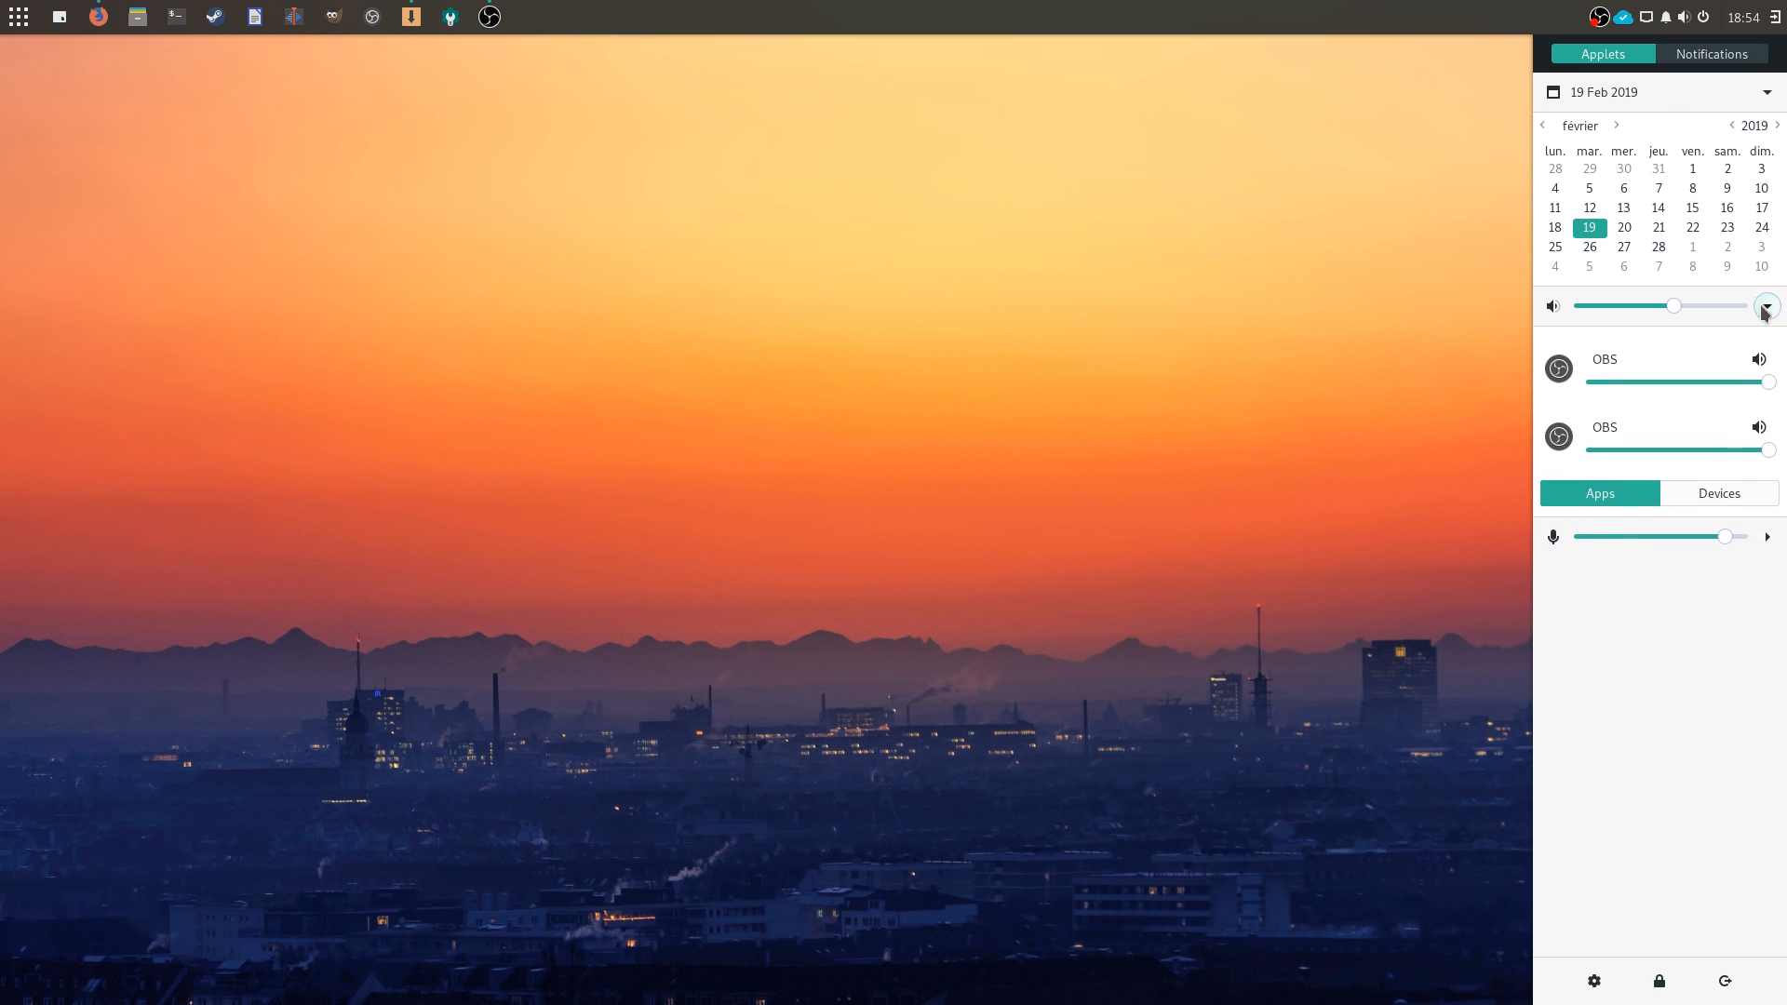
{"action": "left_click", "coordinate": [1718, 492]}
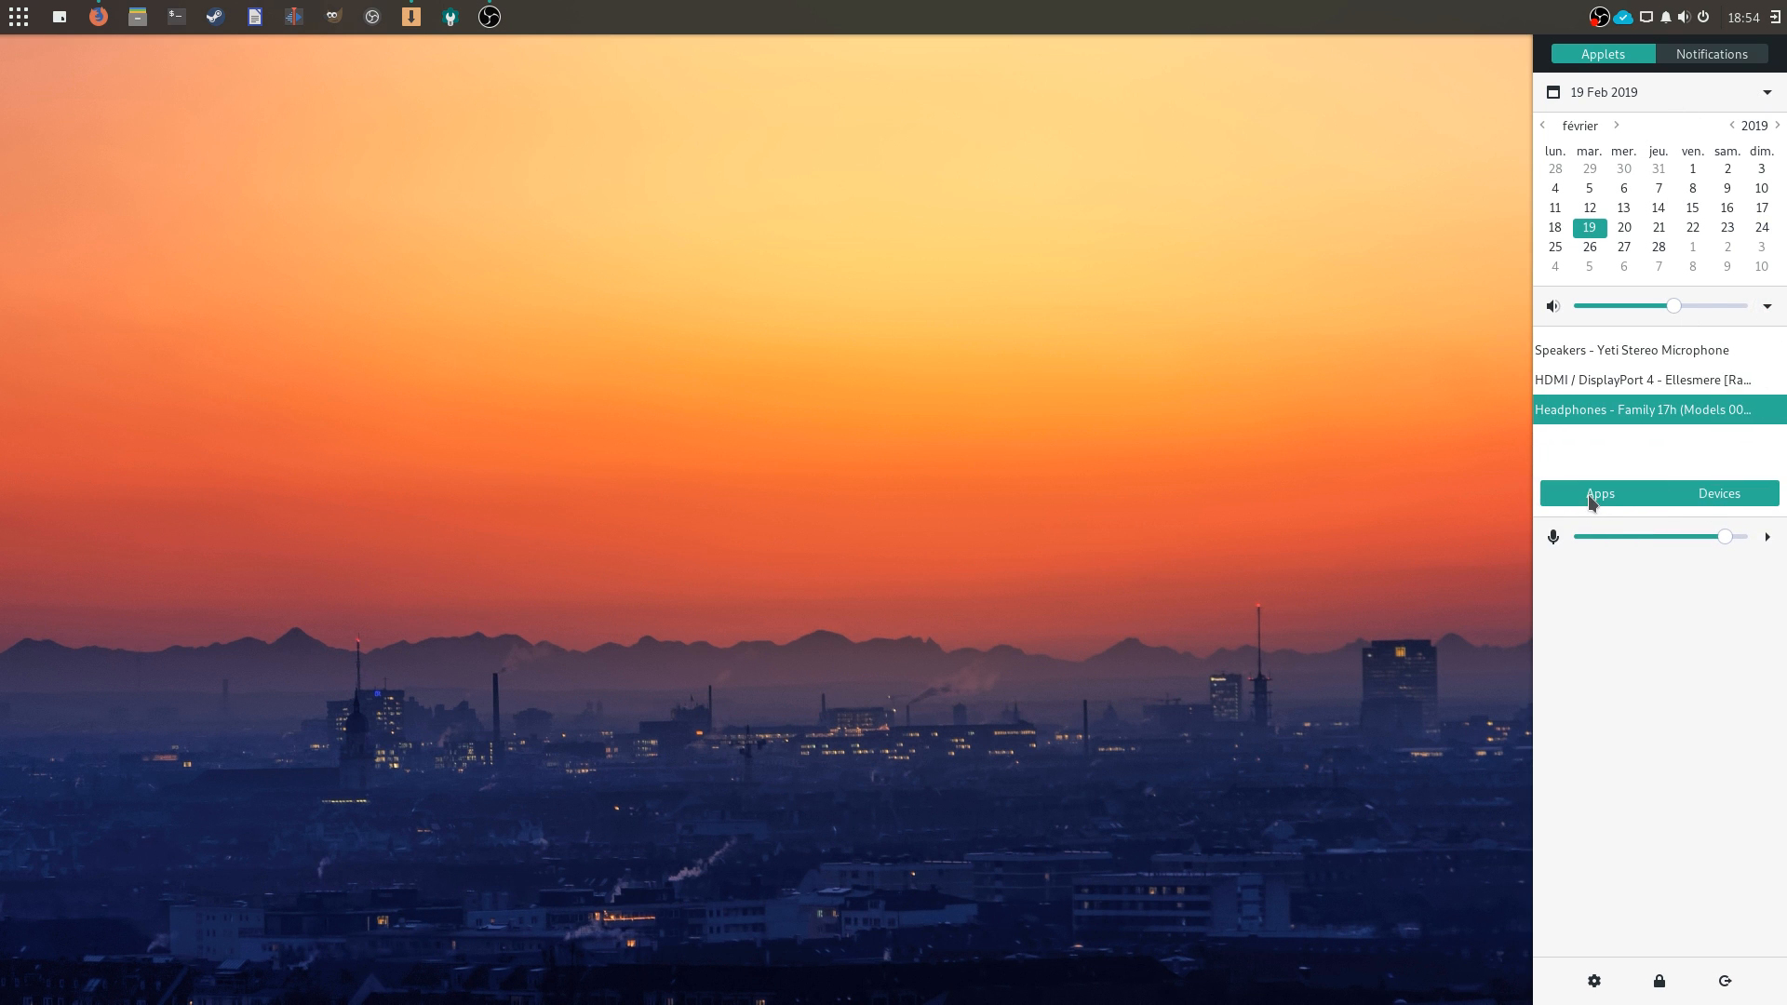
{"action": "left_click", "coordinate": [1598, 492]}
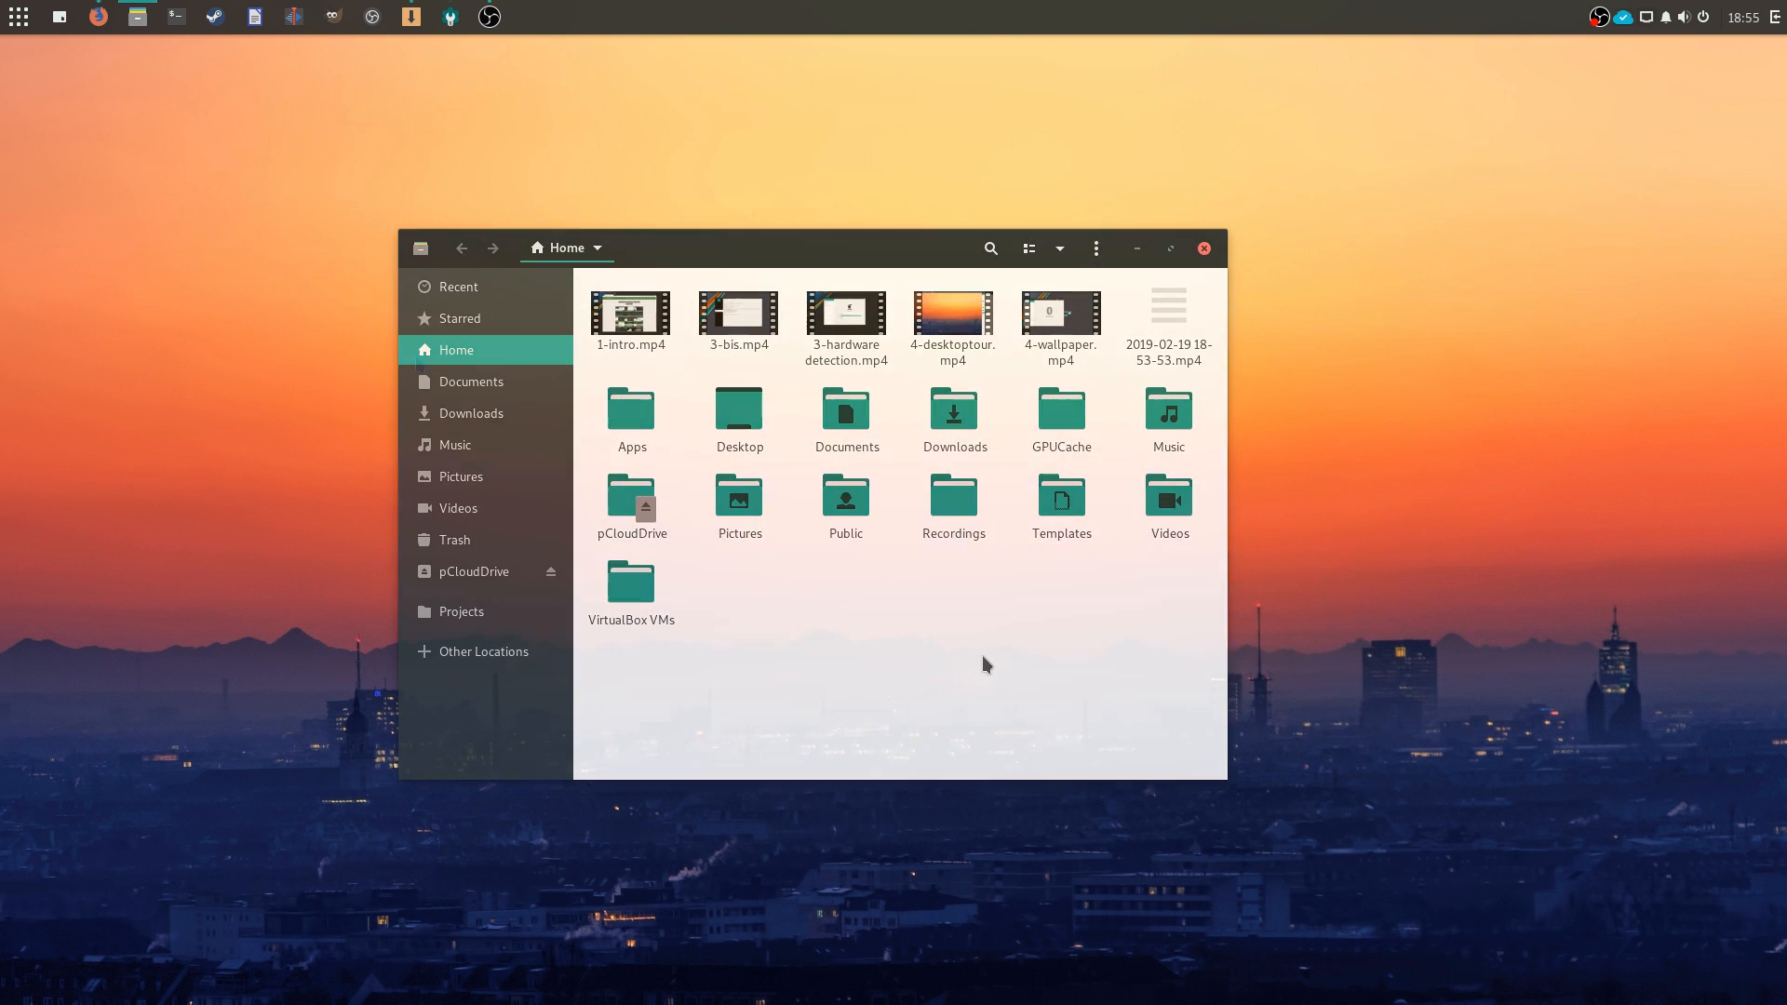
Close the Files window showing the Home folder
{"action": "left_click", "coordinate": [1204, 249]}
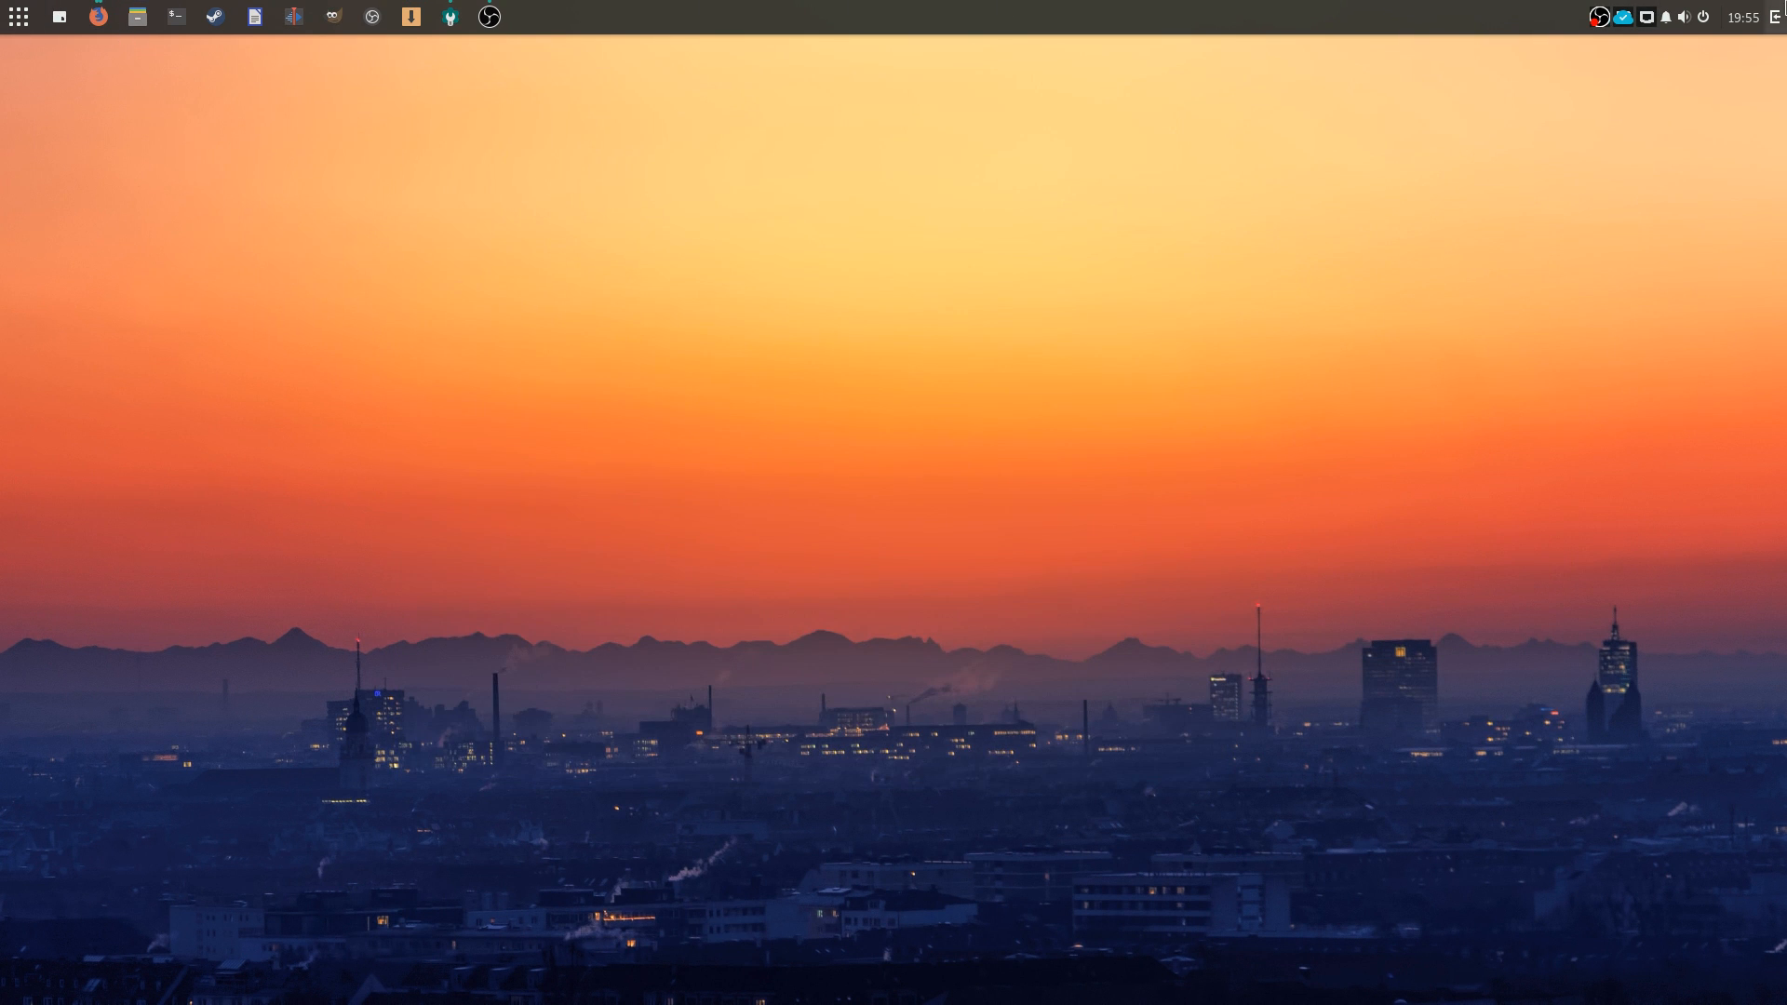
{"action": "left_click", "coordinate": [19, 16]}
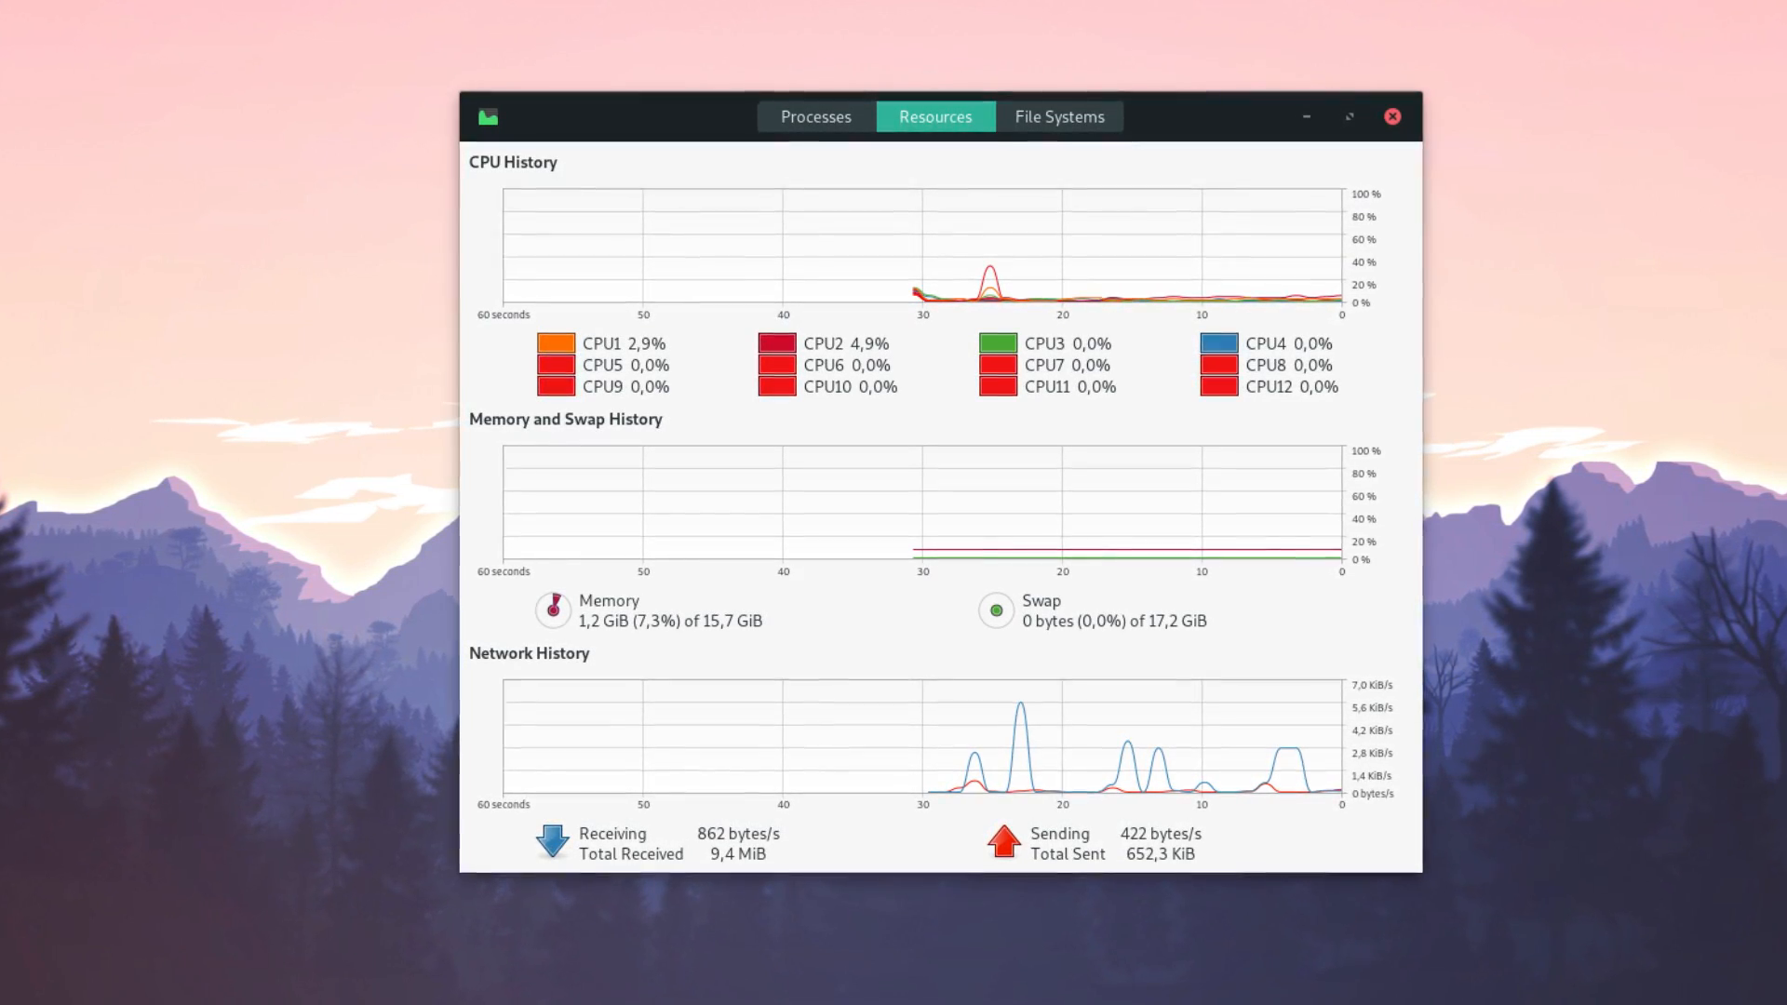
Show System Monitor's Resources tab with CPU, memory and network history graphs
{"action": "left_click", "coordinate": [137, 15]}
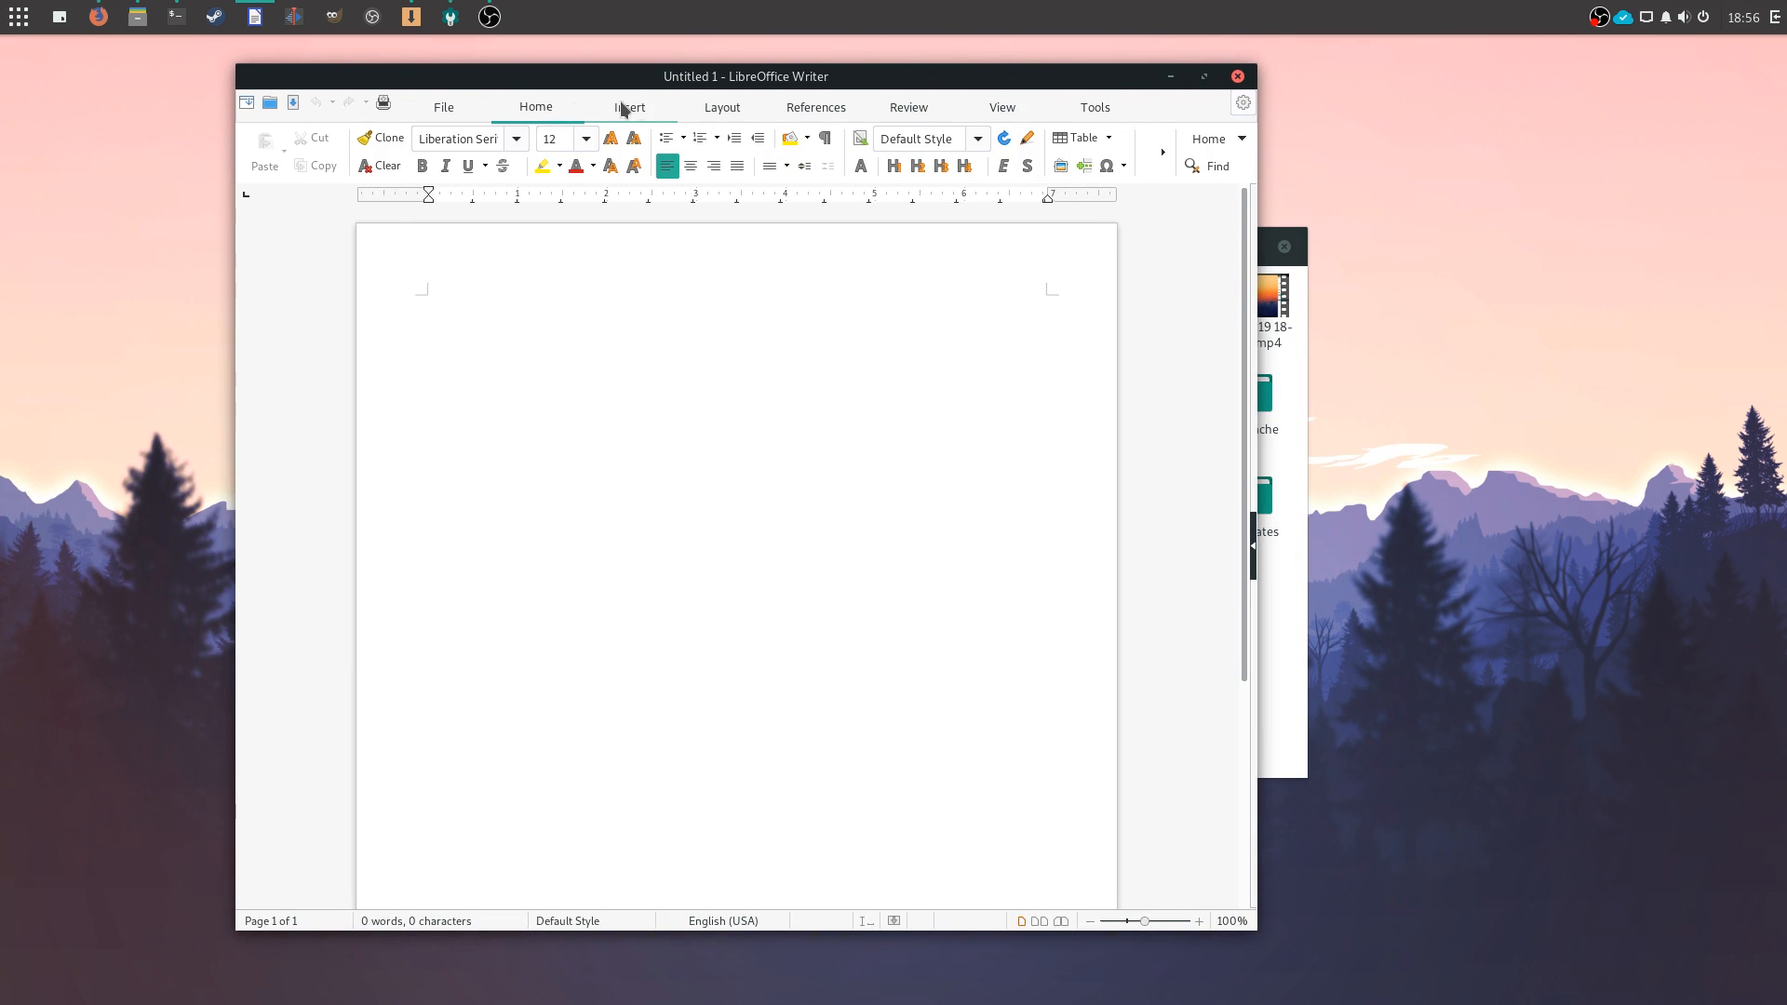
Show Writer's Layout options, launch HexChat's network list, then browse the Sound & Video apps
{"action": "left_click", "coordinate": [721, 107]}
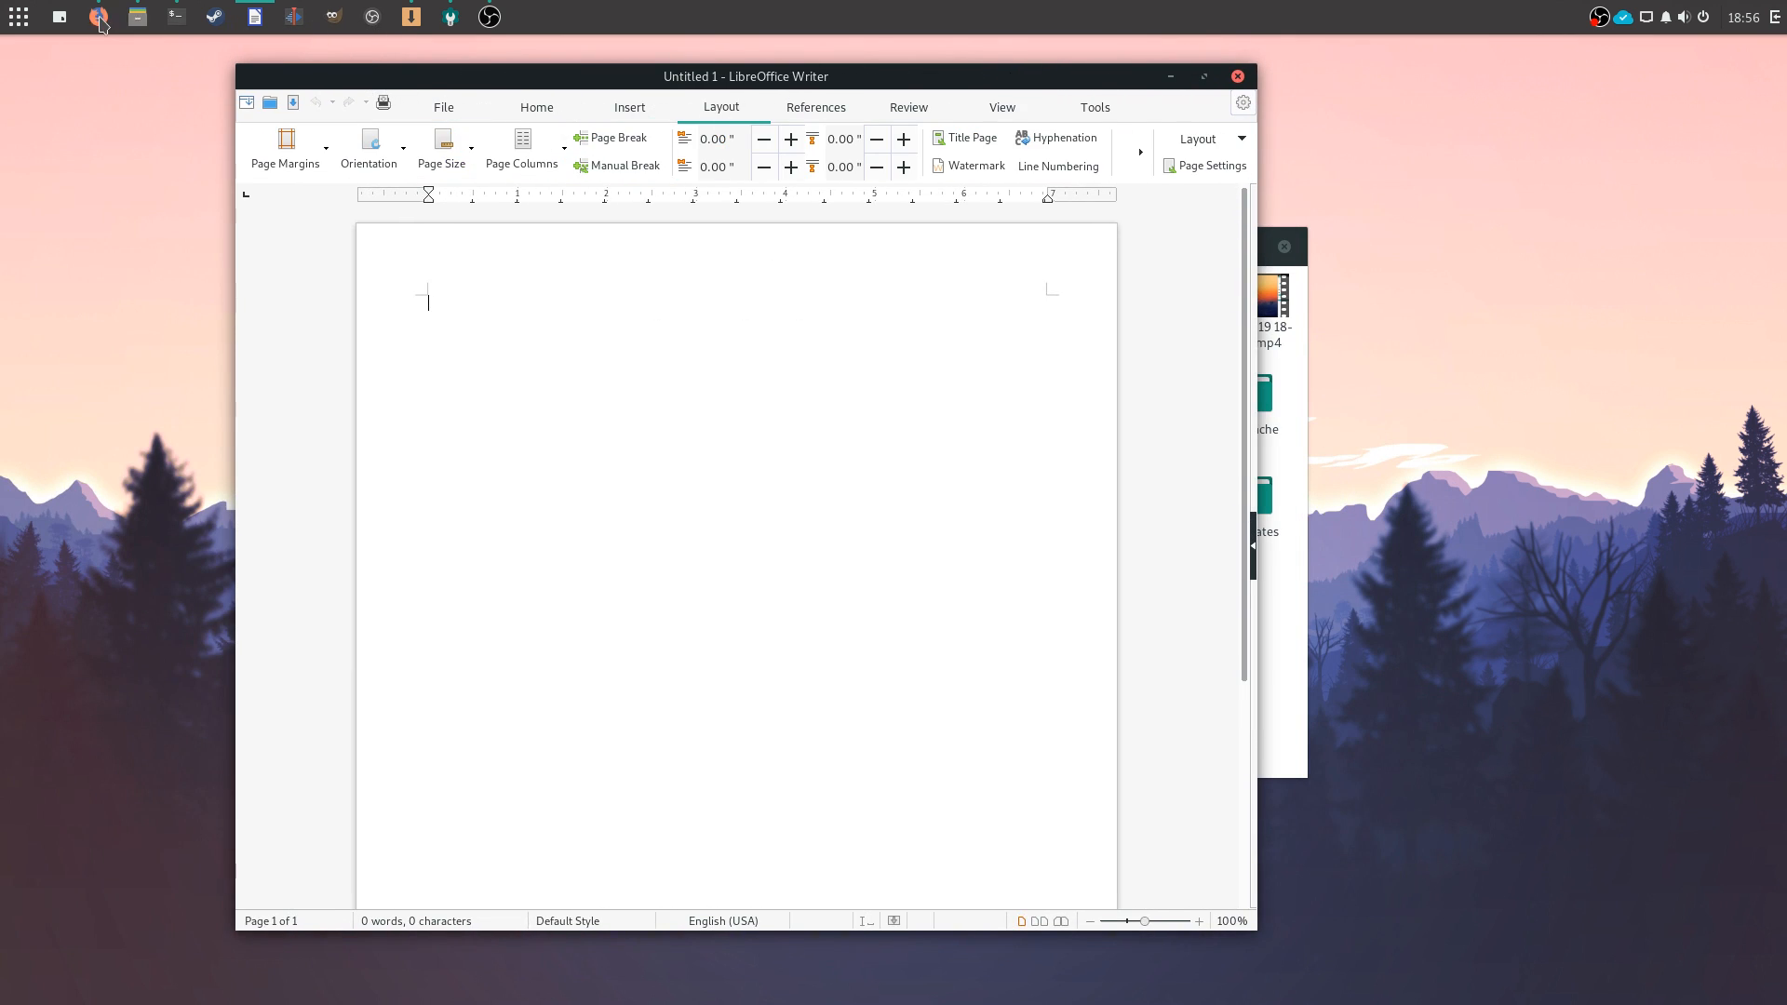
{"action": "left_click", "coordinate": [17, 16]}
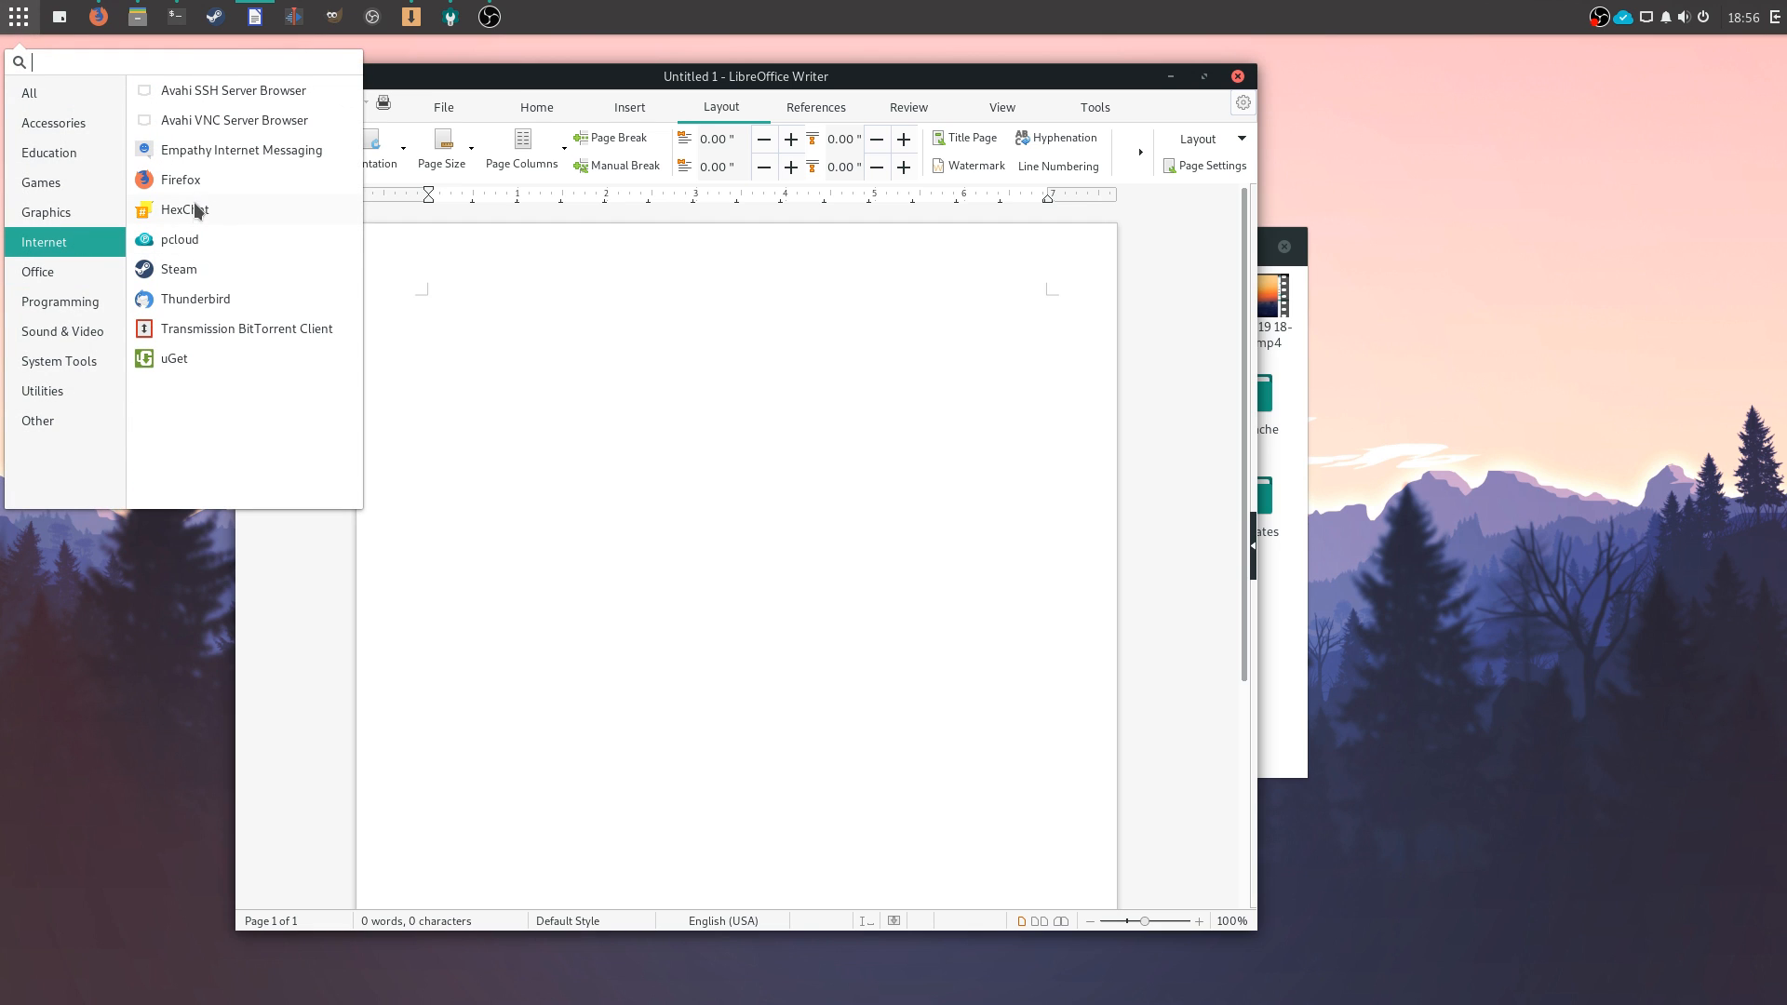
{"action": "left_click", "coordinate": [184, 210]}
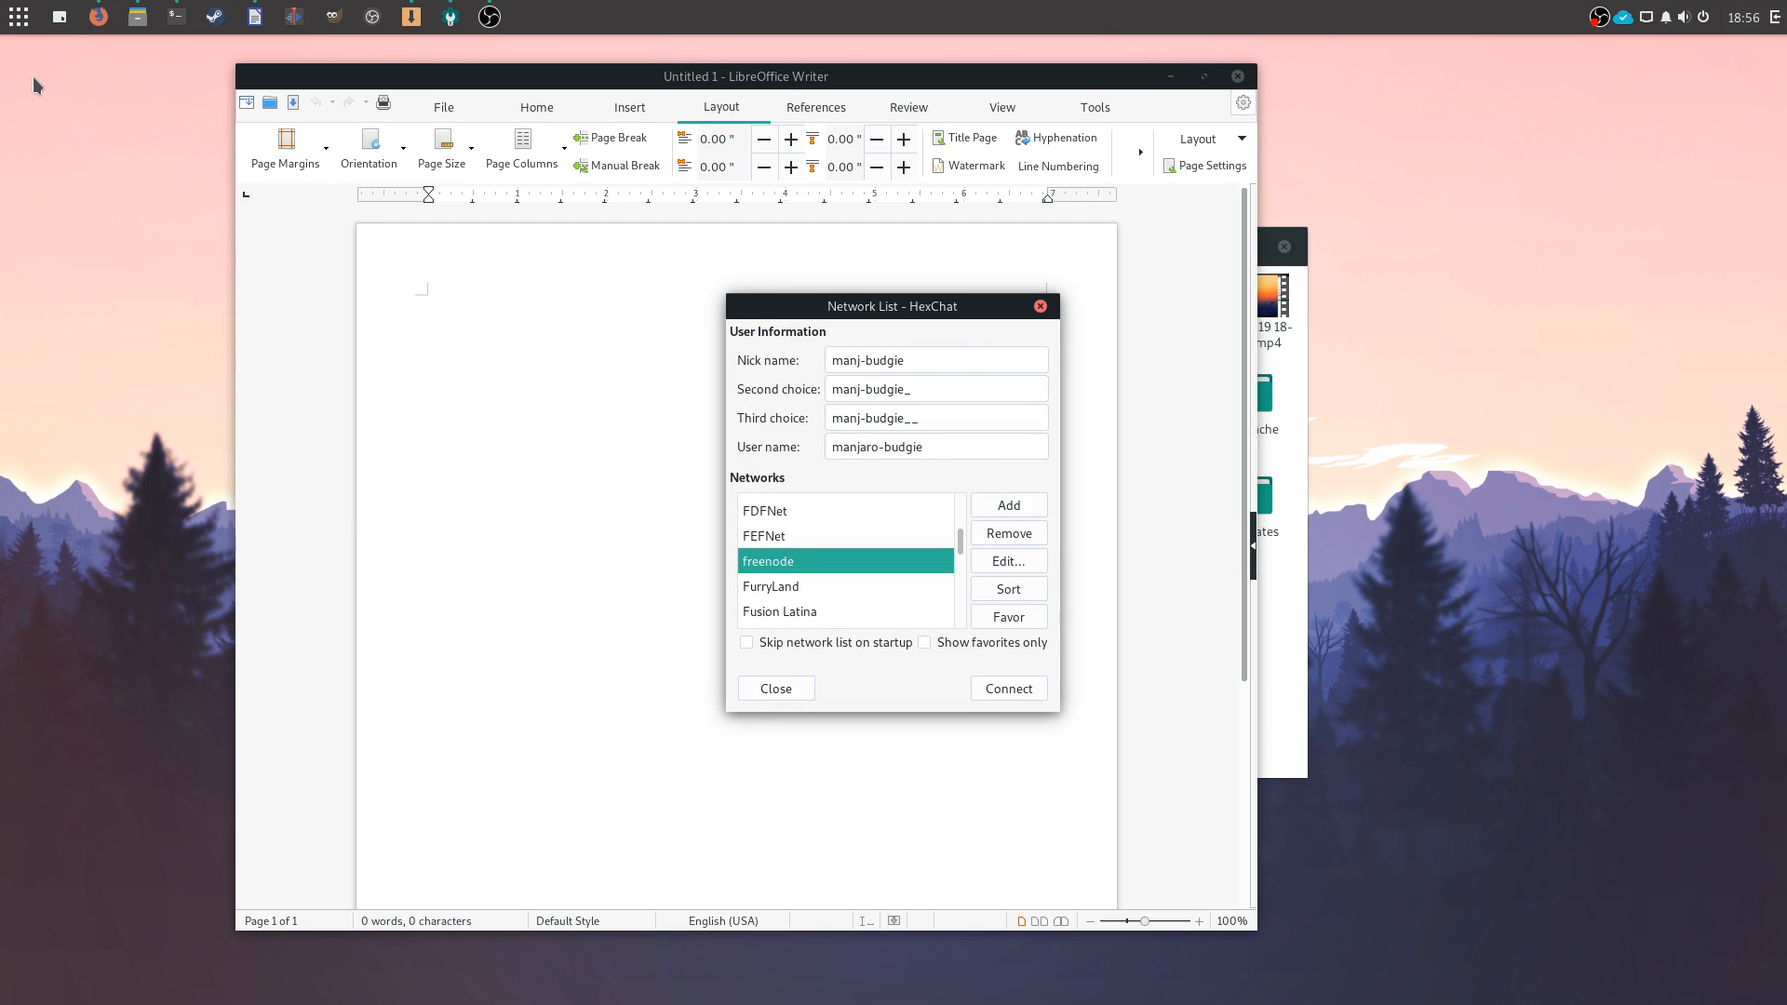
{"action": "left_click", "coordinate": [17, 16]}
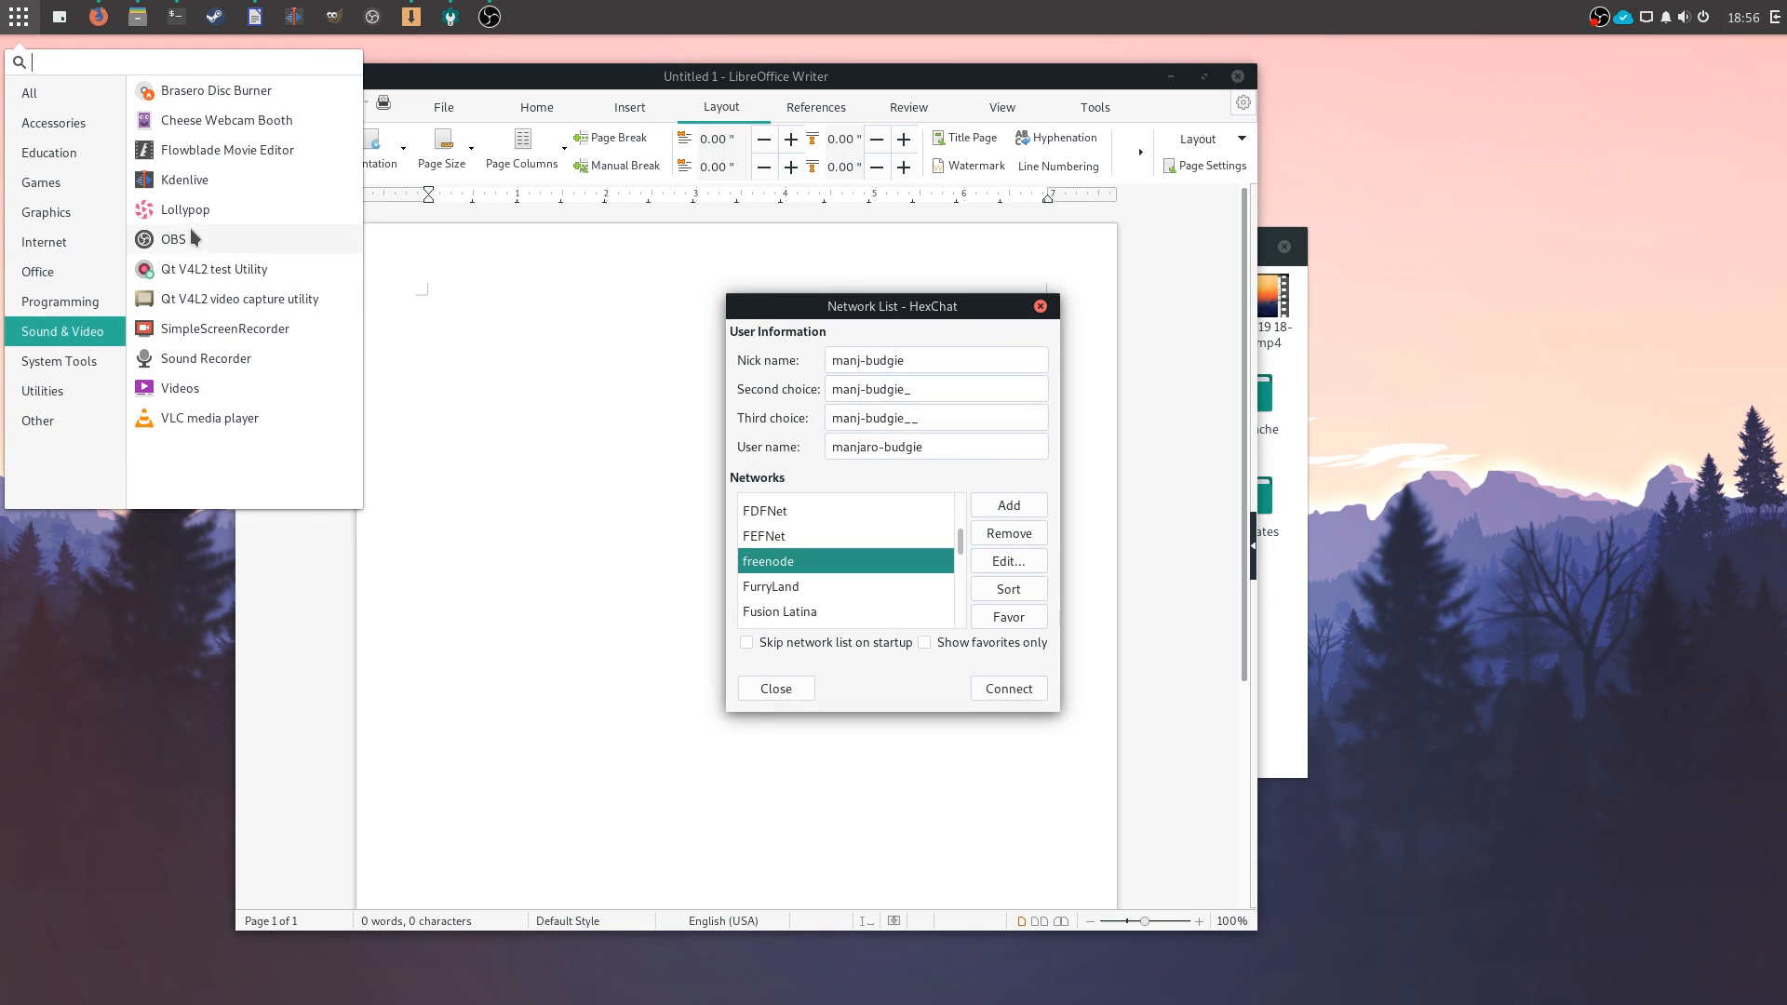